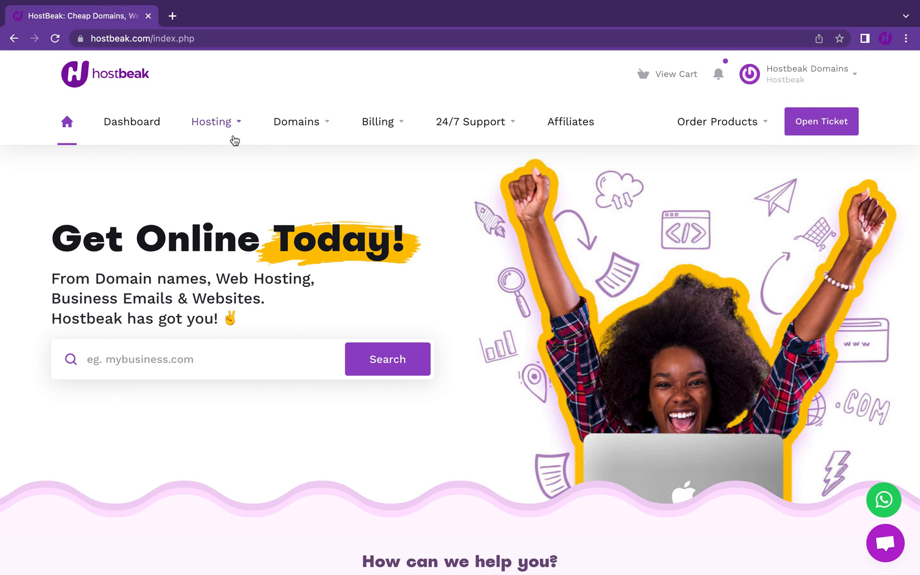
# Search for nigeriandeveloper.com and add the available ₦8,600 domain to the cart
pyautogui.click(200, 358)
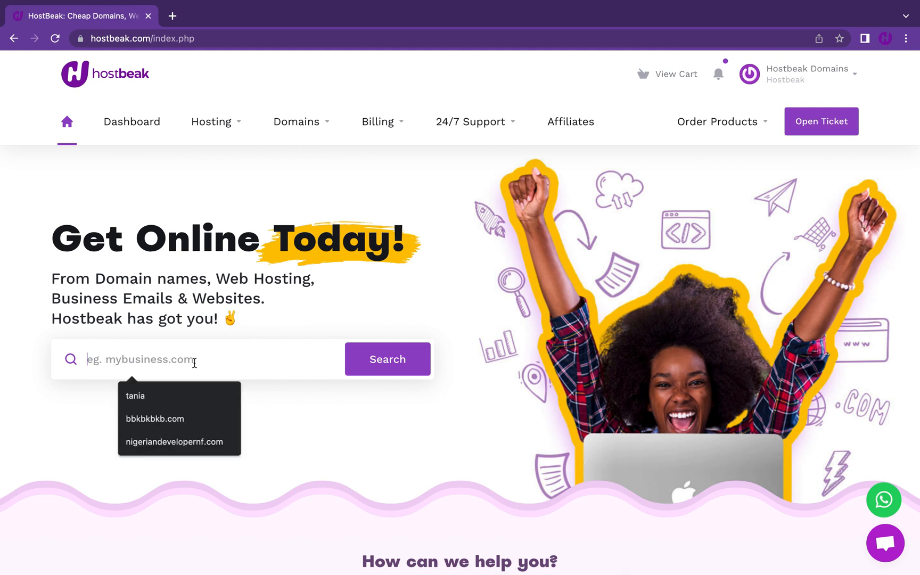
pyautogui.write('nigeriandeveloper.com')
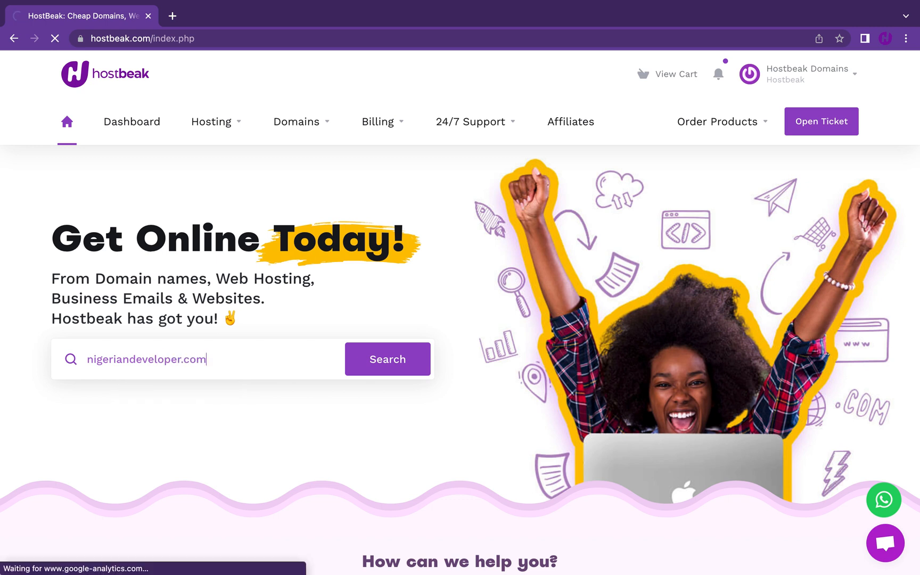
pyautogui.click(386, 358)
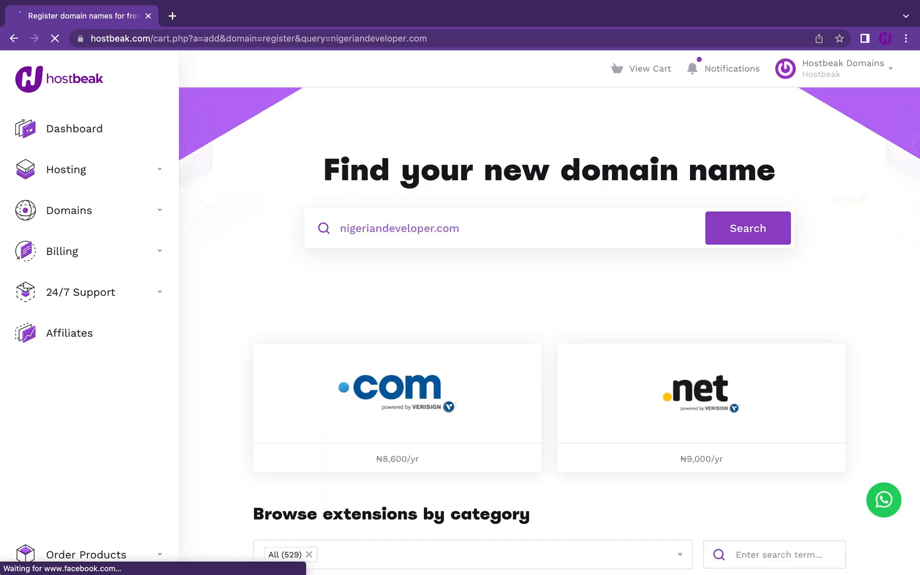
pyautogui.click(747, 228)
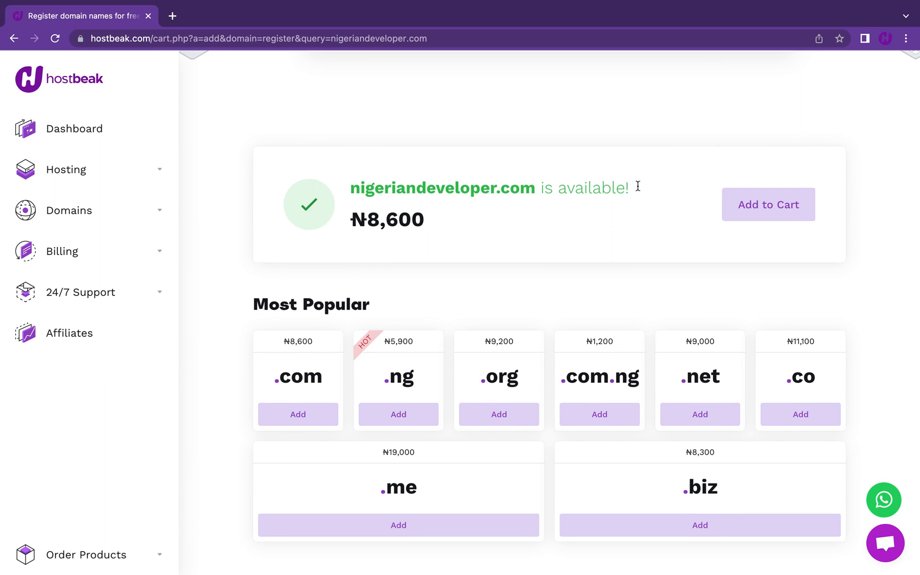
pyautogui.click(767, 204)
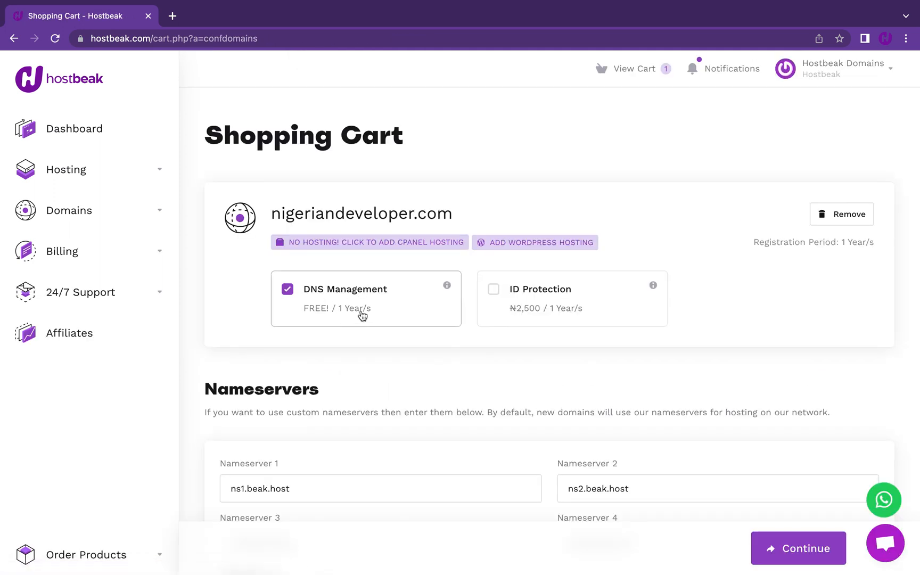
pyautogui.moveTo(535, 243)
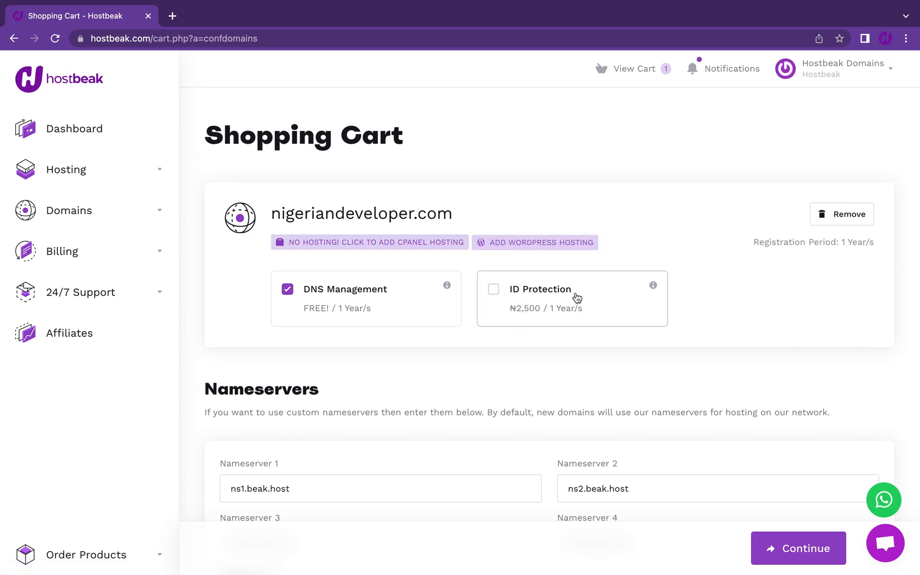
pyautogui.moveTo(610, 337)
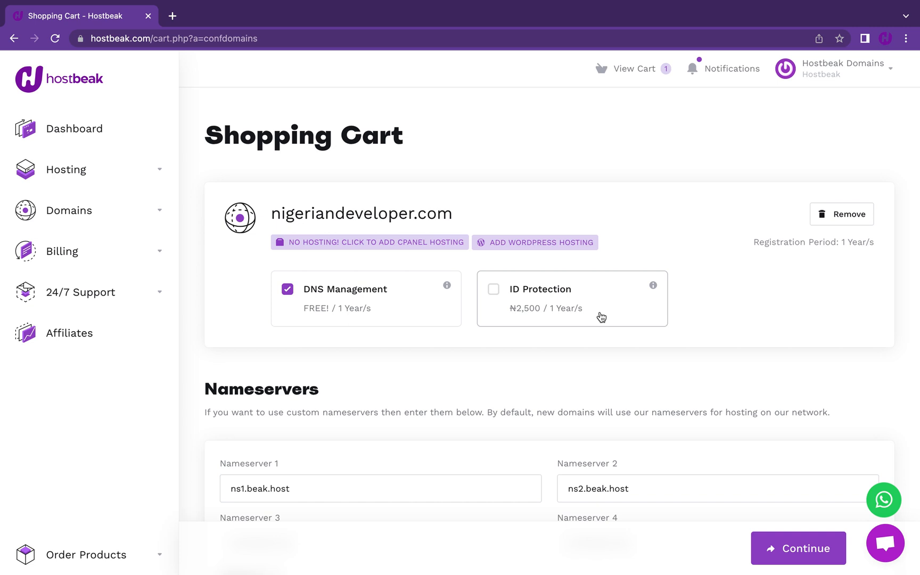
pyautogui.moveTo(538, 339)
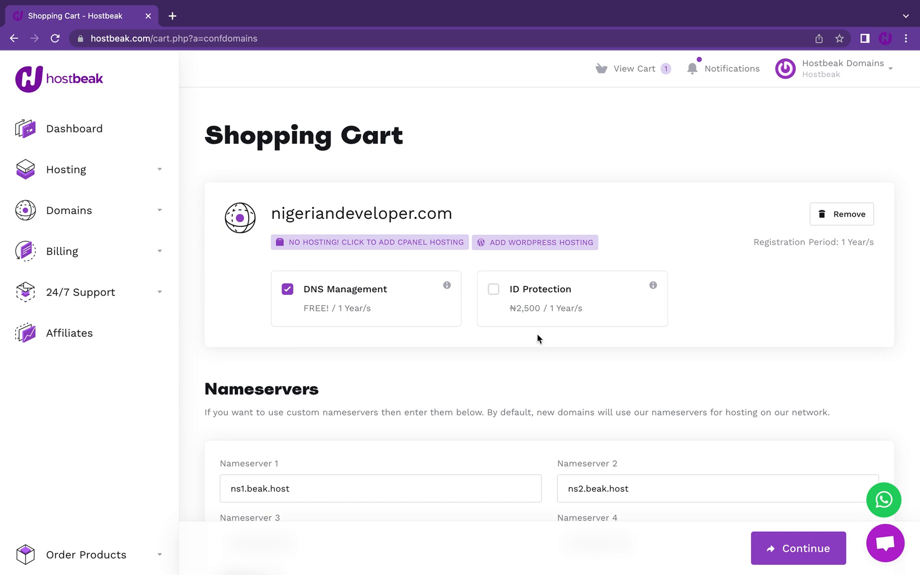
pyautogui.click(493, 289)
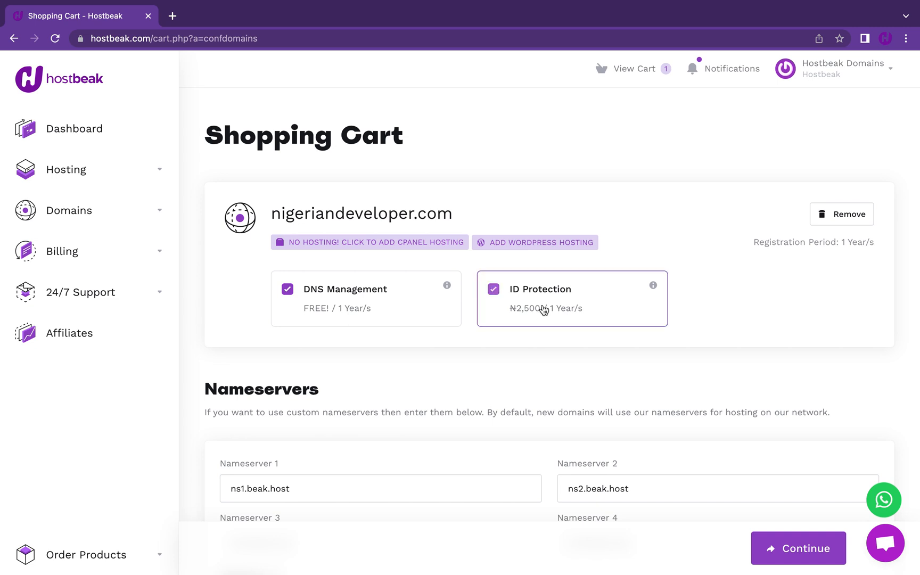
pyautogui.click(492, 289)
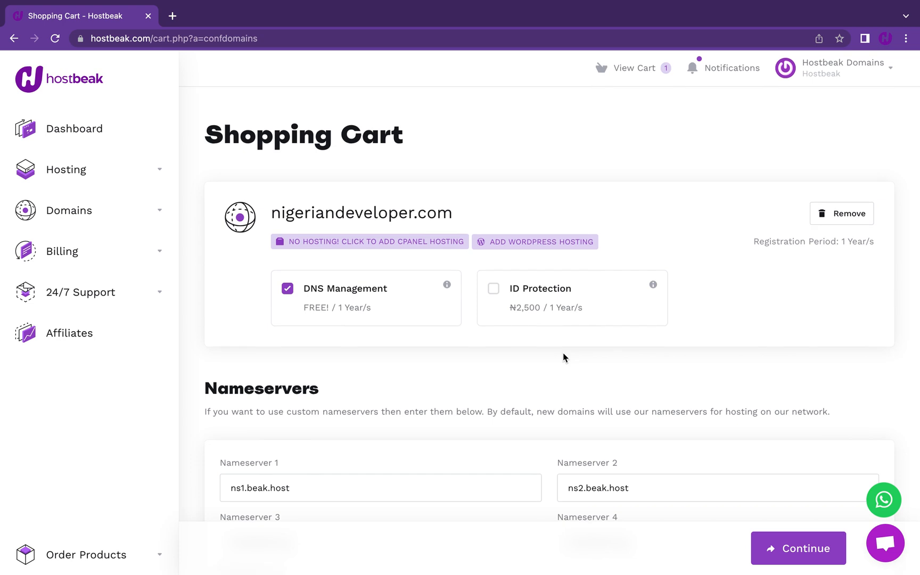
pyautogui.scroll(-3)
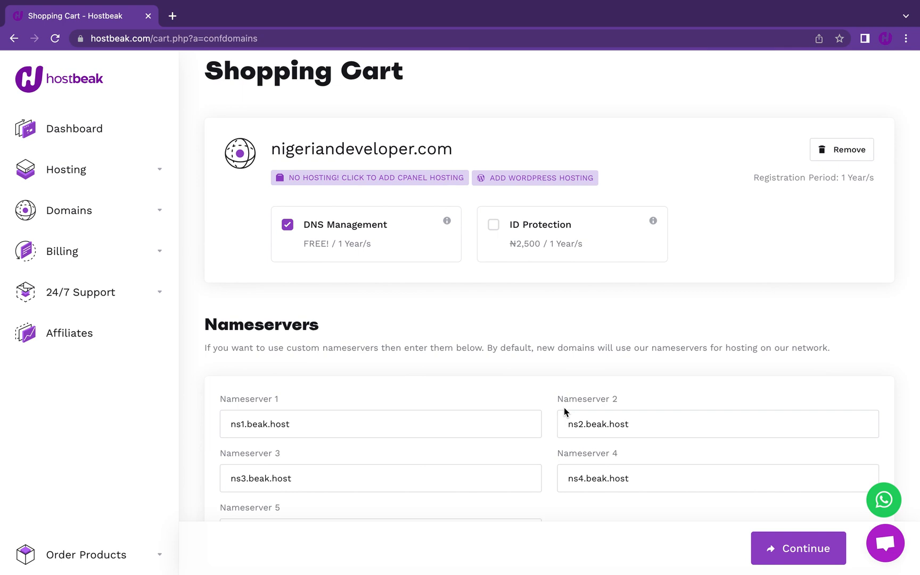
pyautogui.click(717, 423)
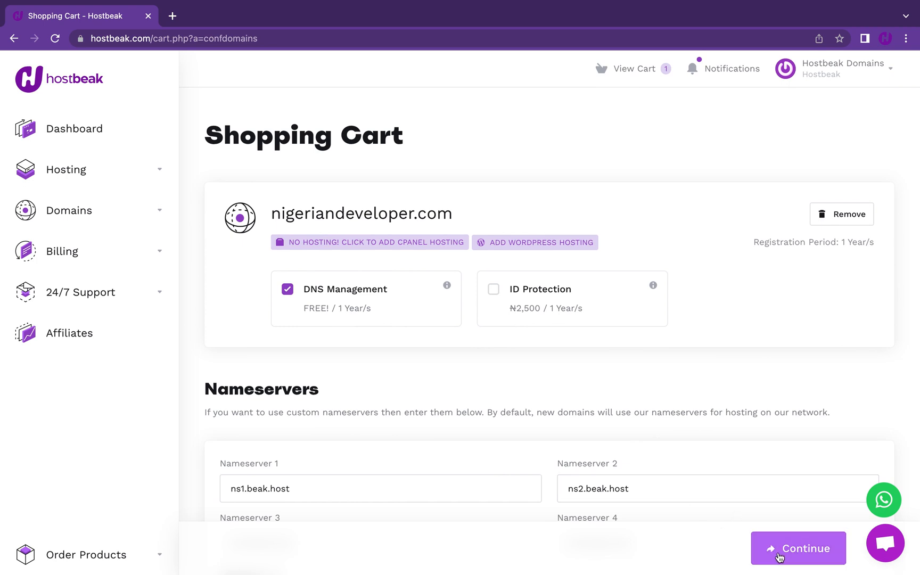
pyautogui.moveTo(749, 548)
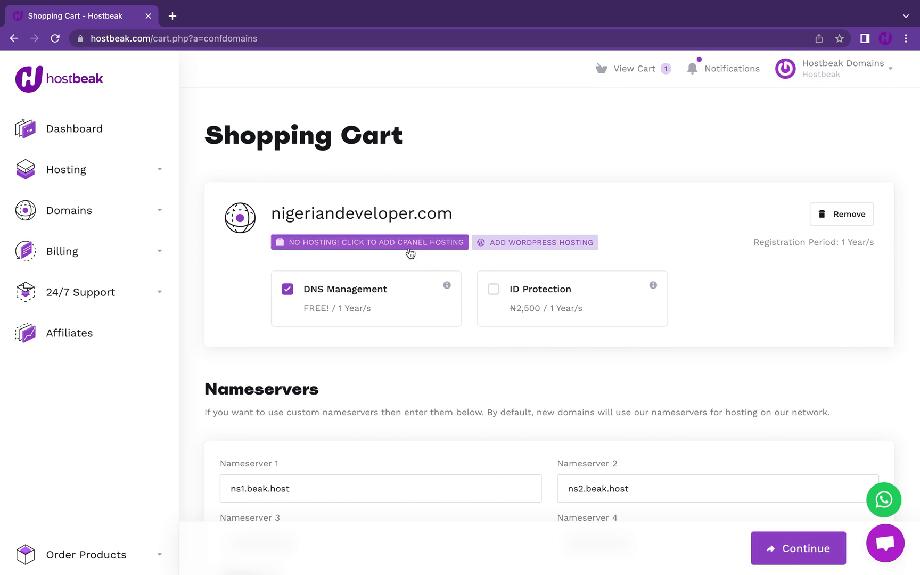
# Remove nigeriandeveloper.com from the cart and confirm Yes, leaving ₦0 due
pyautogui.click(841, 213)
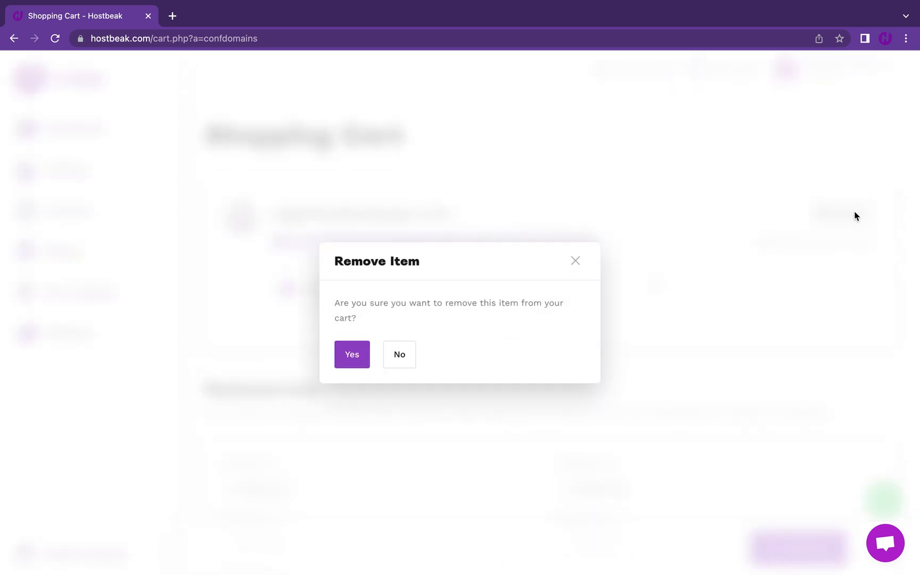
pyautogui.click(351, 355)
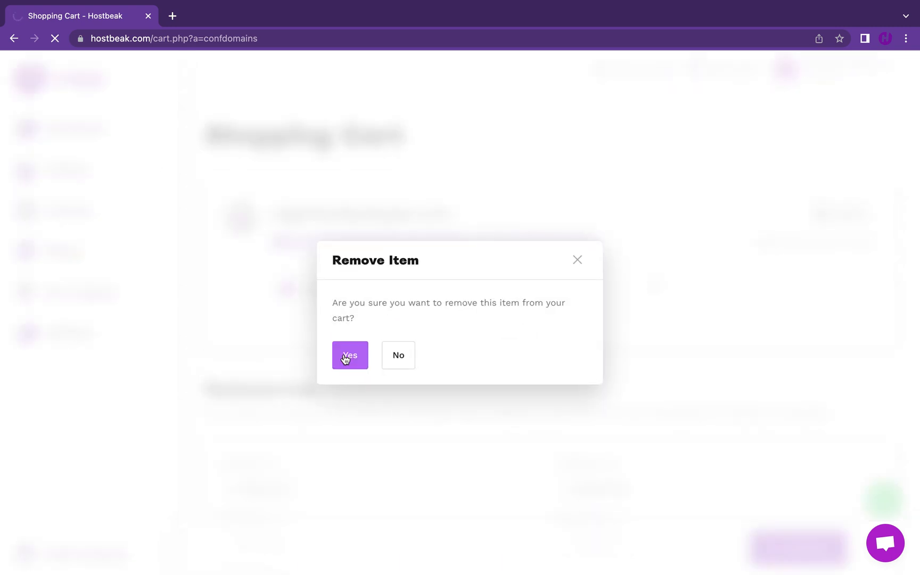
pyautogui.click(349, 354)
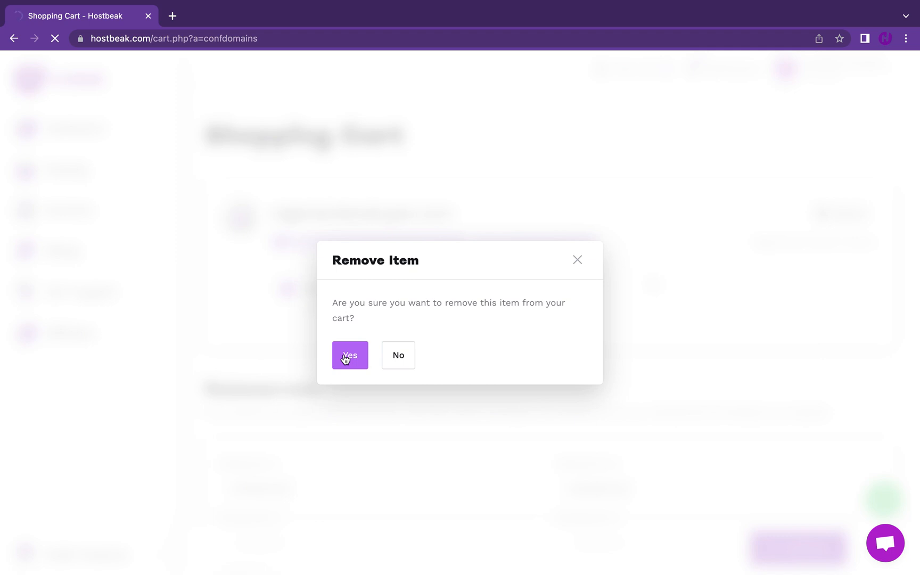
pyautogui.click(349, 355)
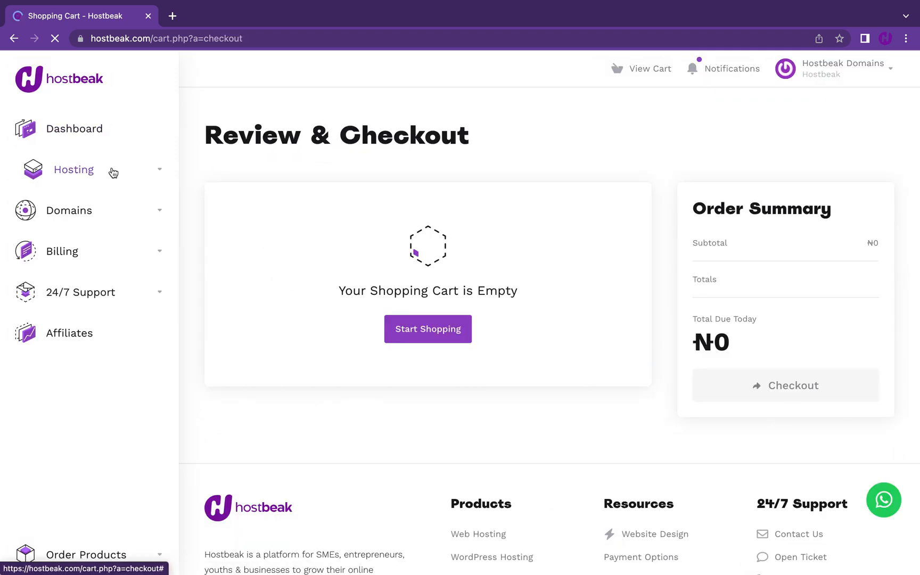
# Open Order New Hosting and show the yearly plan prices
pyautogui.click(73, 169)
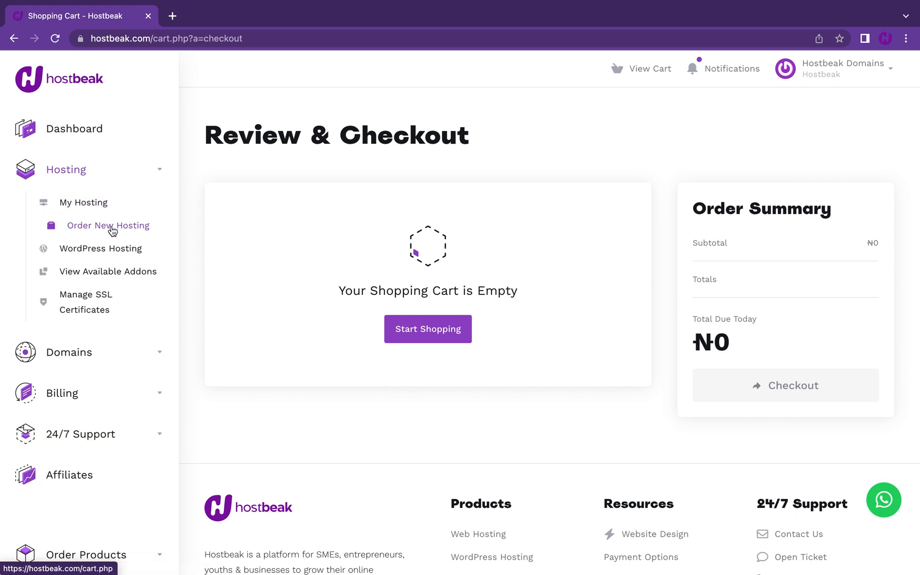
pyautogui.click(108, 225)
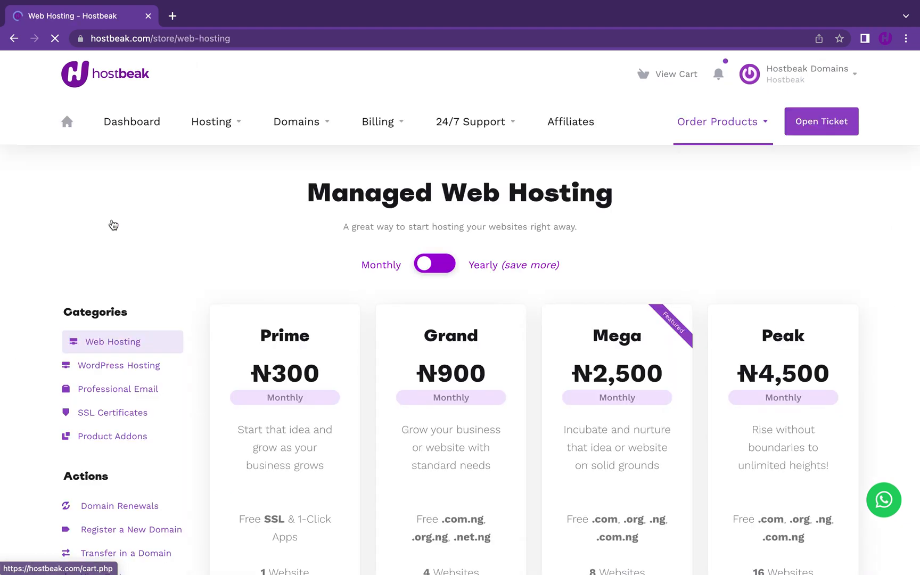
pyautogui.click(434, 264)
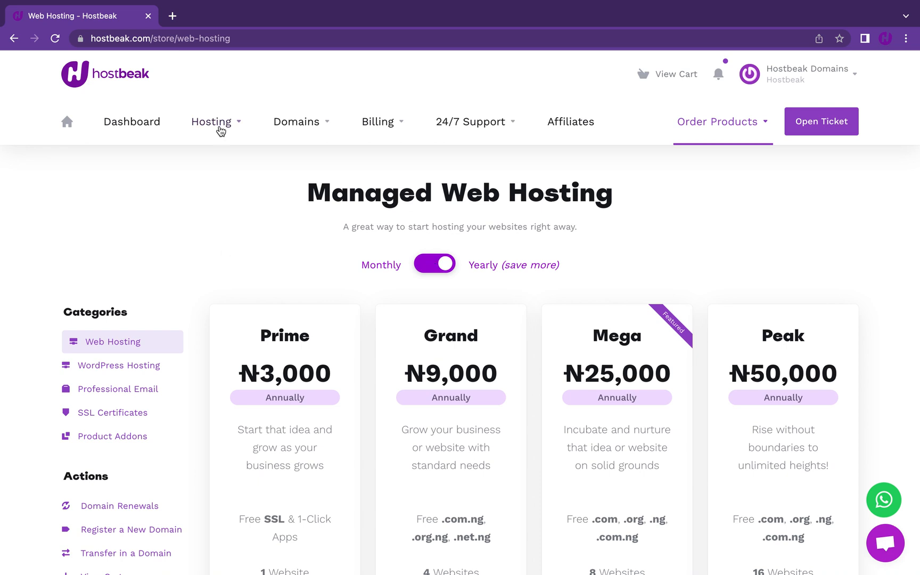
# Go to WordPress Hosting and scroll to the WP Start, Professional and Unlimited plans
pyautogui.click(211, 122)
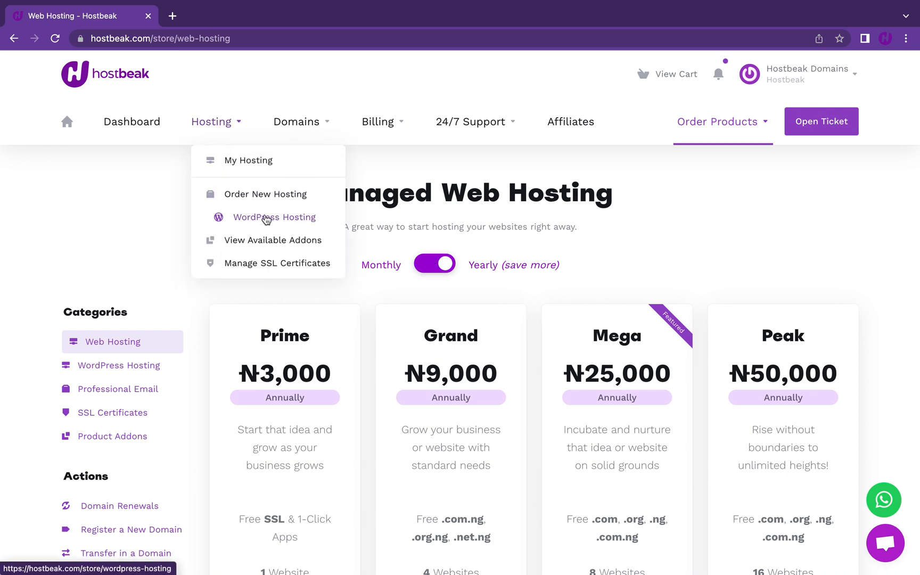
pyautogui.click(274, 216)
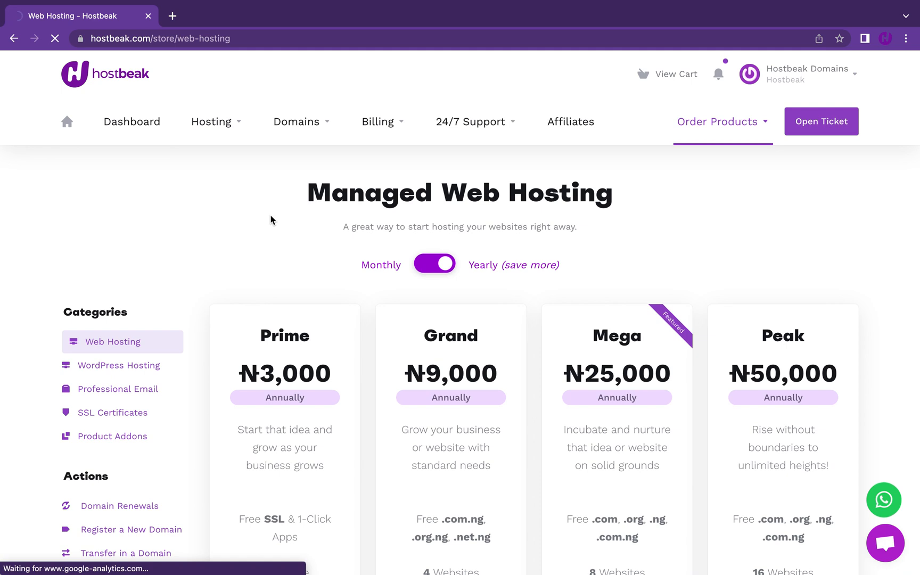
pyautogui.click(119, 365)
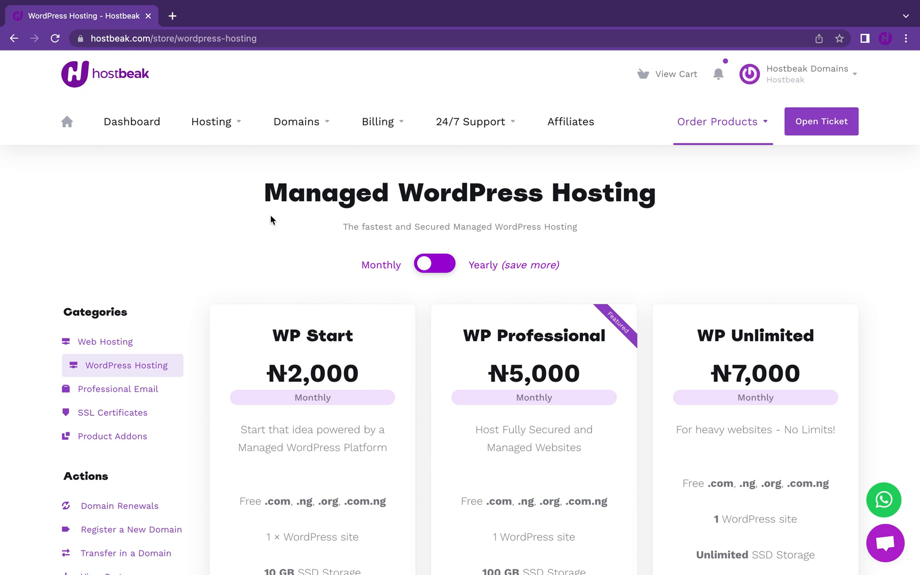
pyautogui.scroll(-3)
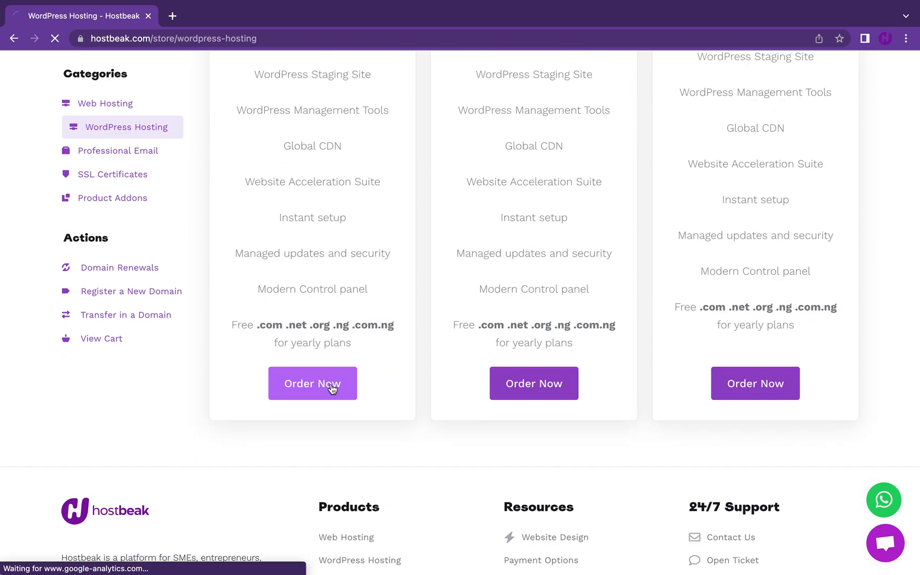
# Order the WP Start plan and try the transfer and other domain options
pyautogui.click(312, 383)
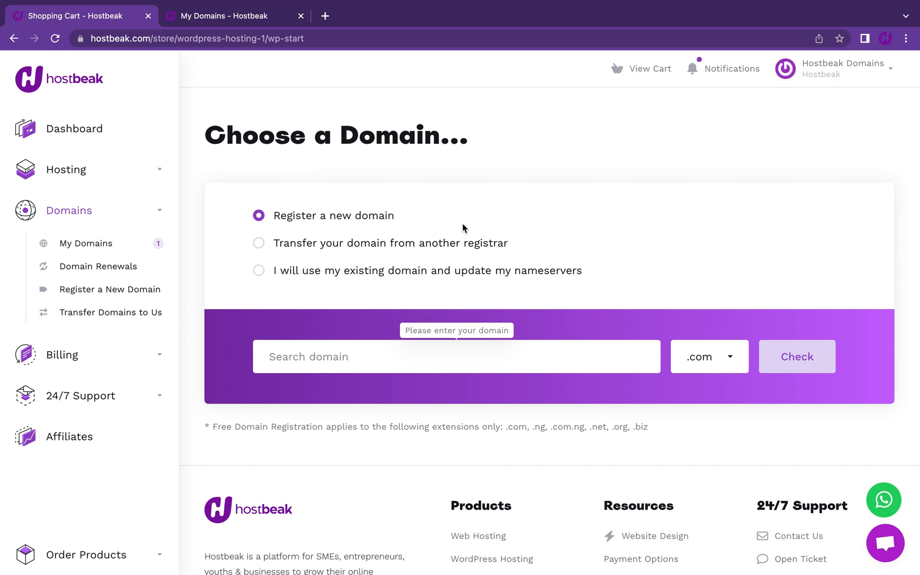
pyautogui.click(258, 242)
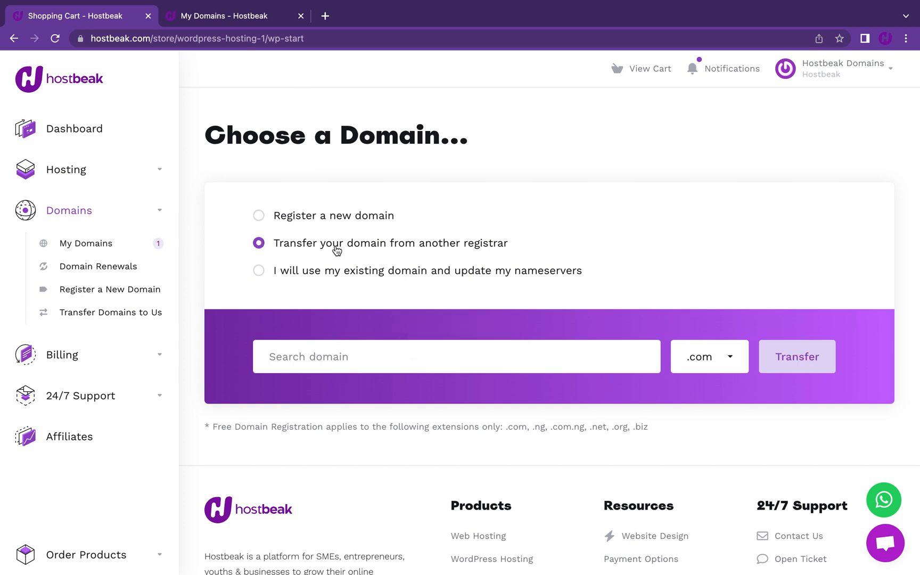
pyautogui.moveTo(383, 278)
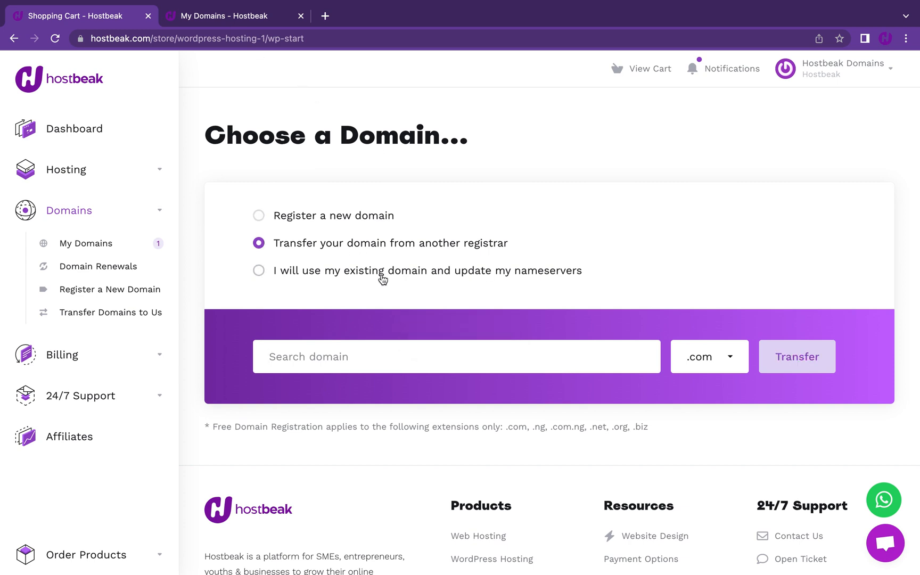
pyautogui.click(258, 270)
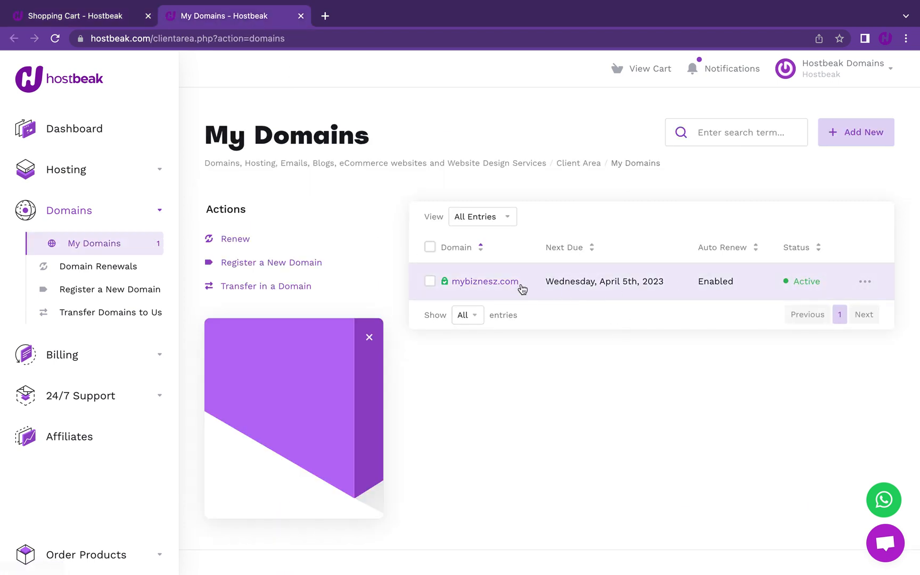
# Copy mybiznesz.com from My Domains and enter it as the cart's existing domain
pyautogui.doubleClick(483, 281)
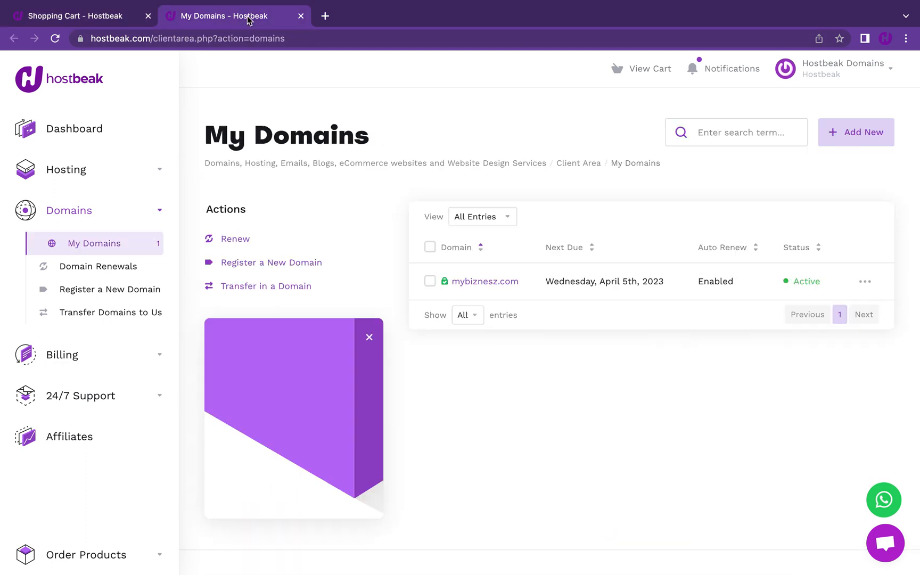
pyautogui.doubleClick(484, 281)
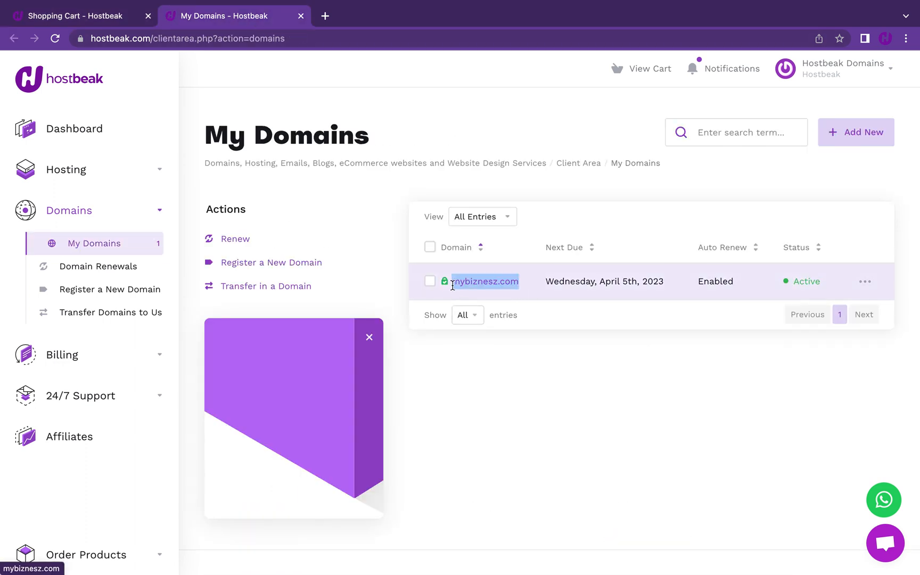
pyautogui.write('m')
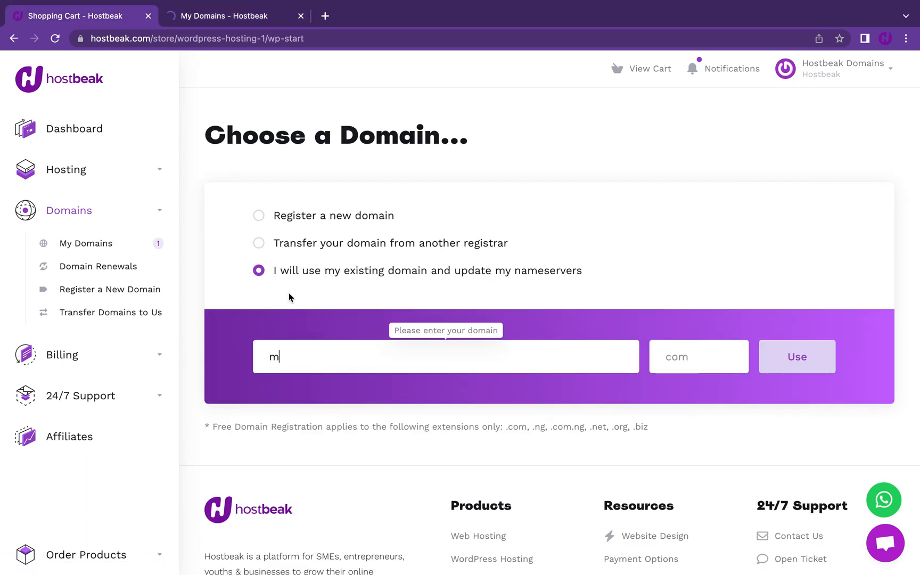
pyautogui.write('ybiznesz.com')
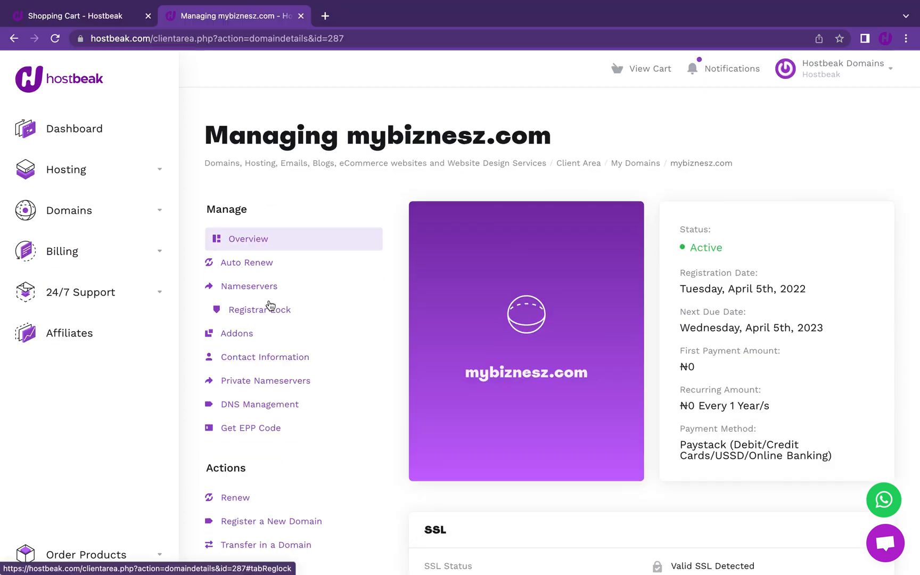
# Review the custom beak.host nameservers ns1–ns4, then use mybiznesz.com for the hosting order
pyautogui.click(250, 286)
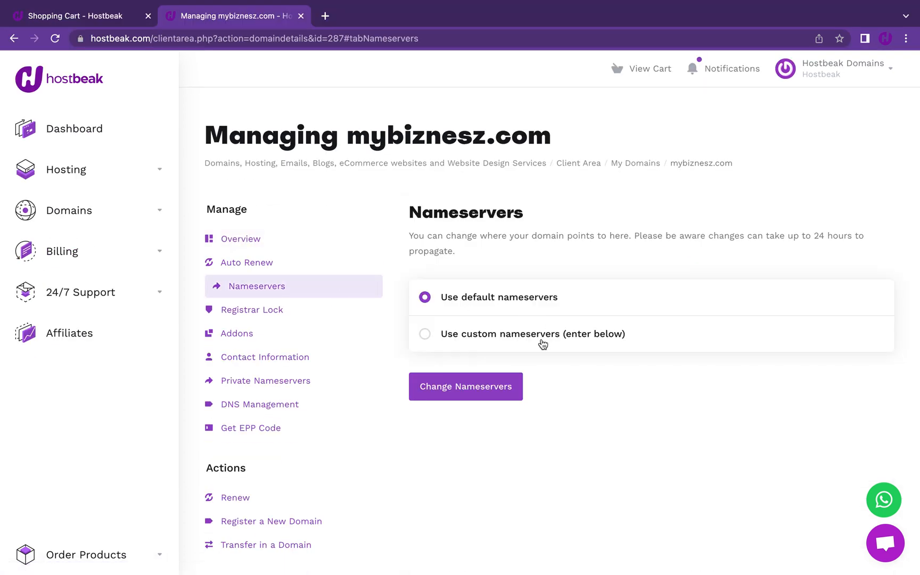
pyautogui.click(425, 333)
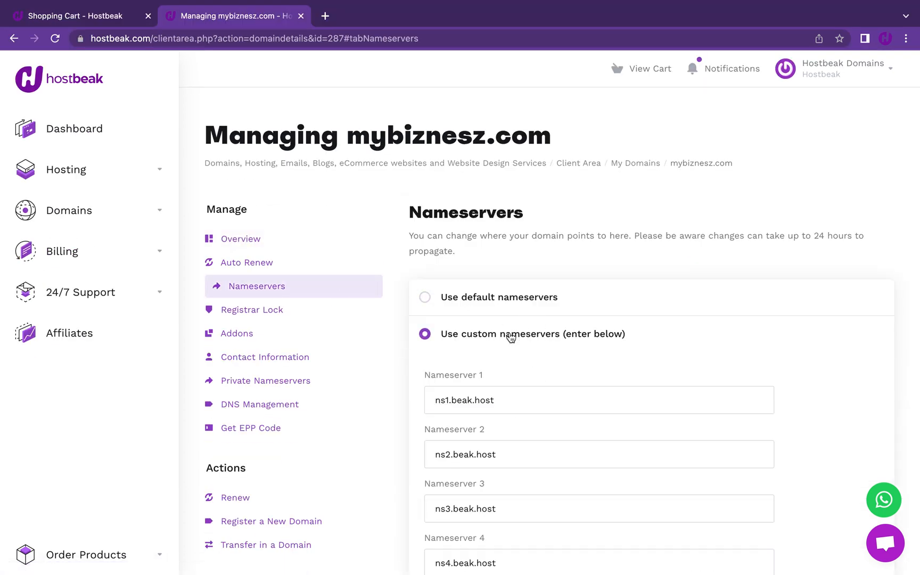
pyautogui.click(424, 297)
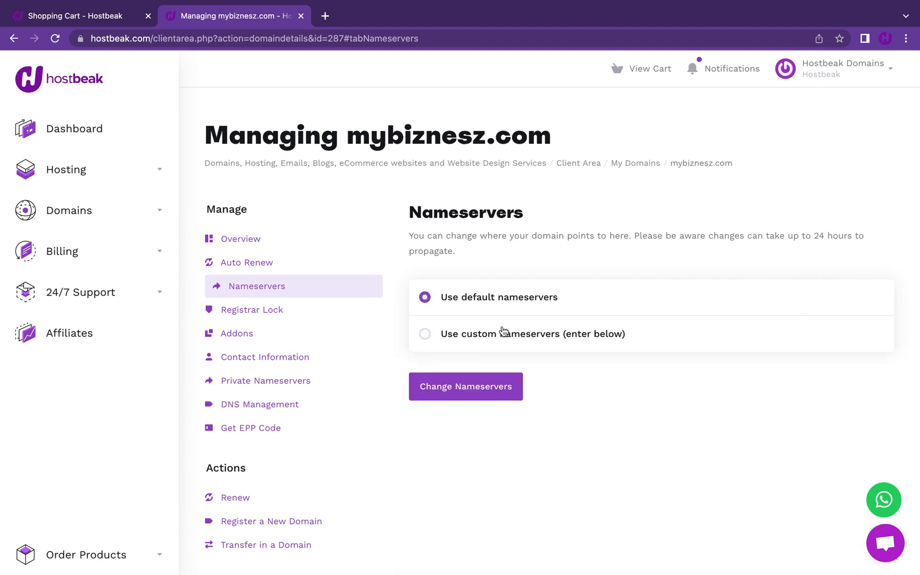
pyautogui.click(425, 333)
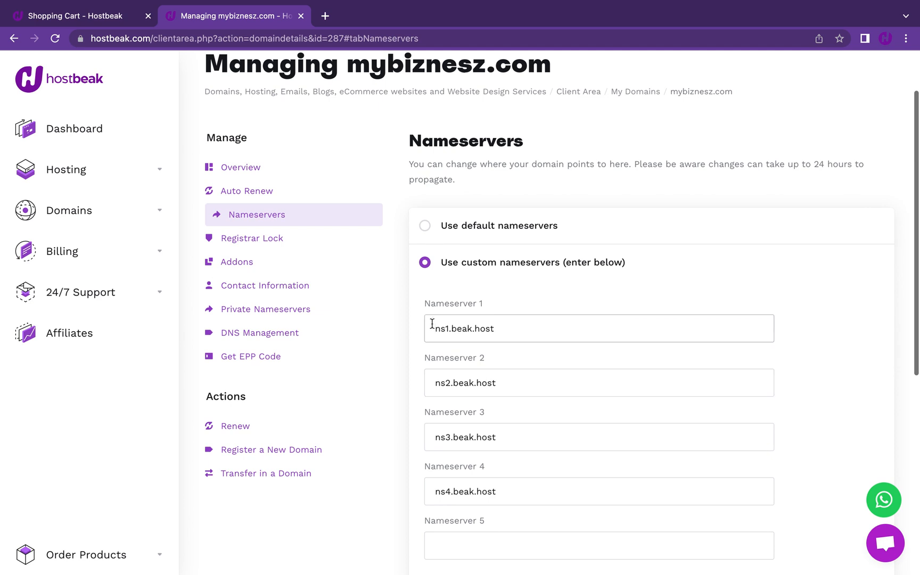
pyautogui.click(597, 437)
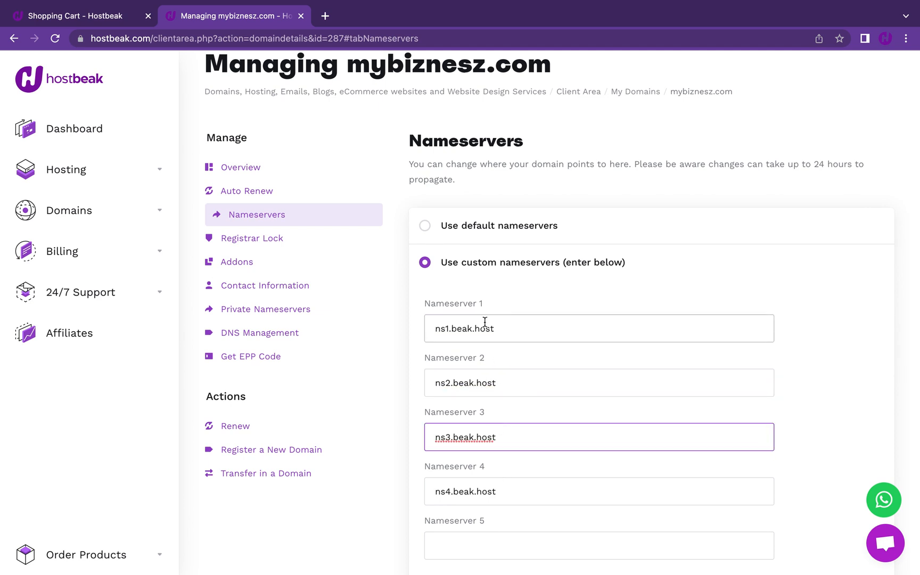
pyautogui.moveTo(501, 424)
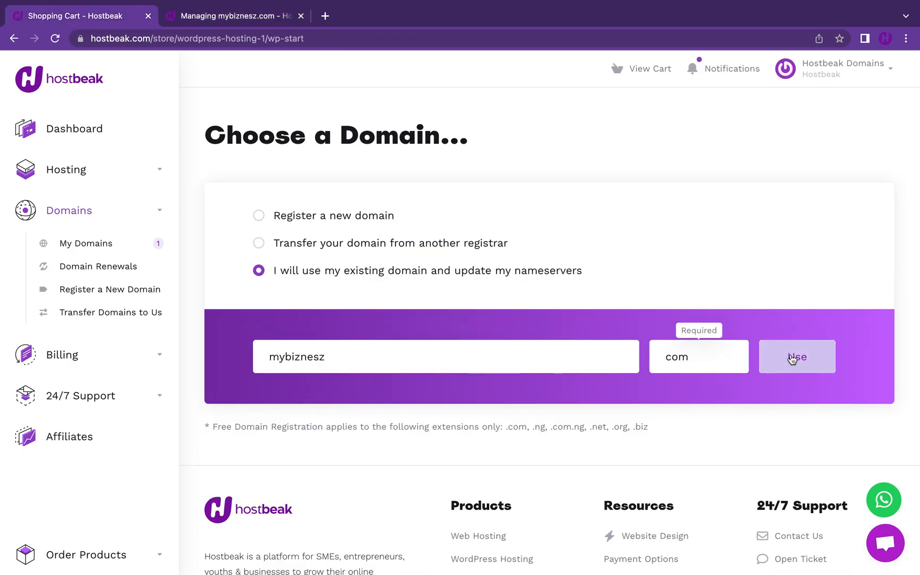
pyautogui.click(796, 356)
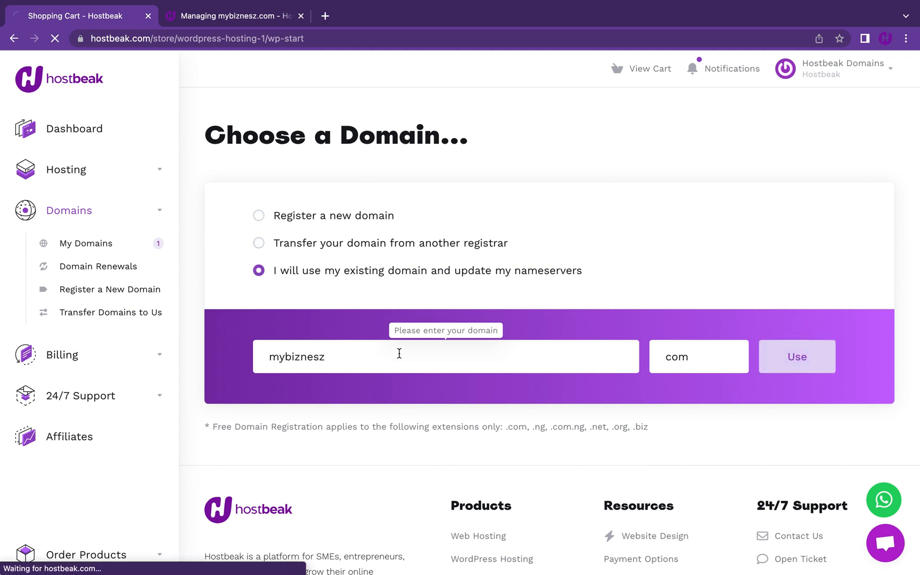
pyautogui.click(796, 356)
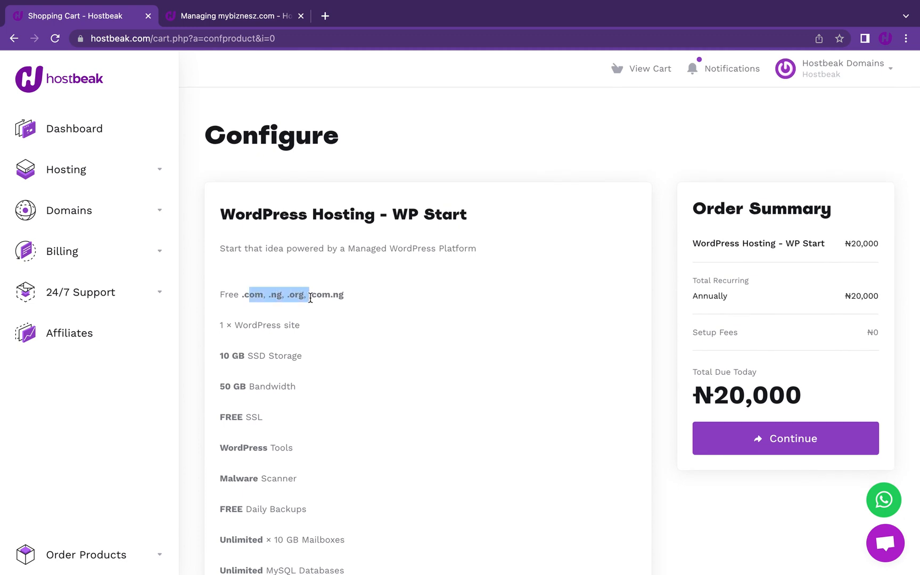
# Keep WP Start on annual billing with no email add-on and continue
pyautogui.scroll(-3)
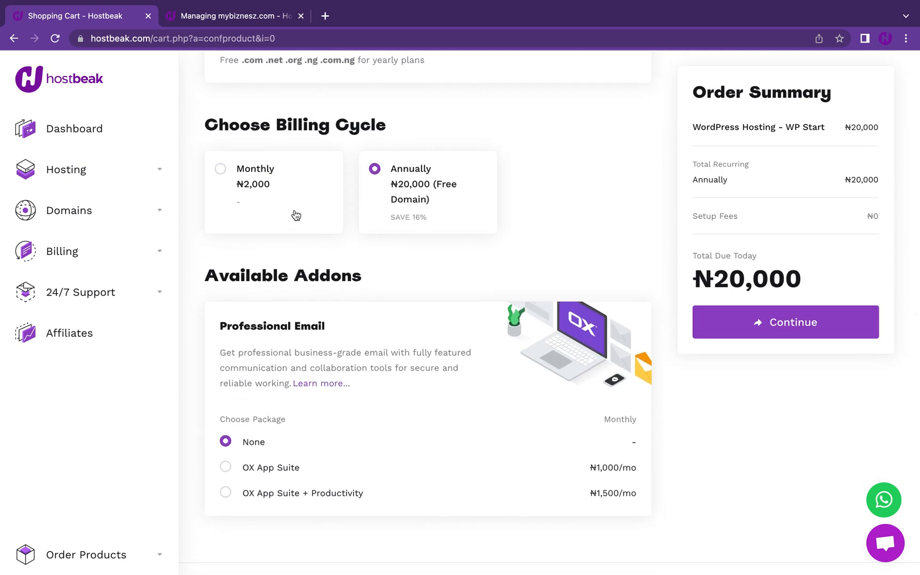
pyautogui.moveTo(512, 281)
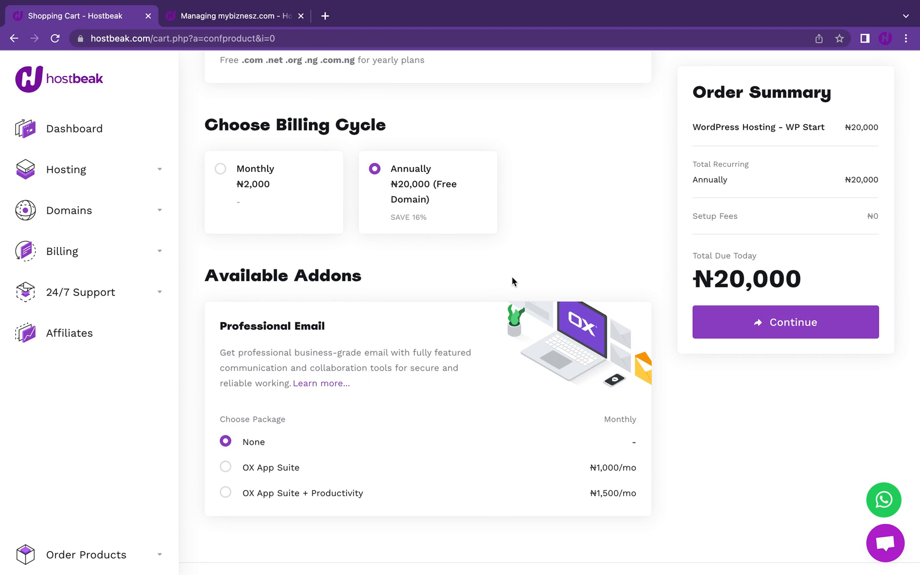
pyautogui.click(784, 322)
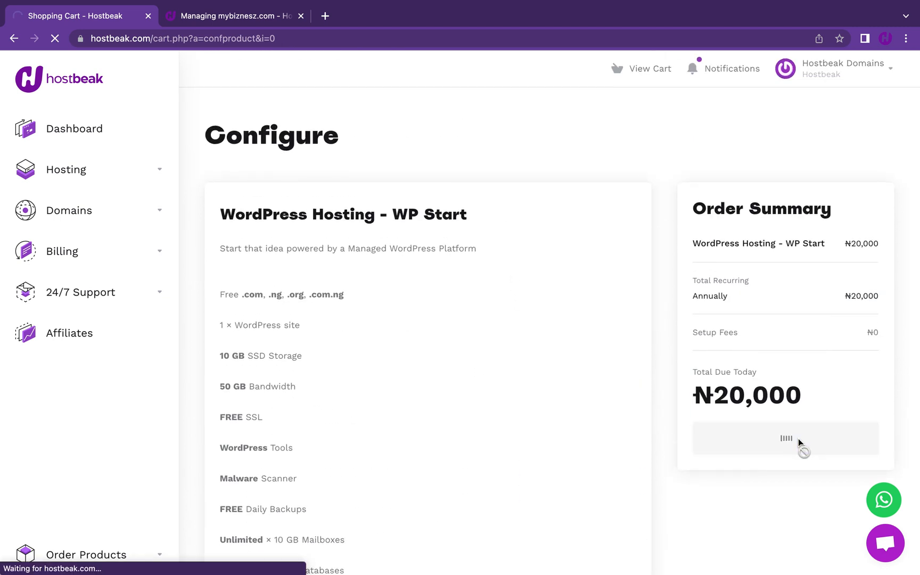
# Check out the cart holding WP Start hosting for mybiznesz.com at ₦20,000 per year
pyautogui.click(784, 437)
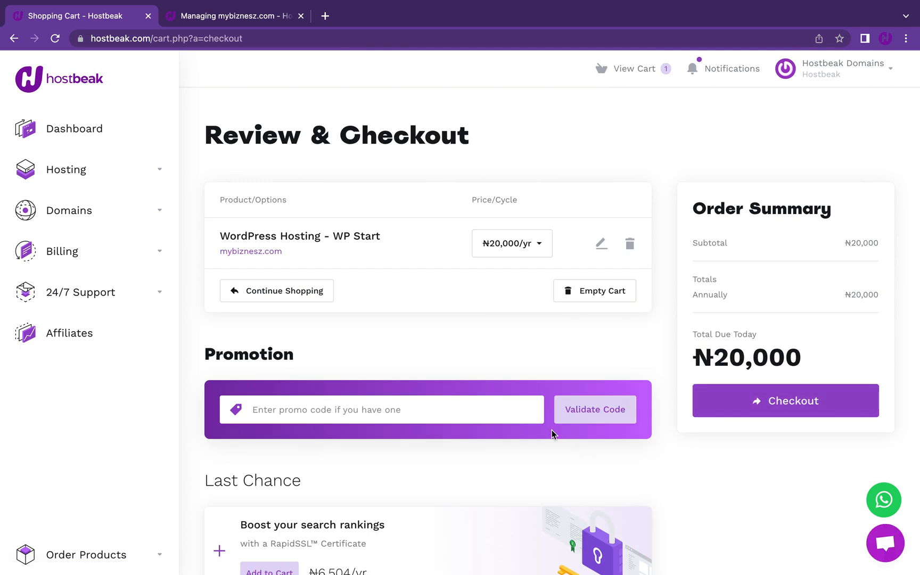
pyautogui.moveTo(453, 310)
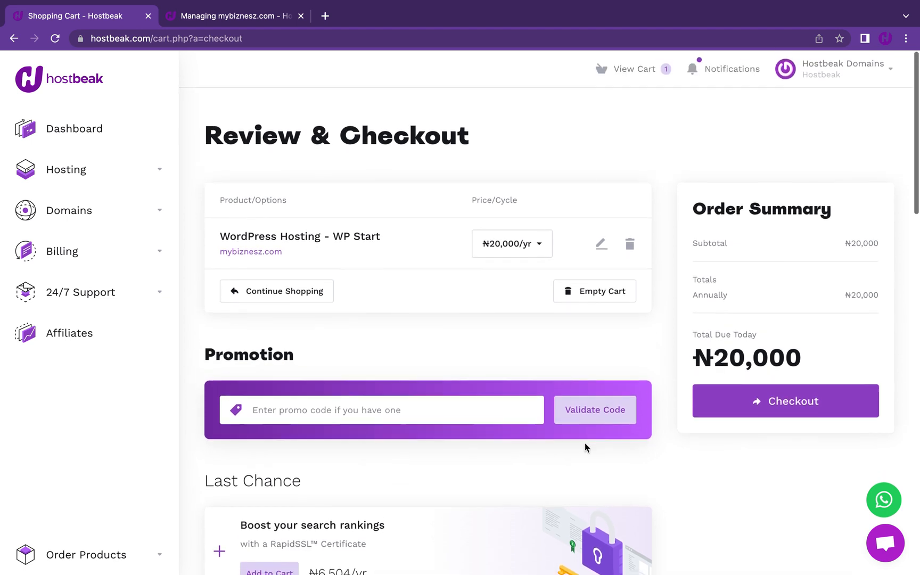
pyautogui.moveTo(682, 334)
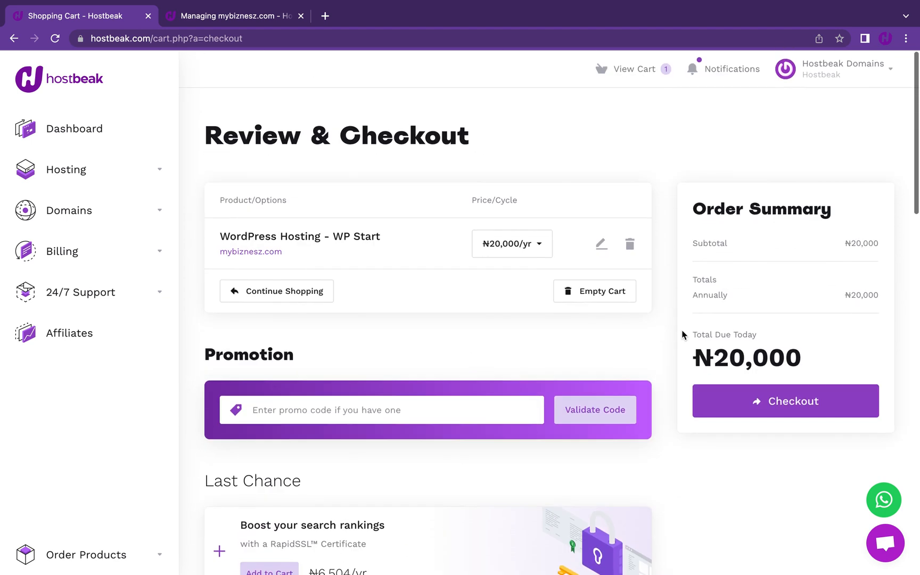
pyautogui.moveTo(785, 401)
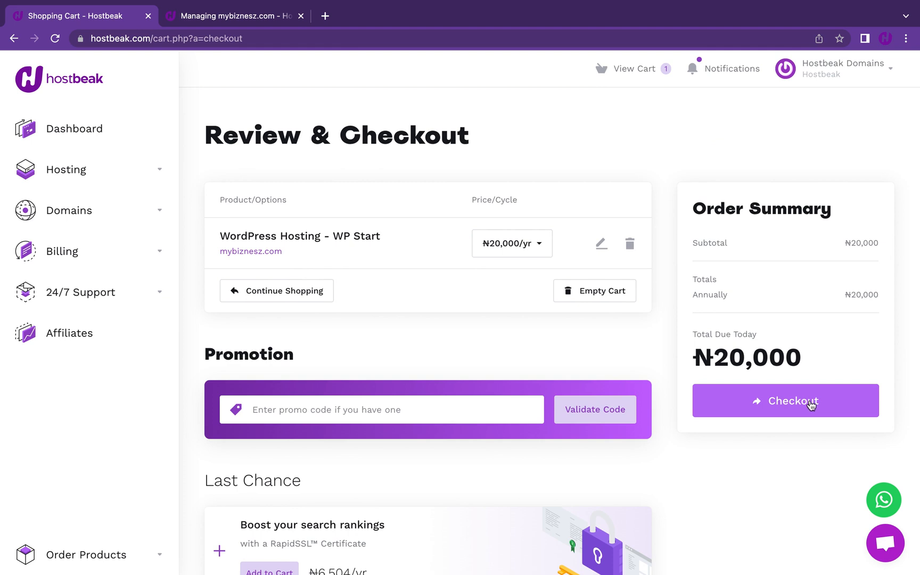
pyautogui.moveTo(453, 397)
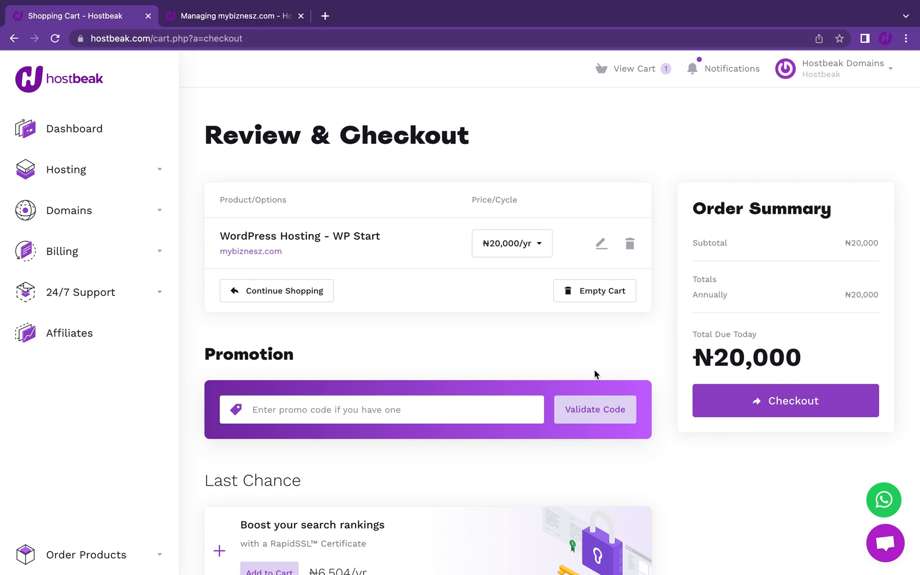
pyautogui.moveTo(700, 362)
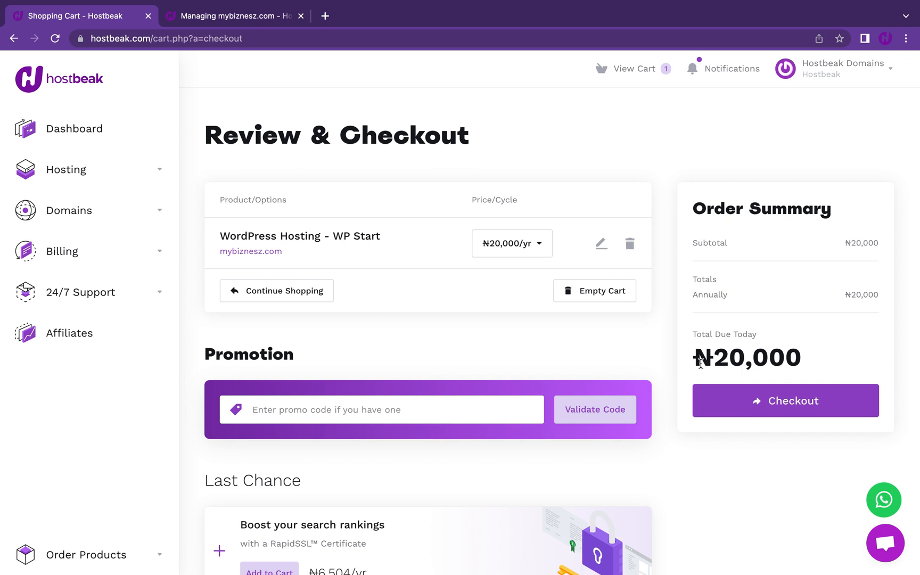
pyautogui.moveTo(816, 375)
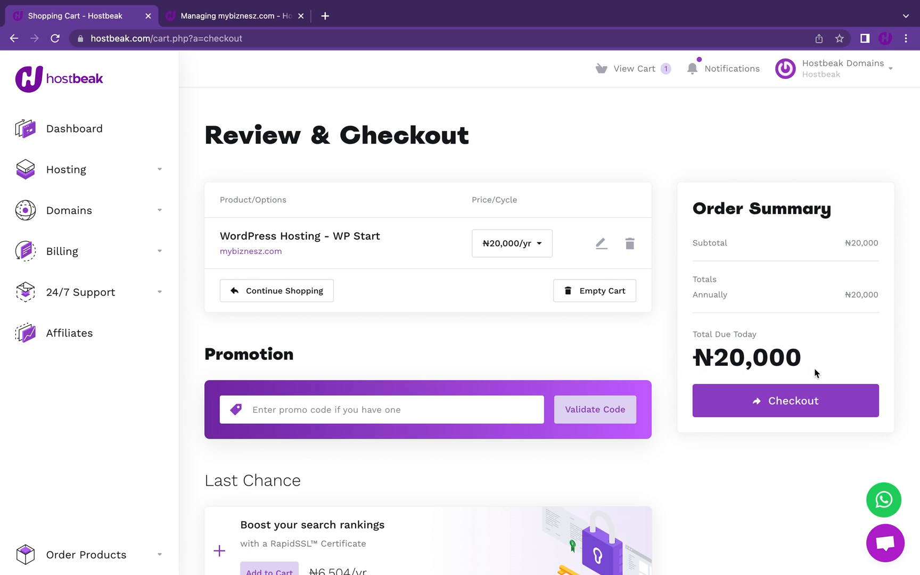
pyautogui.moveTo(812, 403)
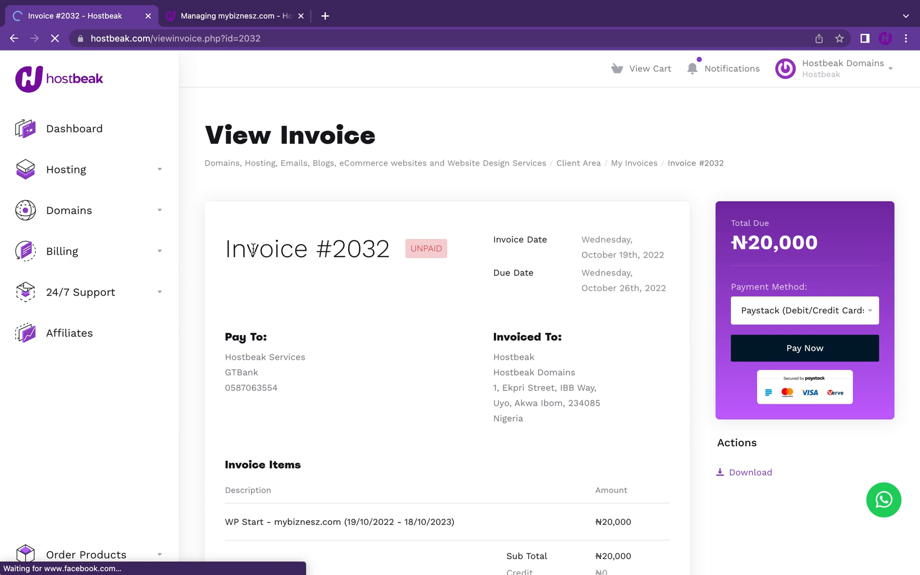
pyautogui.moveTo(376, 289)
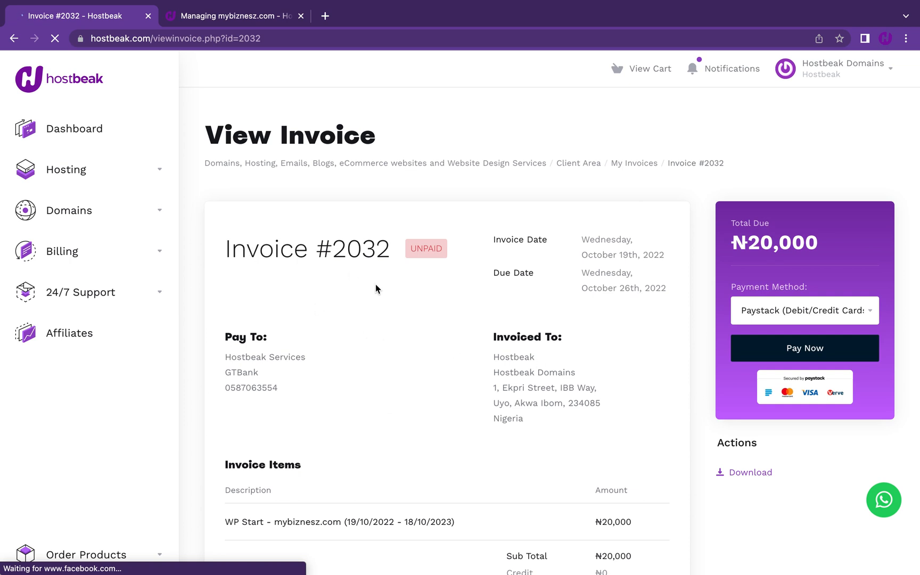
pyautogui.scroll(-3)
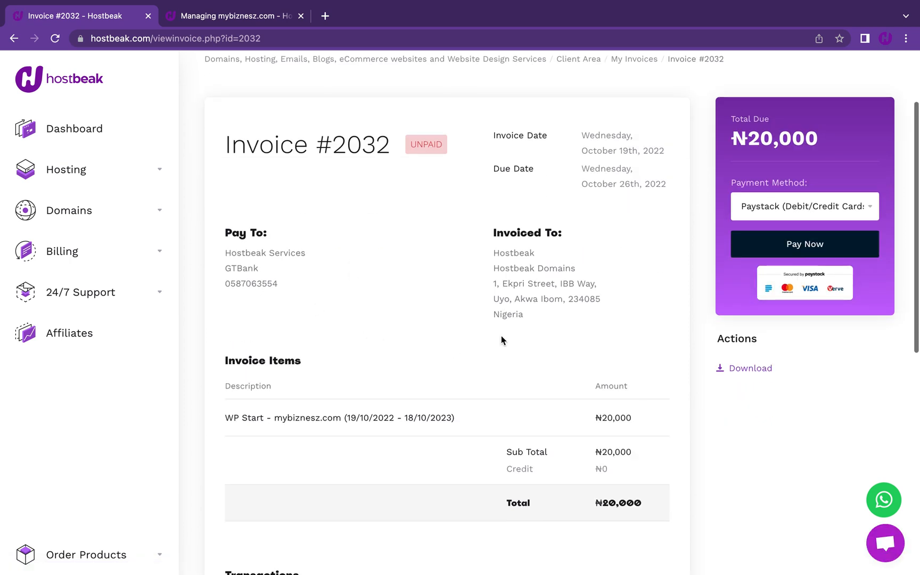
pyautogui.click(805, 206)
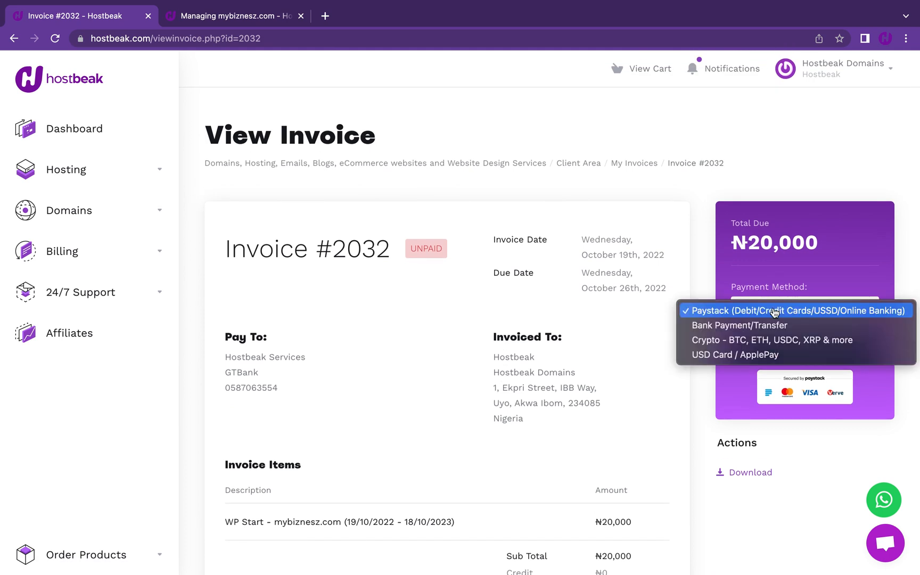
pyautogui.moveTo(750, 319)
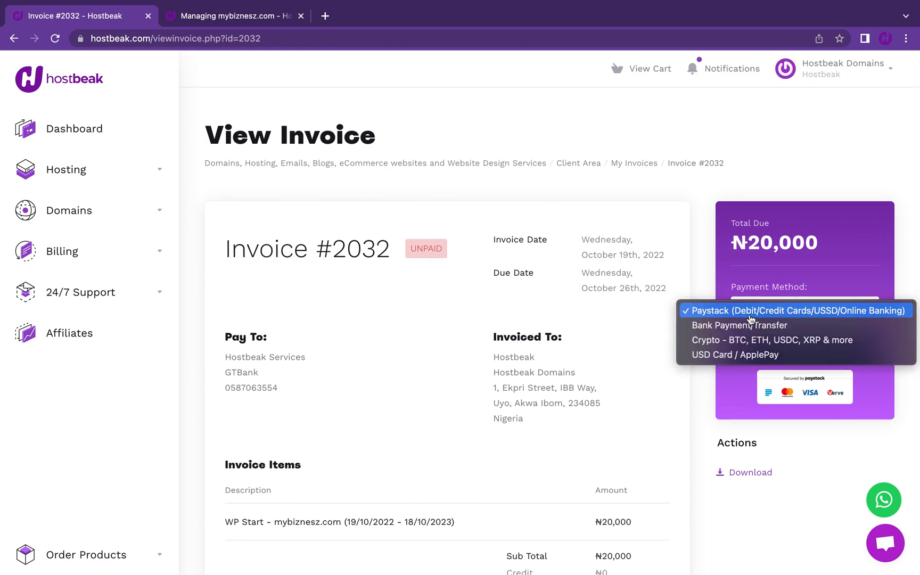
pyautogui.moveTo(750, 326)
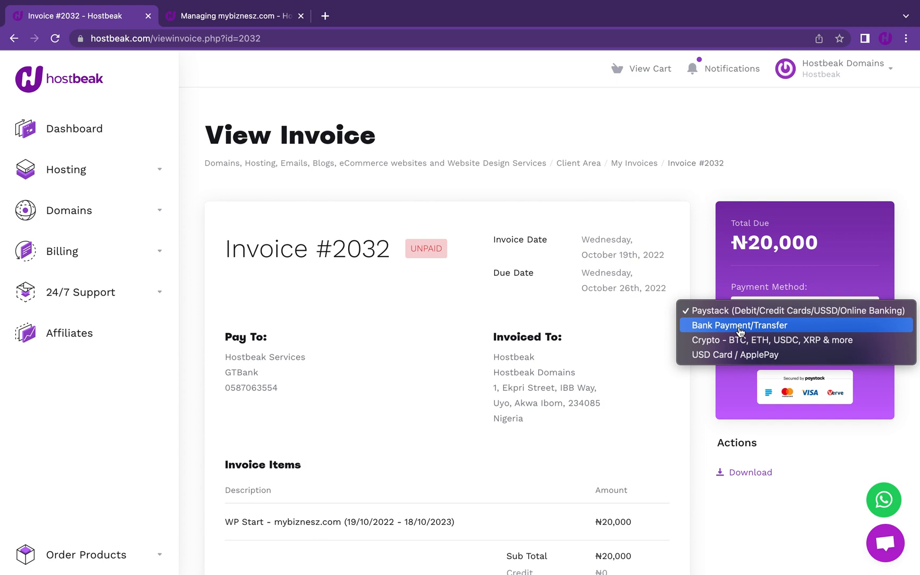
pyautogui.moveTo(716, 355)
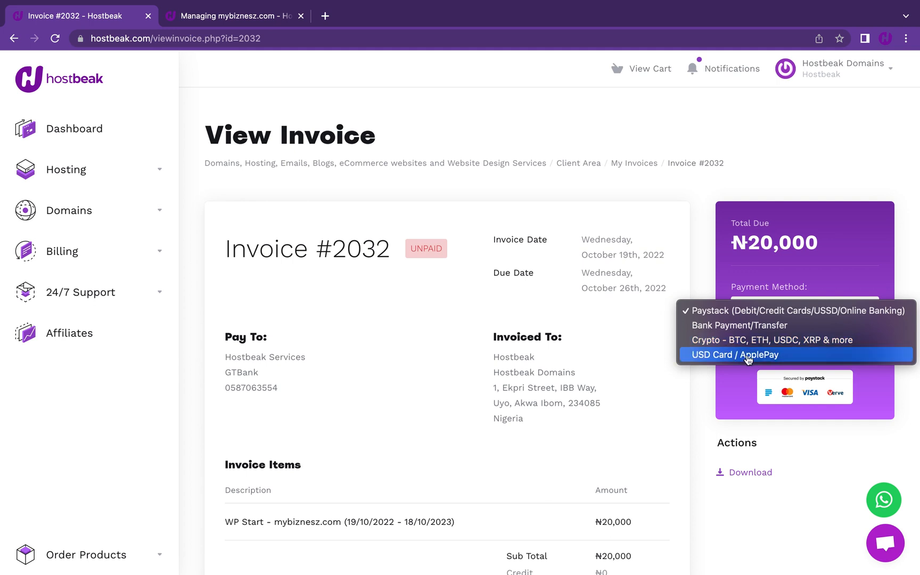
pyautogui.moveTo(747, 361)
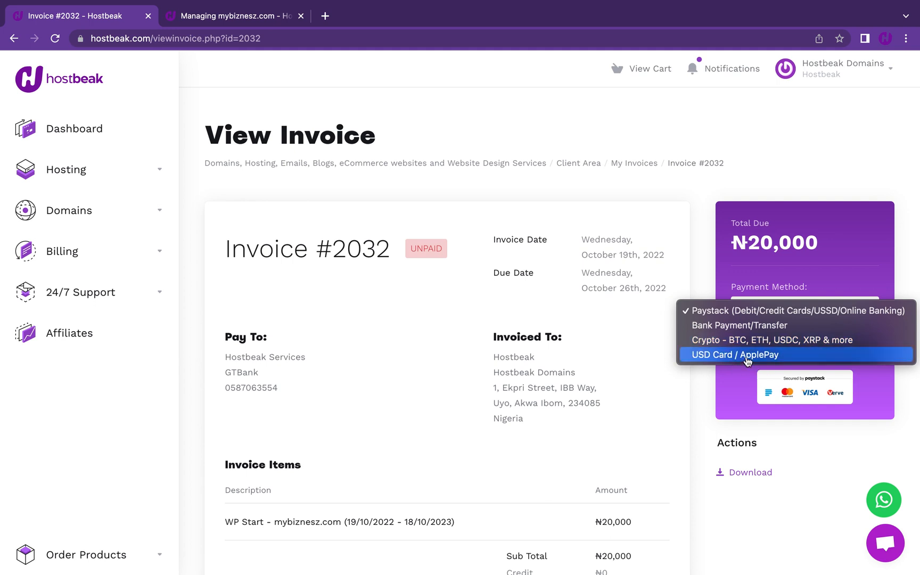
pyautogui.moveTo(739, 325)
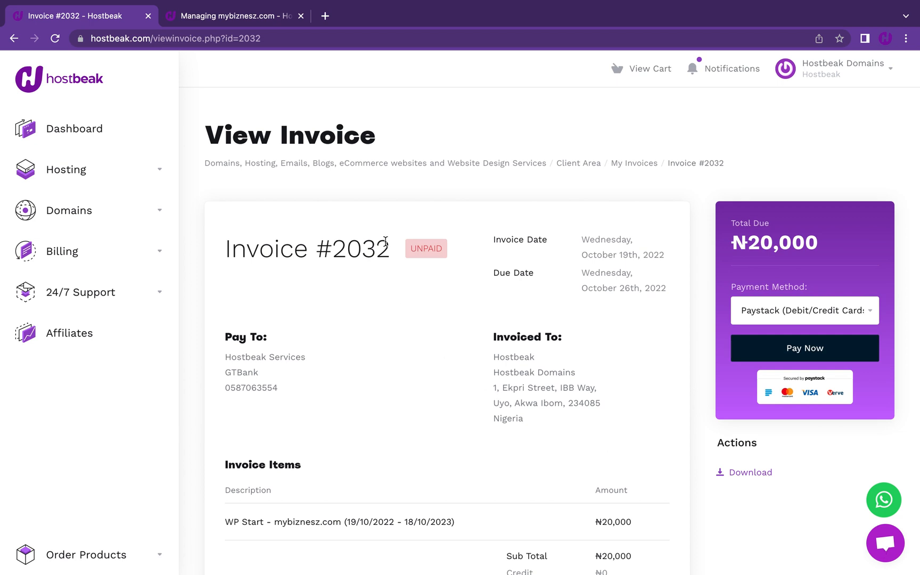
pyautogui.doubleClick(360, 248)
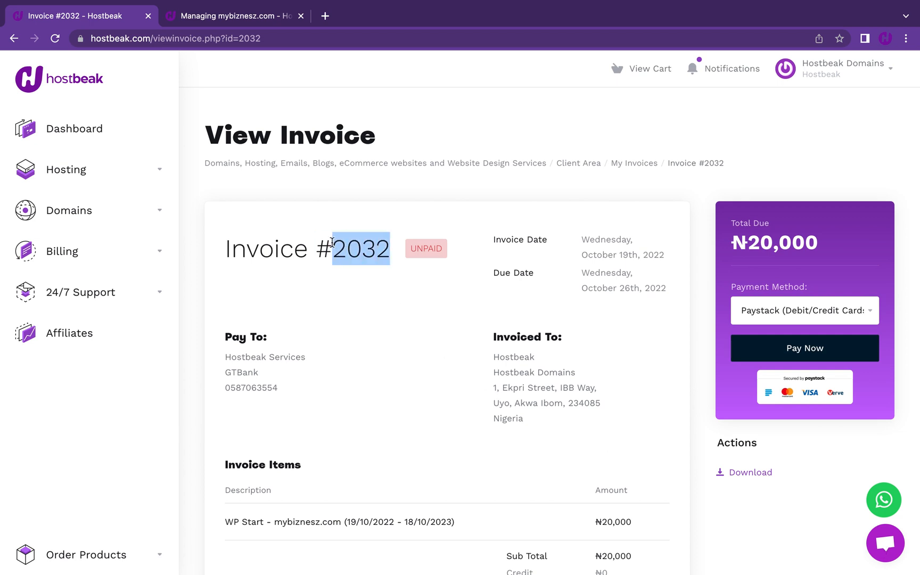
pyautogui.moveTo(621, 368)
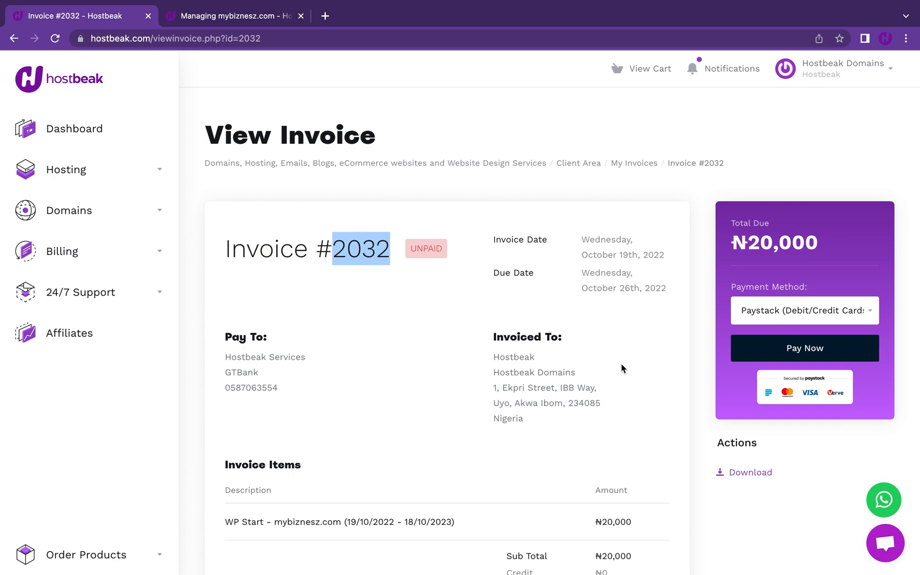
pyautogui.click(805, 310)
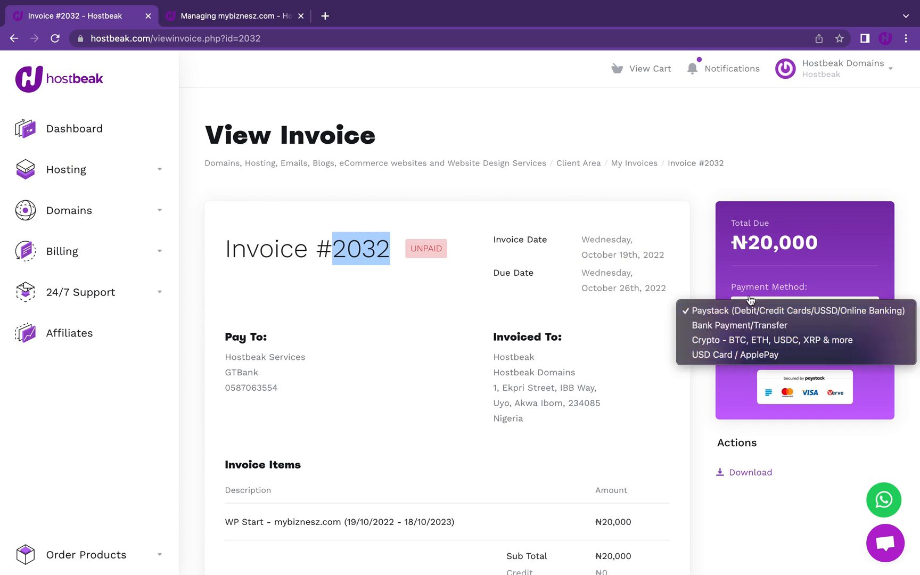
pyautogui.moveTo(738, 325)
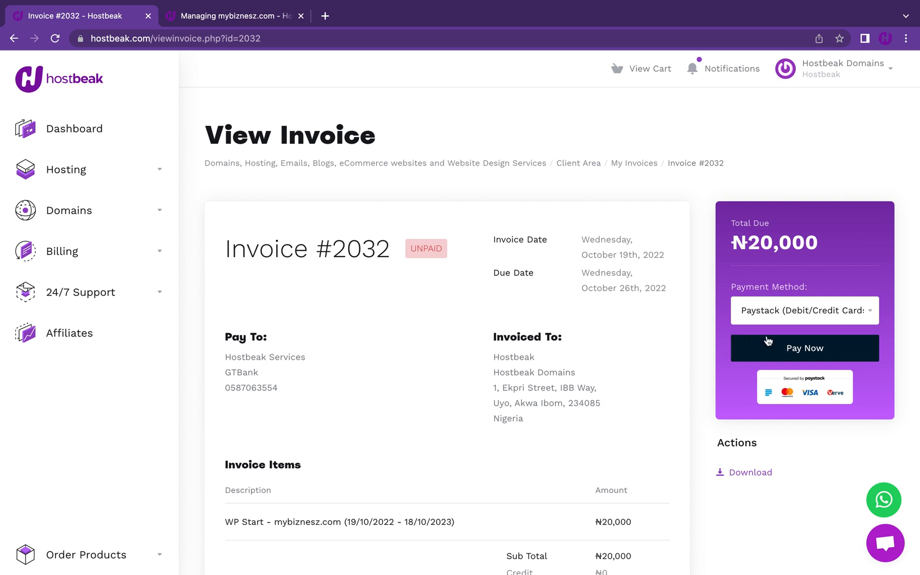
# Pay the ₦20,000 invoice by USSD and copy the payment code
pyautogui.click(804, 348)
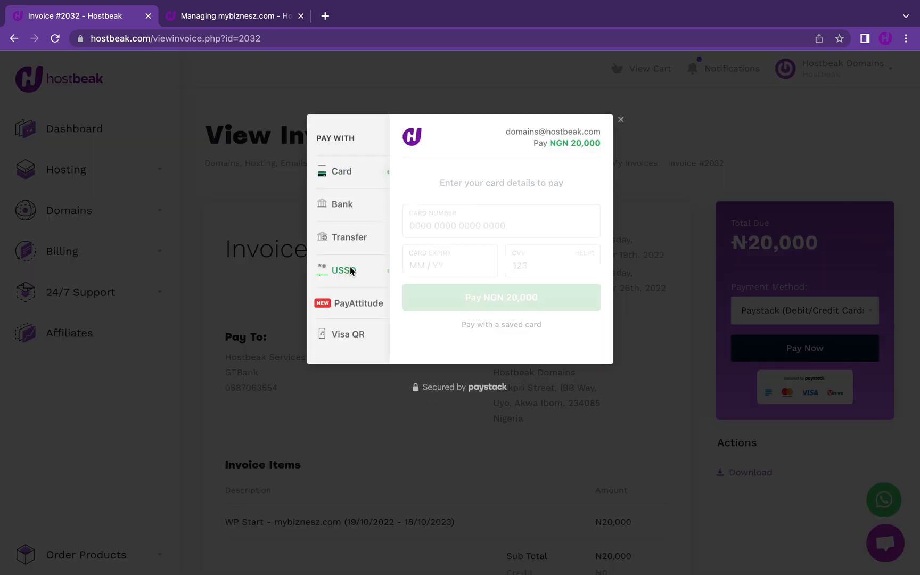
pyautogui.click(342, 270)
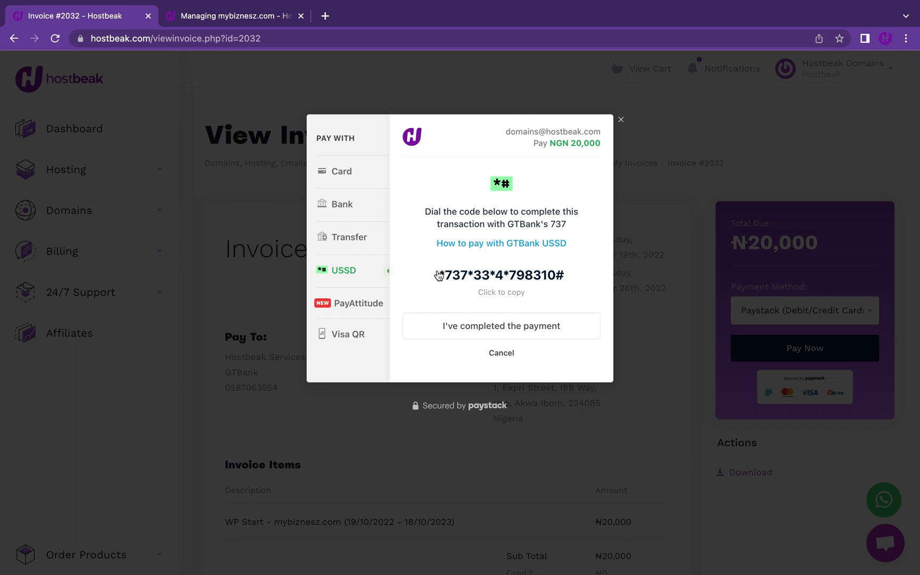
pyautogui.moveTo(460, 242)
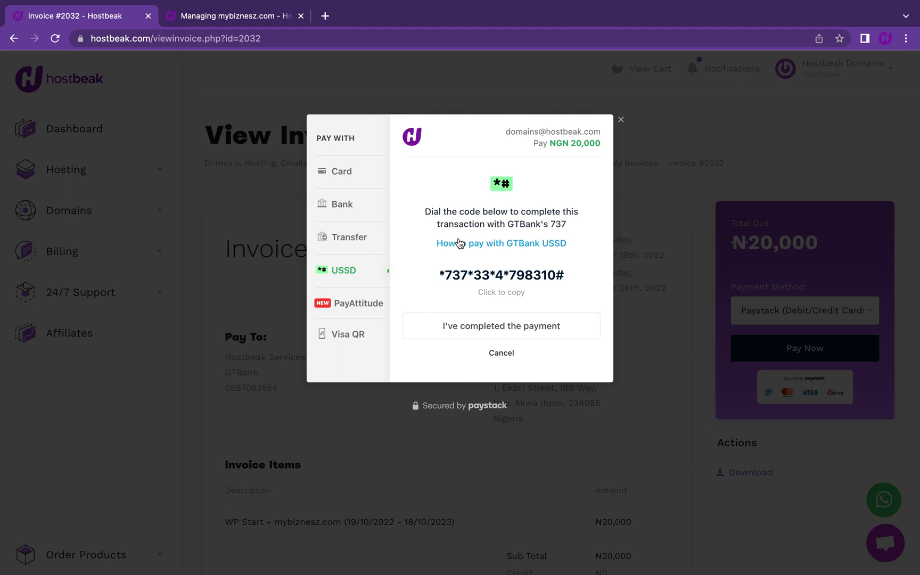
pyautogui.moveTo(410, 275)
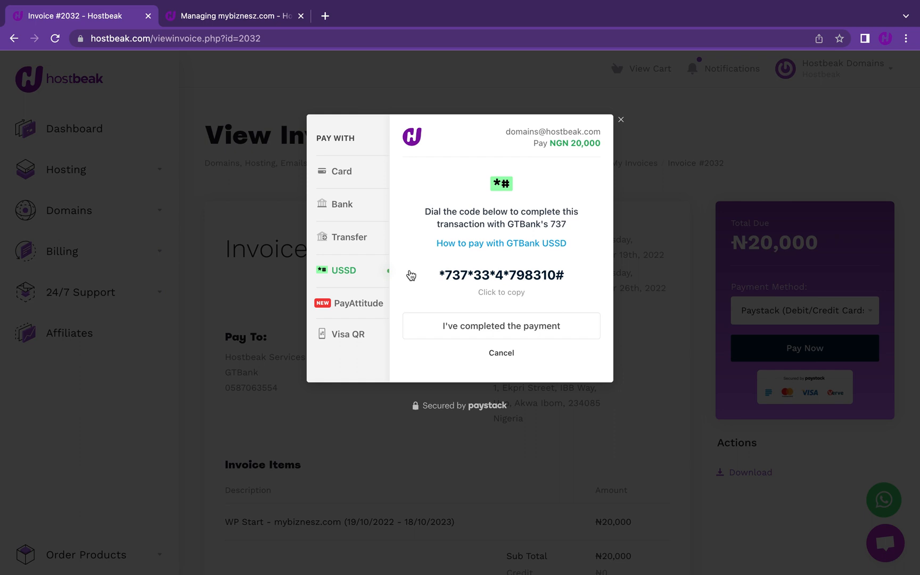
pyautogui.moveTo(507, 299)
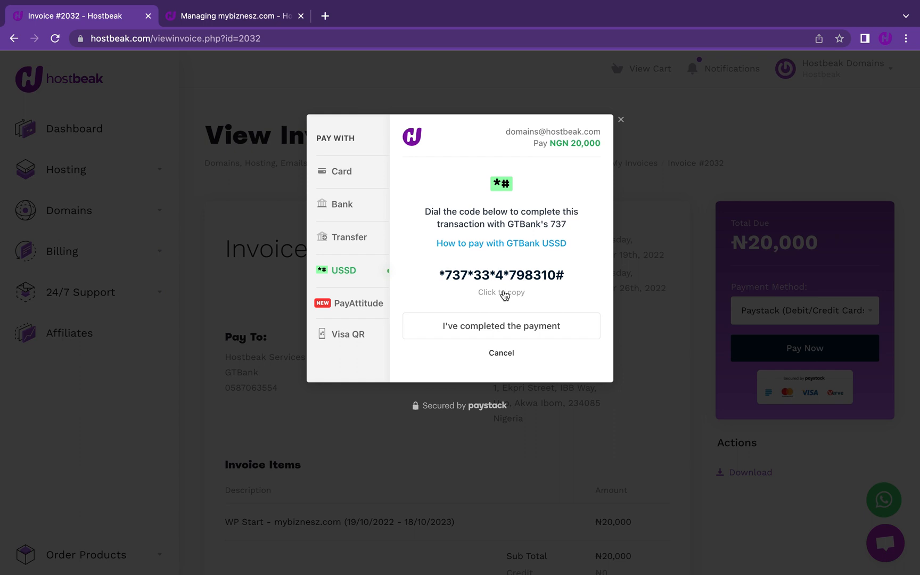
pyautogui.click(501, 292)
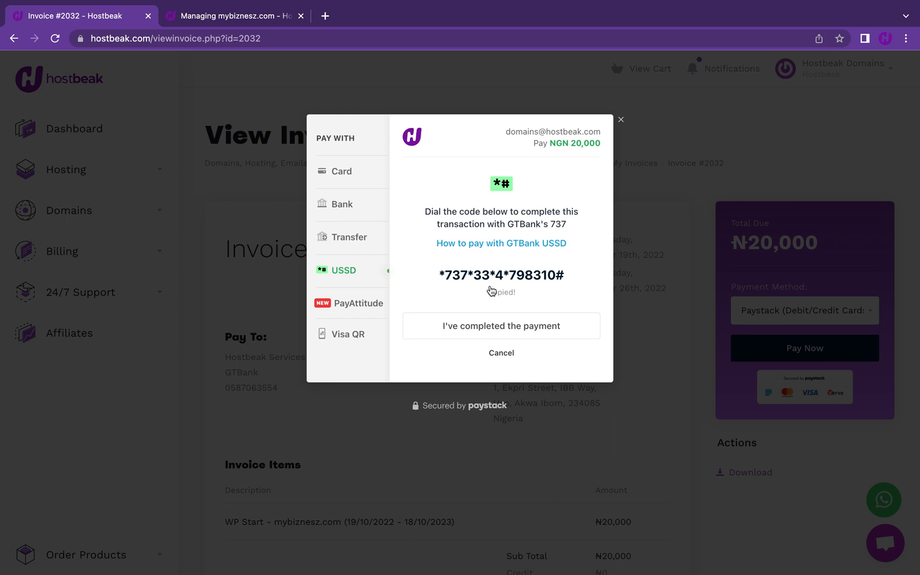
# Confirm the payment is completed and continue to the client area dashboard
pyautogui.click(501, 326)
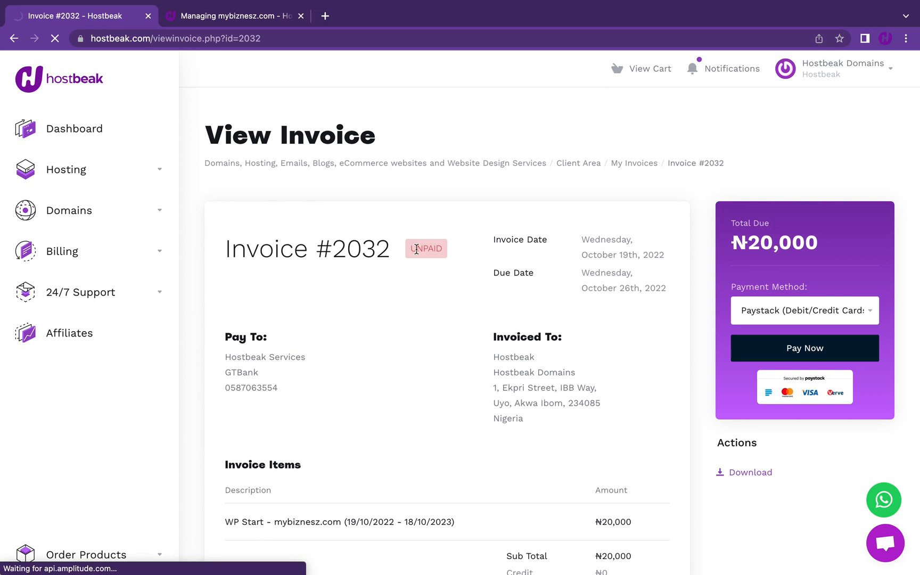
pyautogui.click(804, 347)
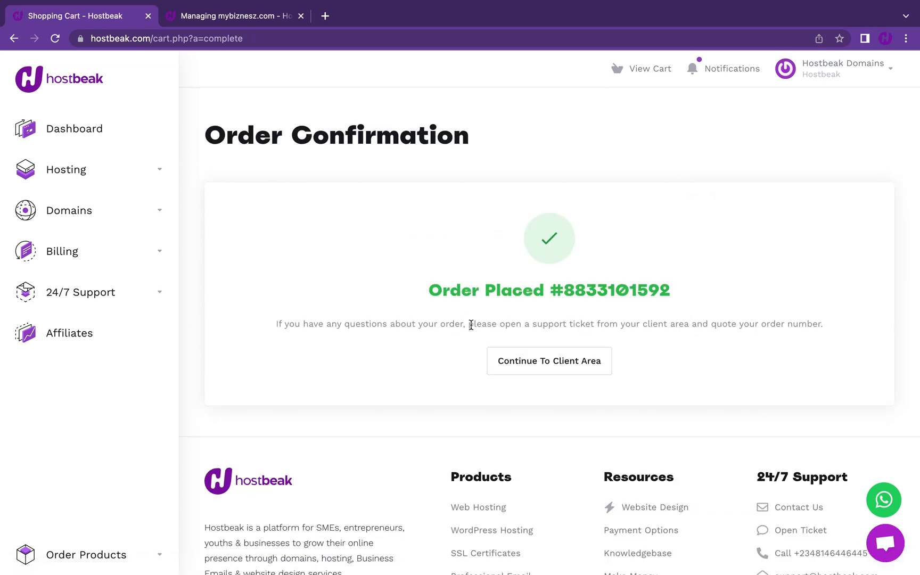
pyautogui.click(549, 360)
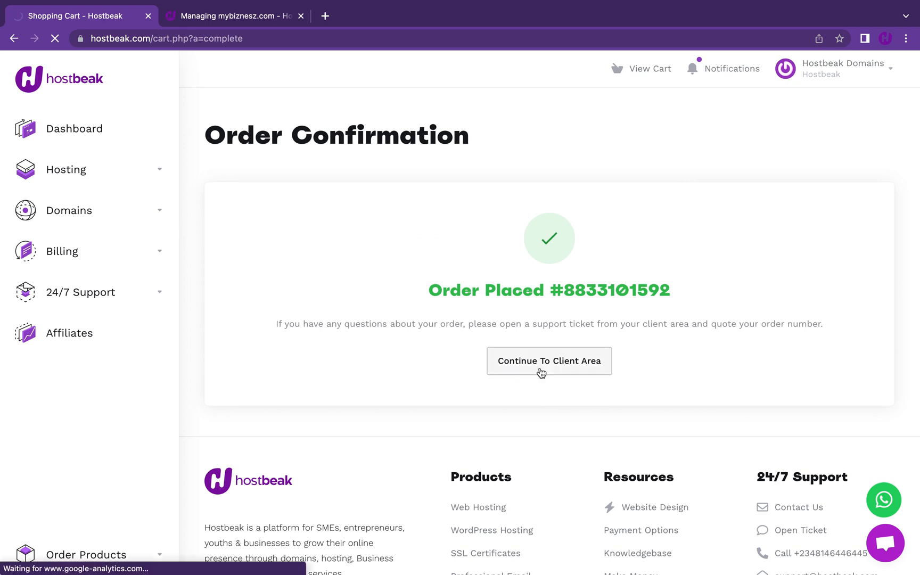
pyautogui.click(548, 360)
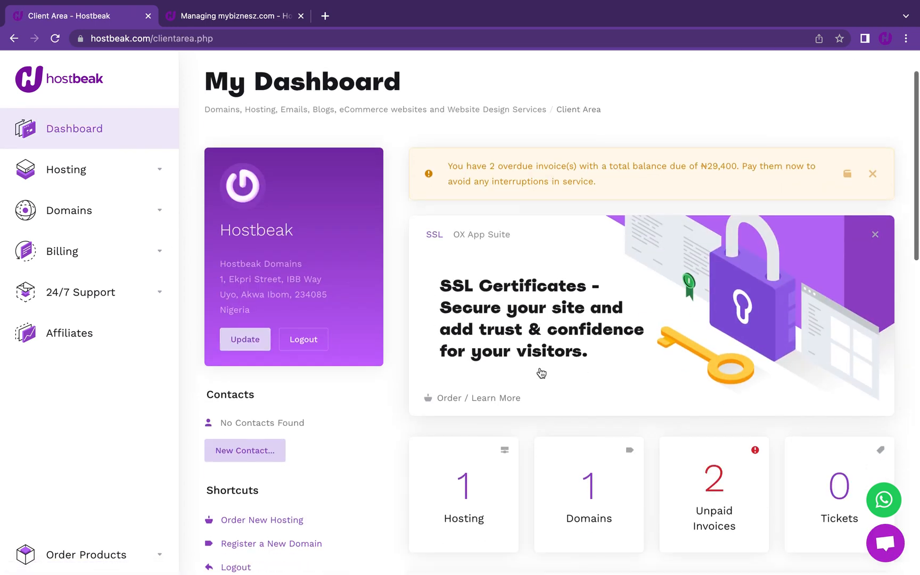
# Open the WP Start WordPress Hosting service details for mybiznesz.com from the dashboard
pyautogui.scroll(-3)
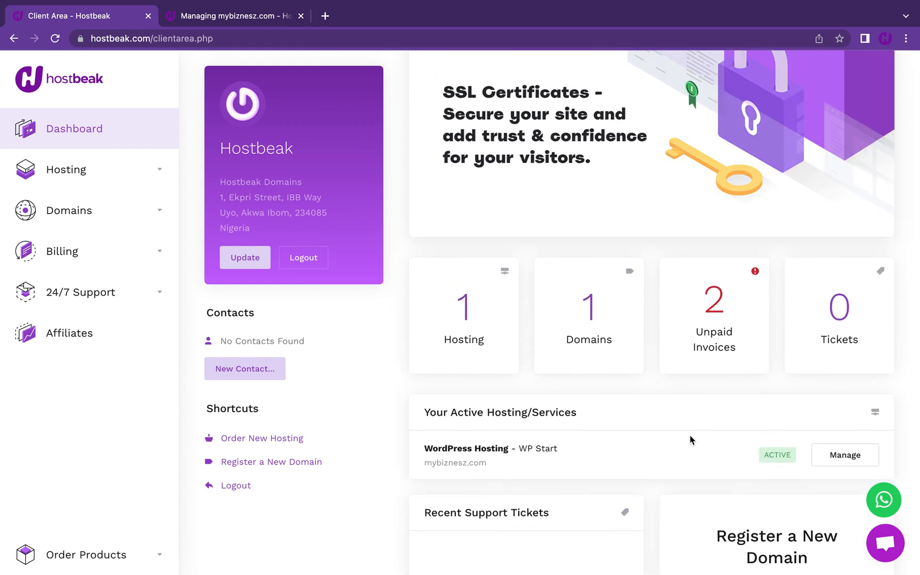
pyautogui.click(61, 251)
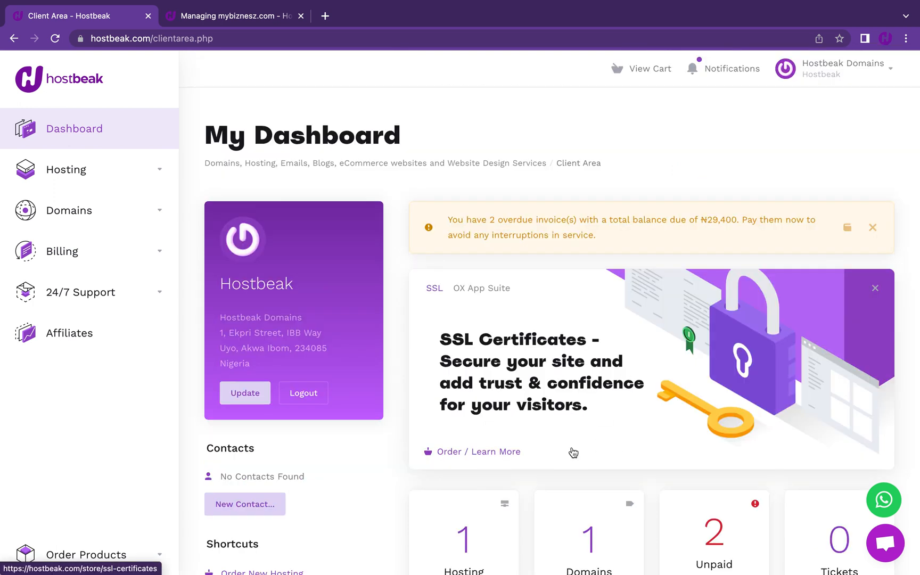
pyautogui.moveTo(528, 498)
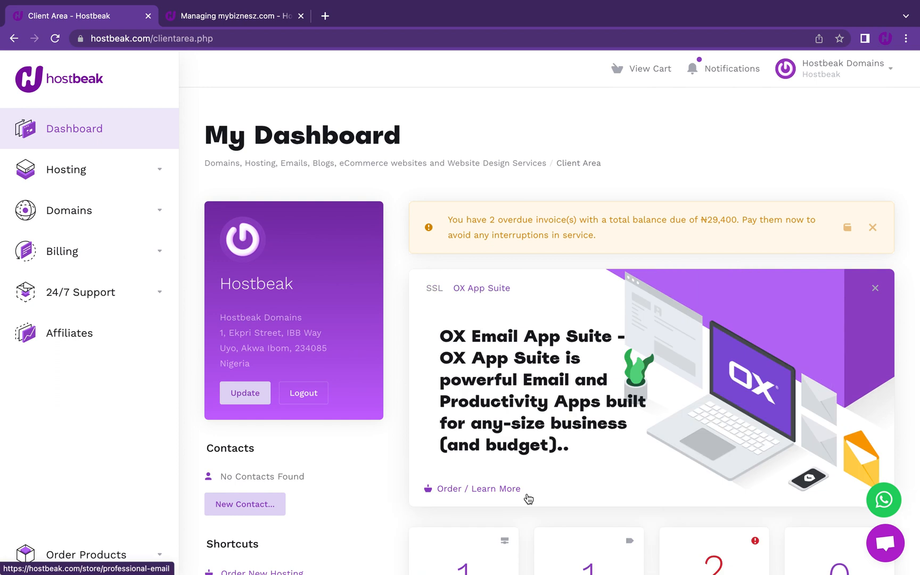
pyautogui.scroll(-3)
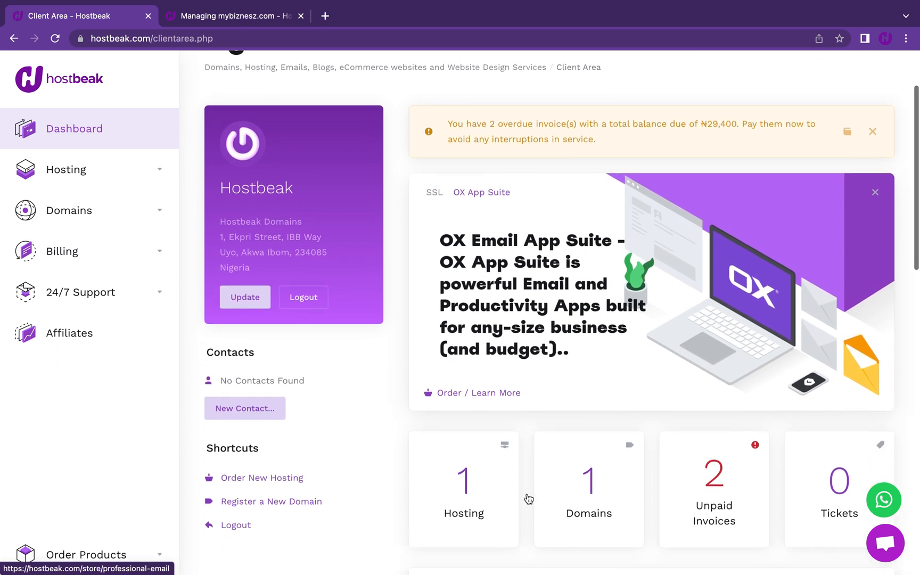
pyautogui.scroll(-3)
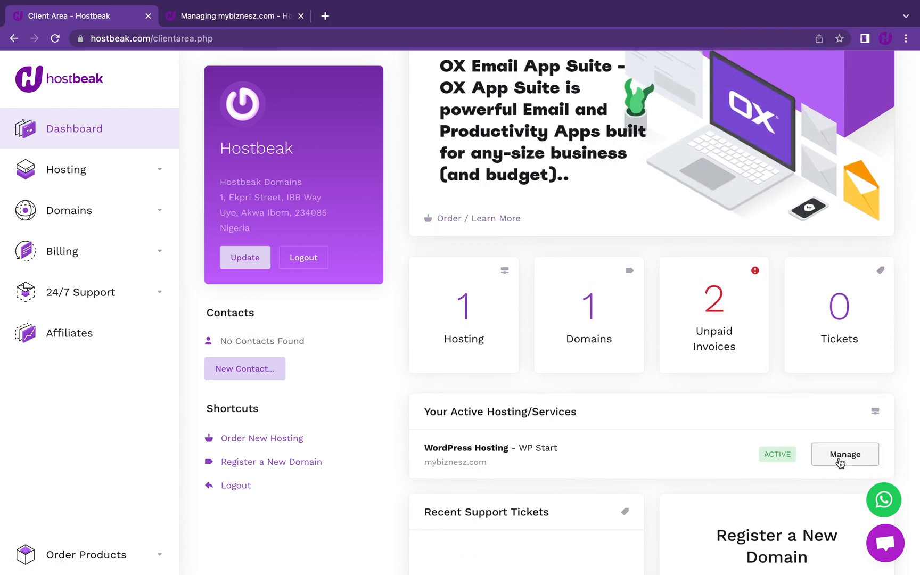
pyautogui.click(844, 454)
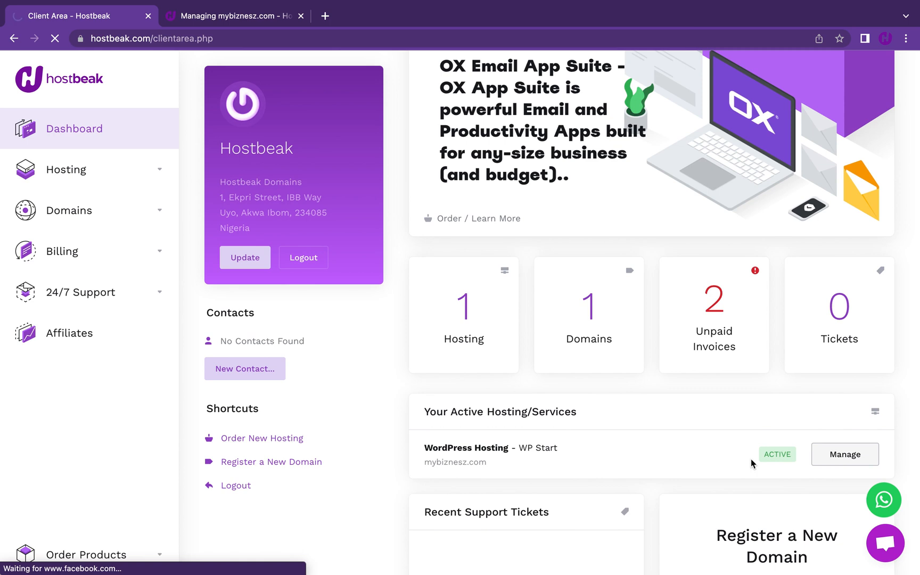
pyautogui.click(844, 454)
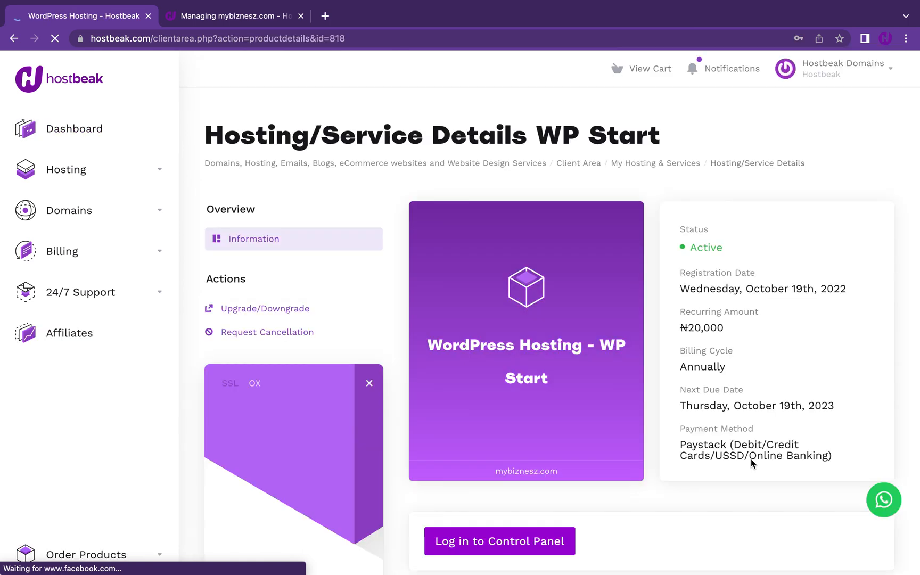
# Review the hosting details and log in to the control panel
pyautogui.scroll(-3)
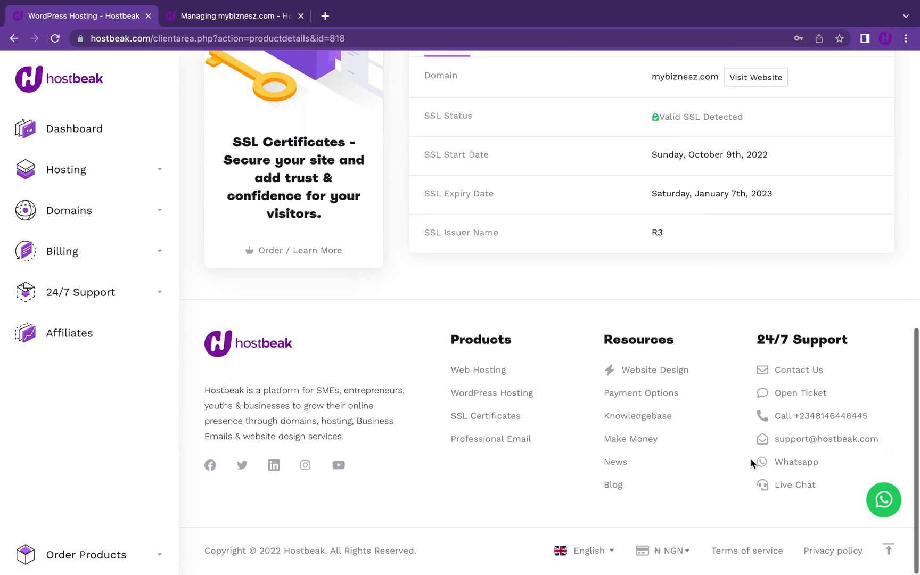
pyautogui.scroll(3)
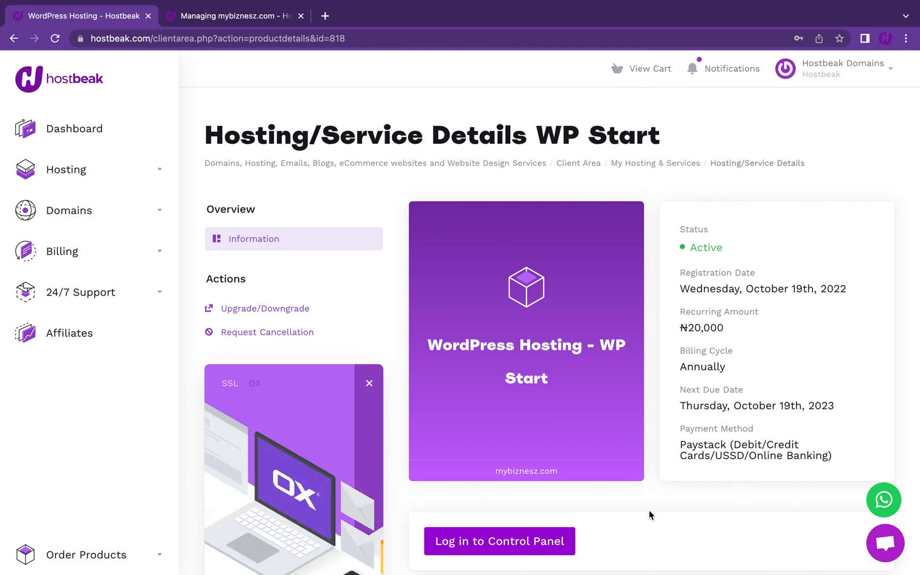
pyautogui.moveTo(678, 436)
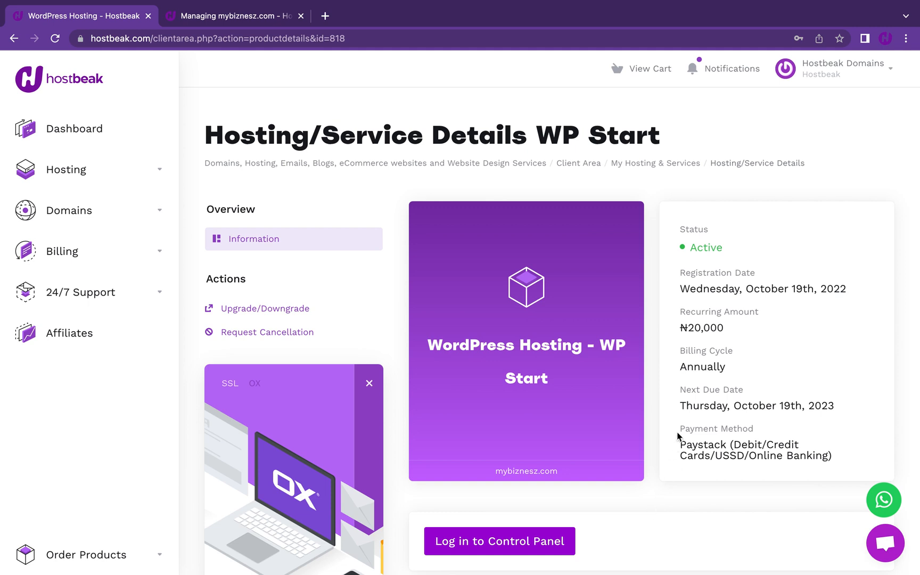
pyautogui.scroll(-3)
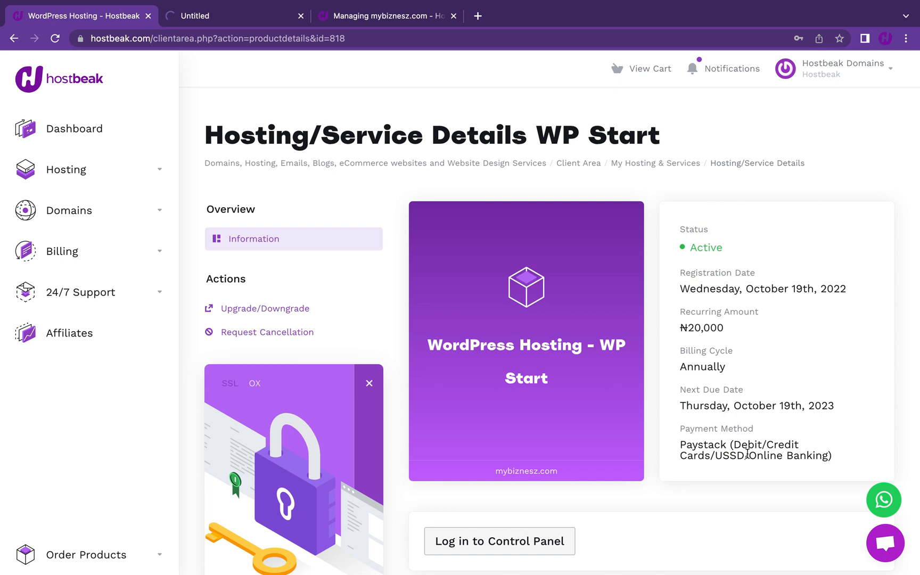
pyautogui.click(498, 541)
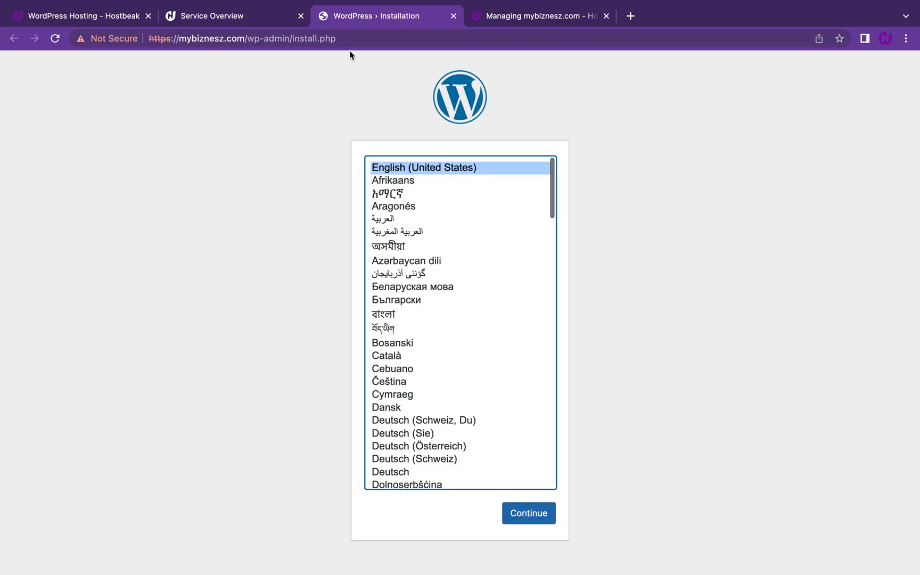
# Filter the mybiznesz.com service overview tools with 'ssl' to show only SSL/TLS
pyautogui.click(233, 16)
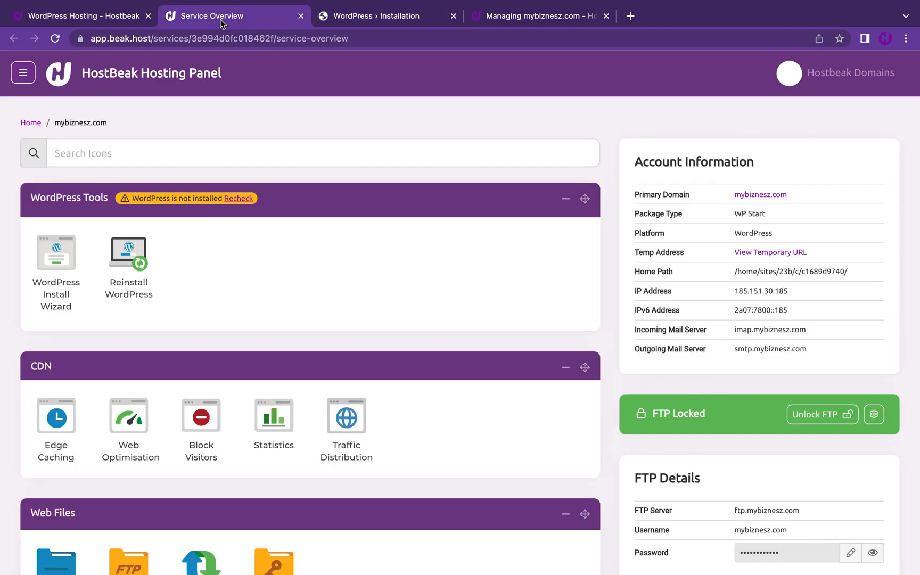
pyautogui.scroll(-3)
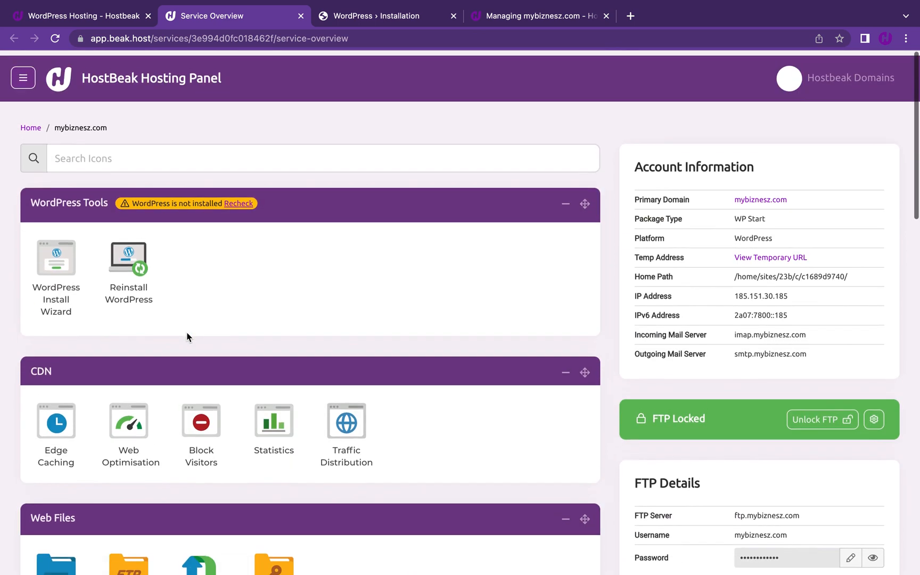
pyautogui.scroll(3)
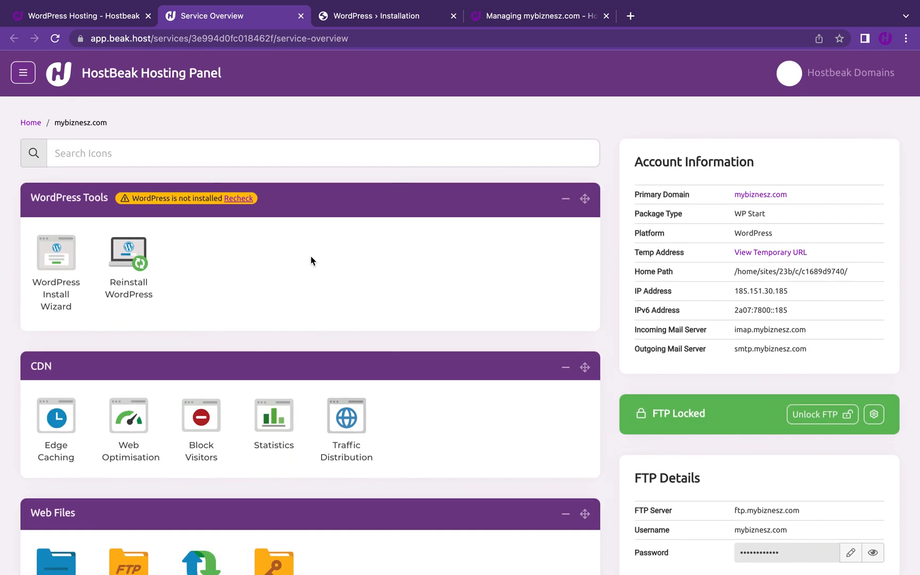
pyautogui.scroll(-3)
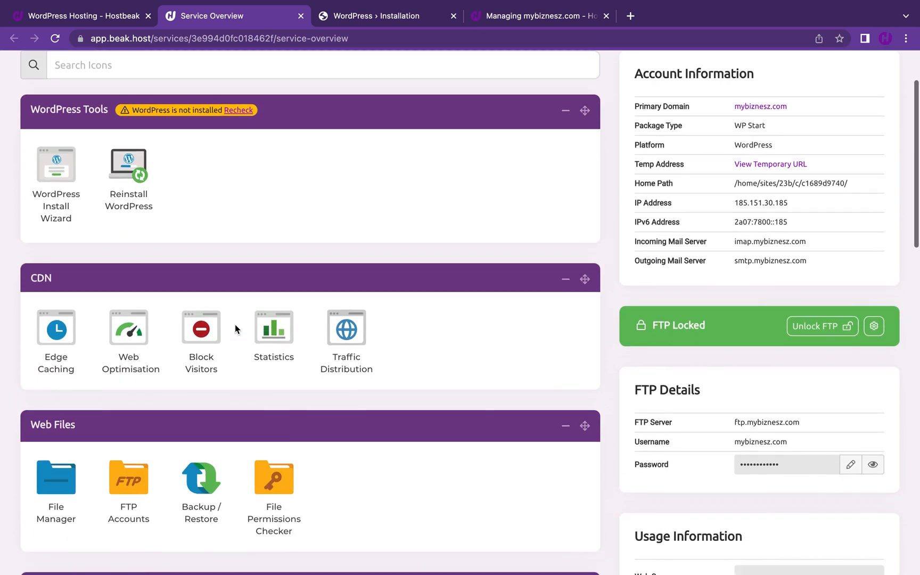
pyautogui.scroll(-3)
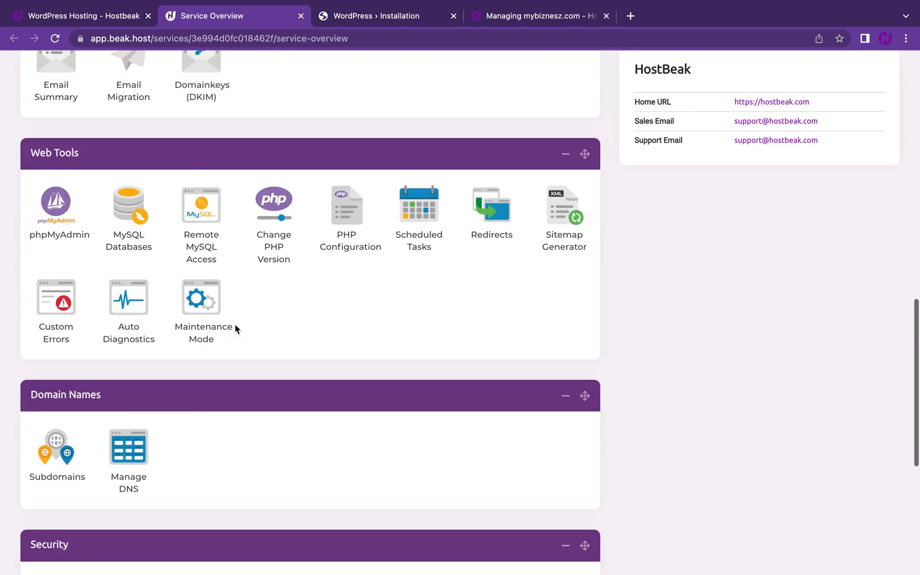
pyautogui.write('ssl')
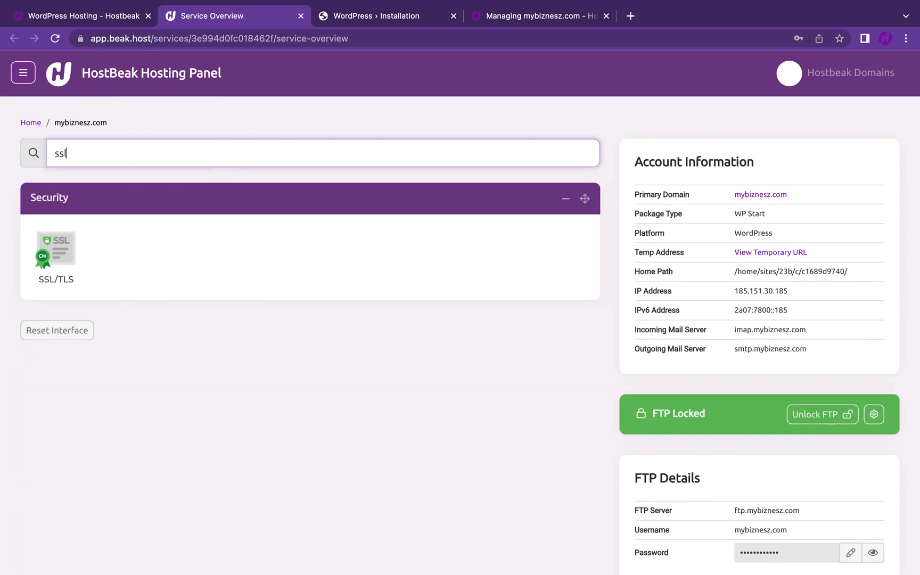
# In SSL/TLS, activate the free wildcard certificate for mybiznesz.com and enable Force HTTPS
pyautogui.click(55, 246)
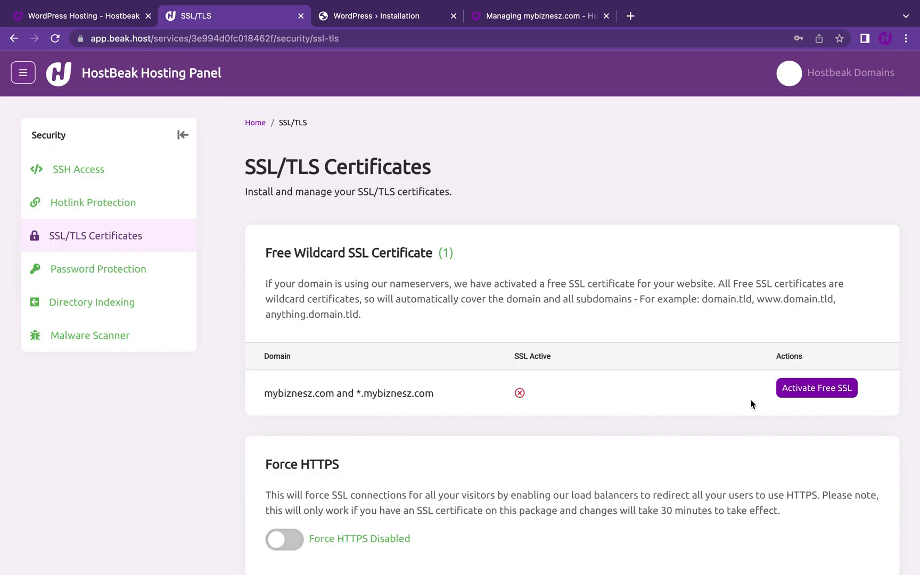
pyautogui.click(815, 387)
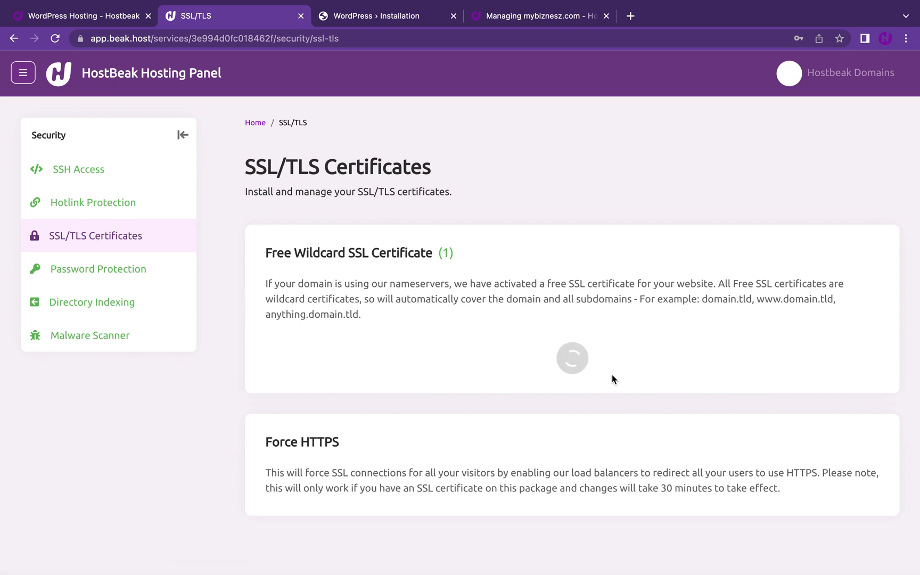
pyautogui.scroll(-3)
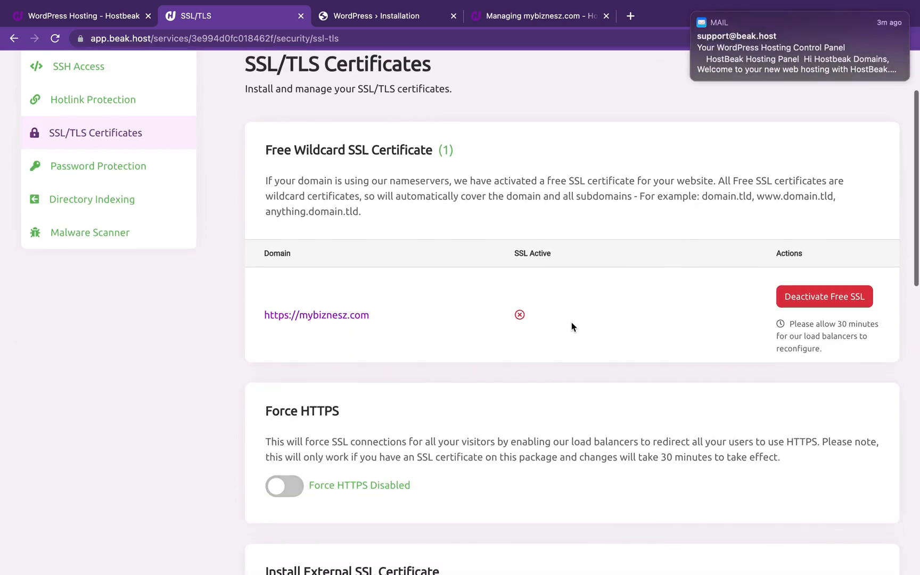
pyautogui.click(285, 485)
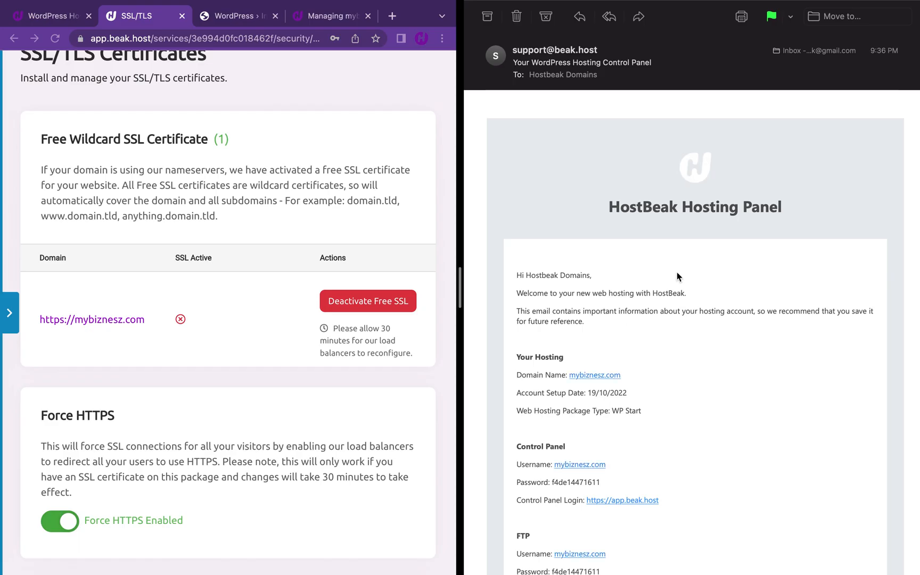
# Read the HostBeak welcome email, select the control panel password, then close the mail pane
pyautogui.scroll(-3)
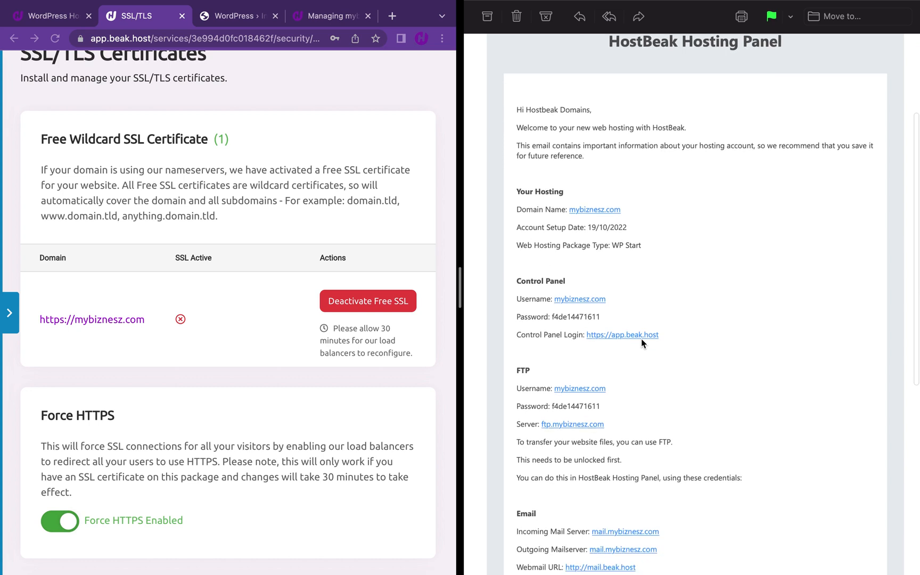
pyautogui.scroll(-3)
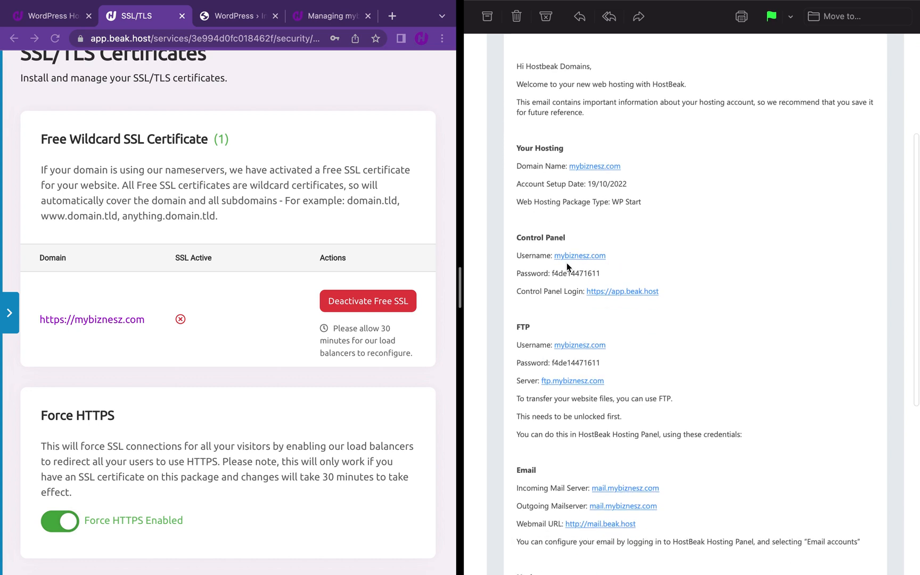
pyautogui.moveTo(581, 288)
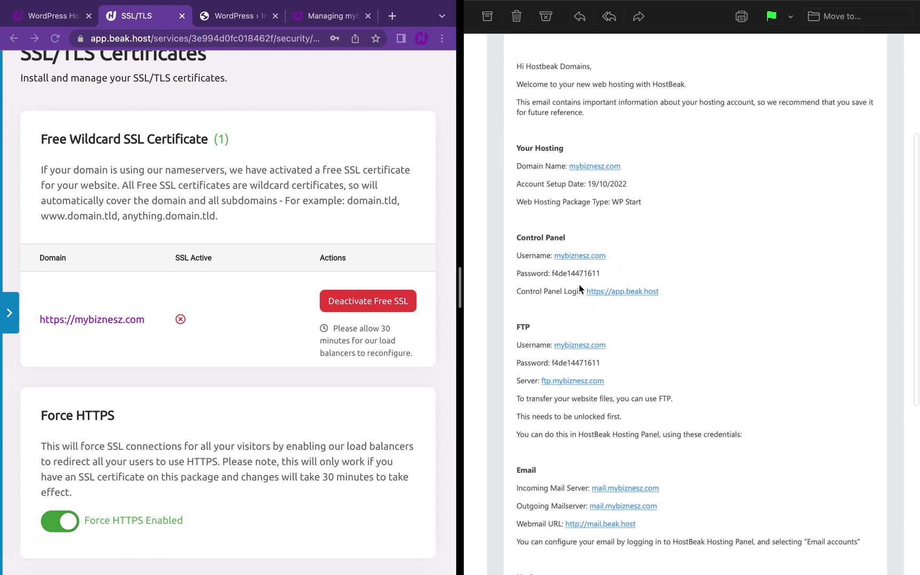
pyautogui.moveTo(580, 255)
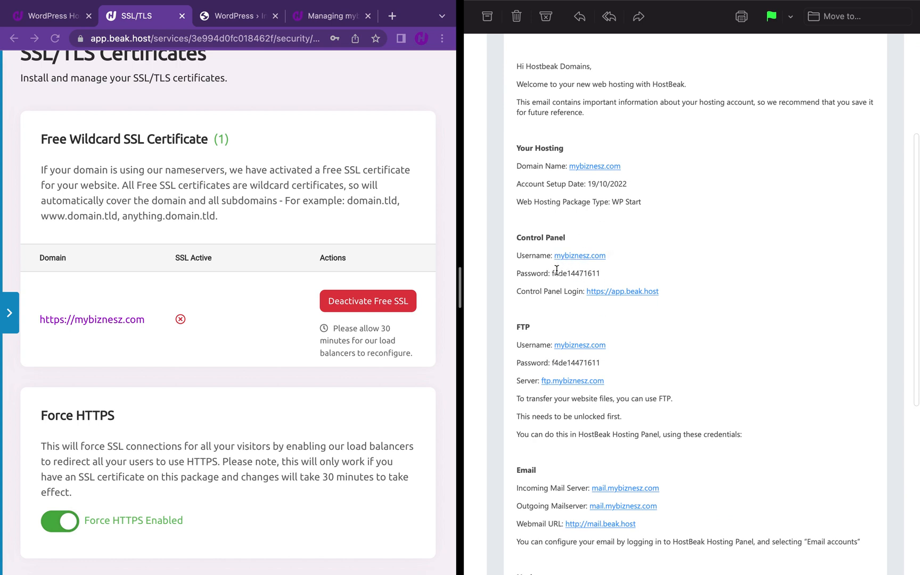
pyautogui.doubleClick(576, 273)
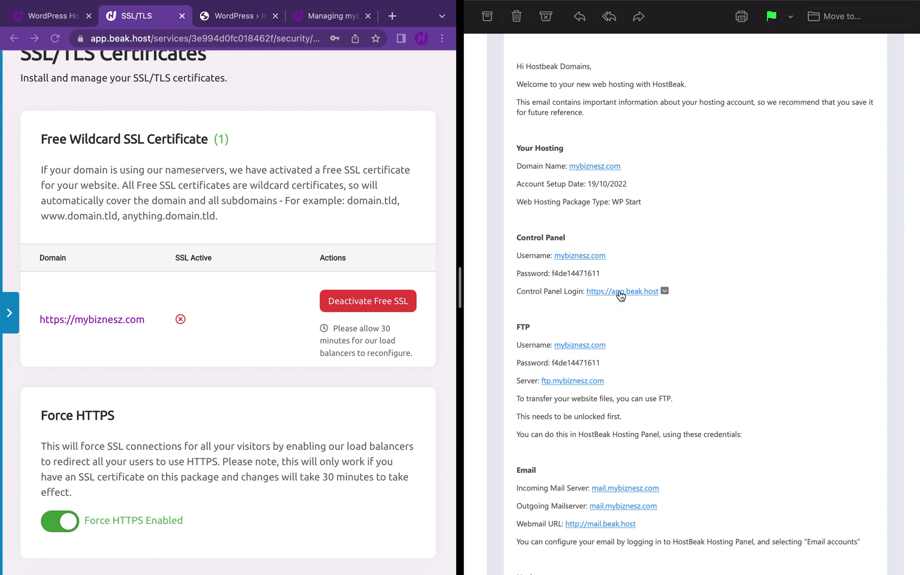
pyautogui.moveTo(621, 291)
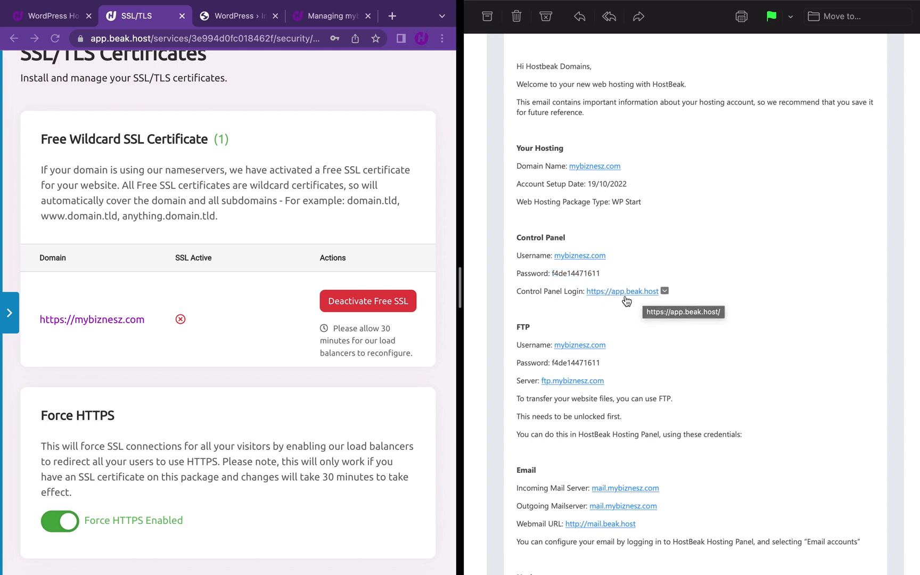
pyautogui.moveTo(461, 292)
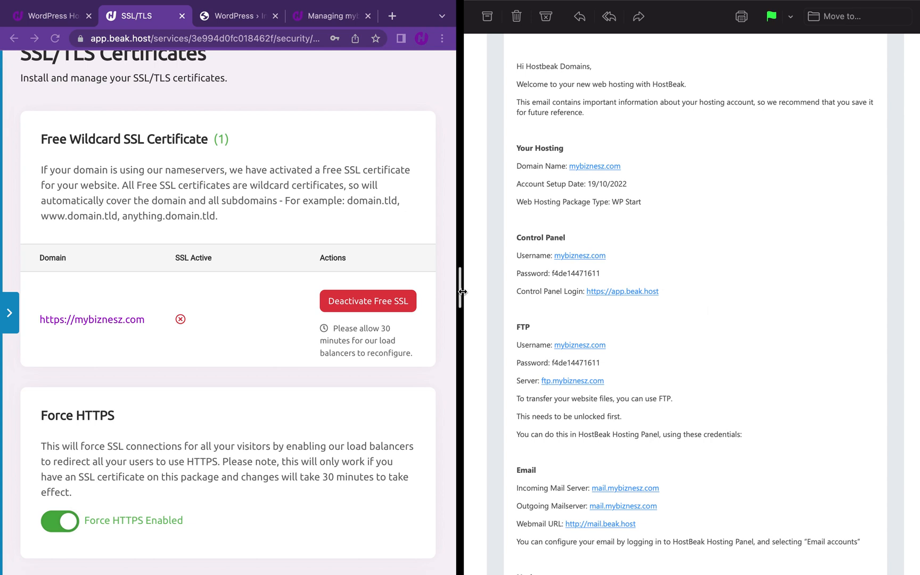
pyautogui.moveTo(516, 255); pyautogui.dragTo(657, 291)
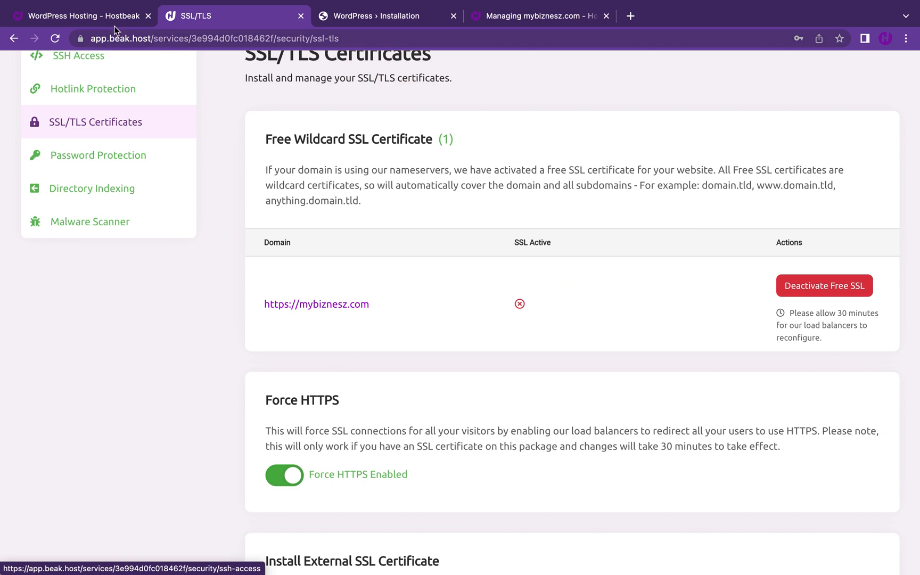
# Switch to the WordPress Installation tab with English (United States) as the language
pyautogui.click(82, 16)
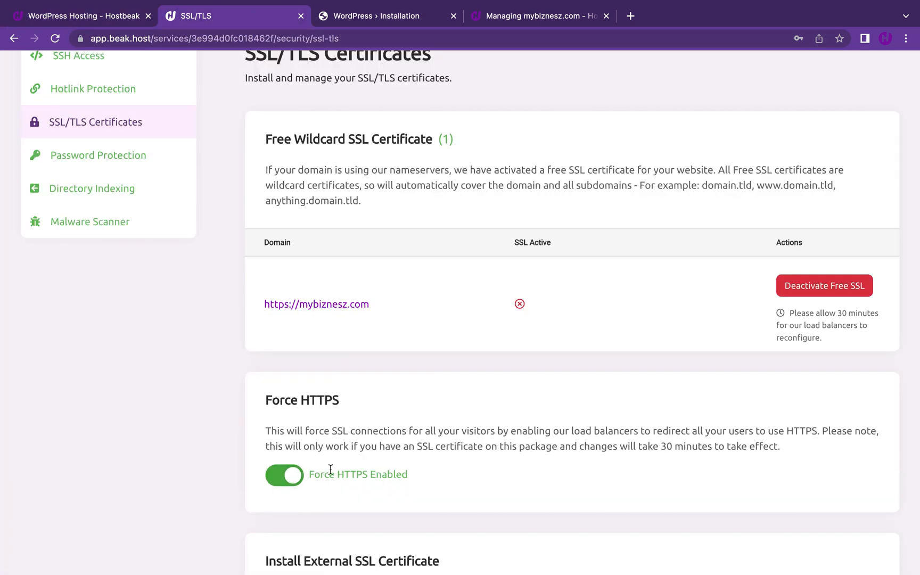
pyautogui.moveTo(394, 100)
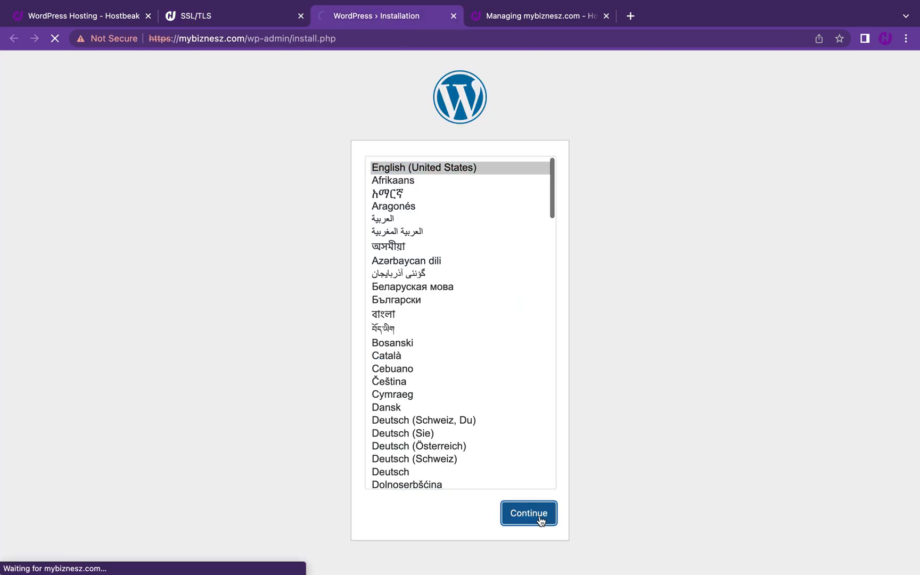
pyautogui.click(527, 513)
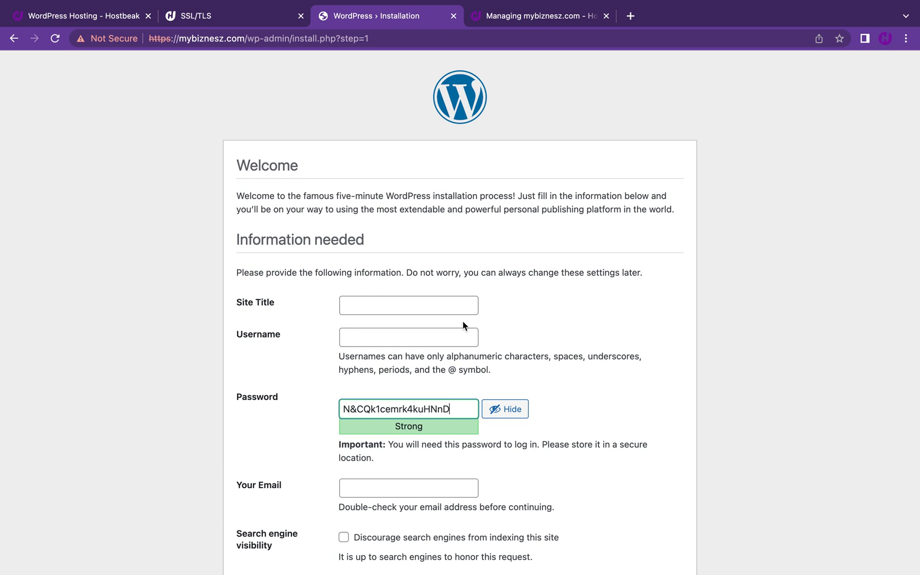
pyautogui.write('My biz')
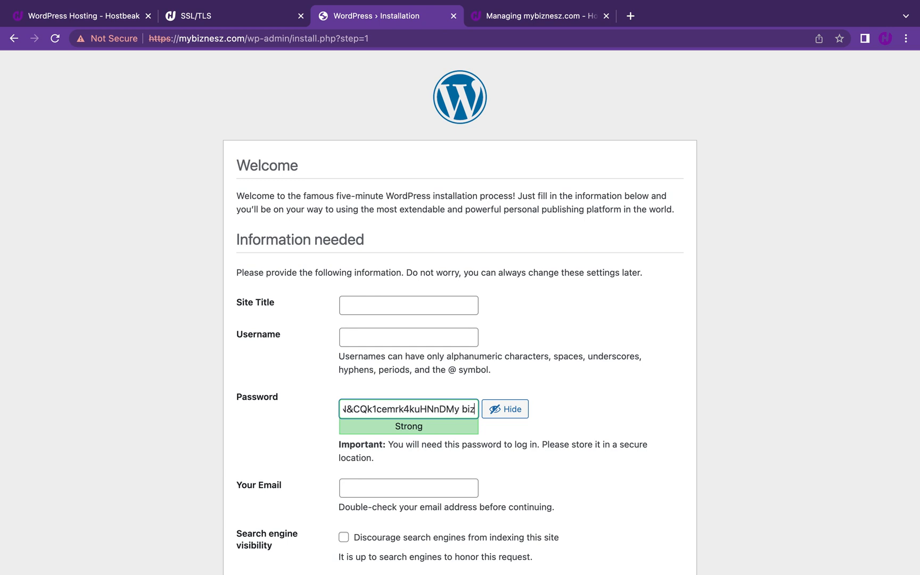
pyautogui.write('My Biz')
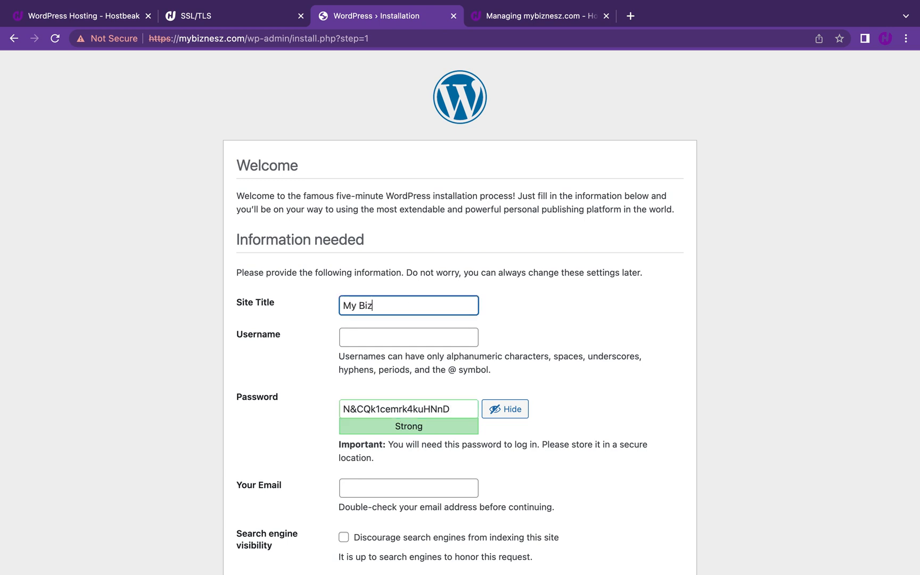
pyautogui.write('ness')
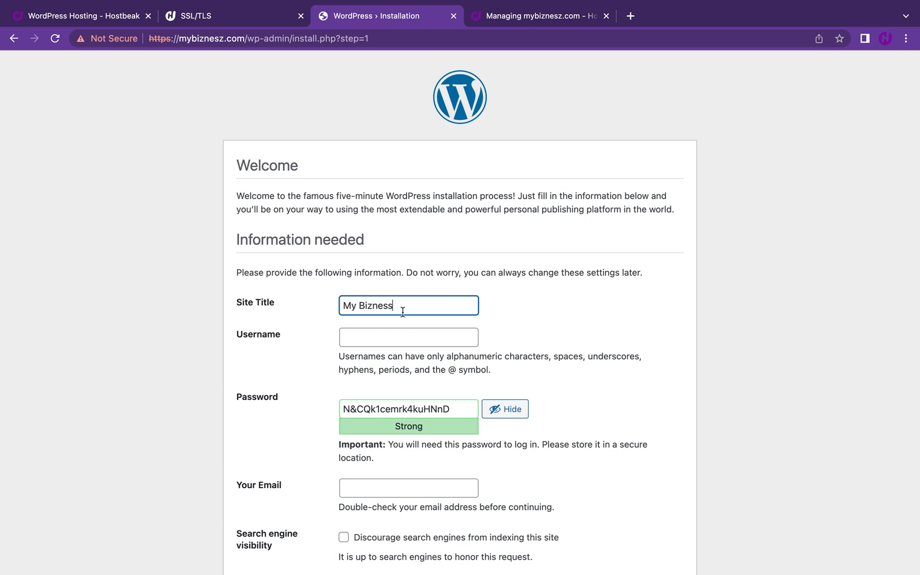
pyautogui.write('myb')
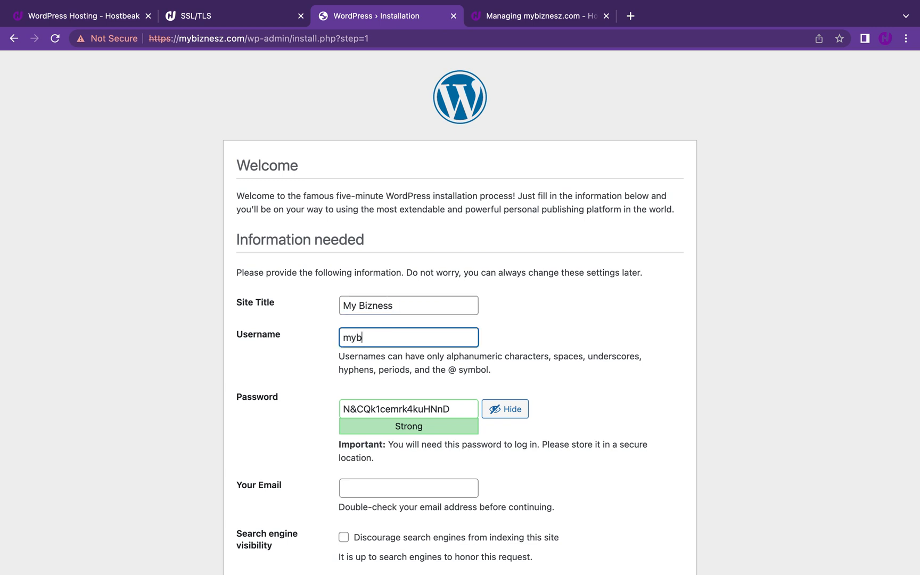
pyautogui.write('izness')
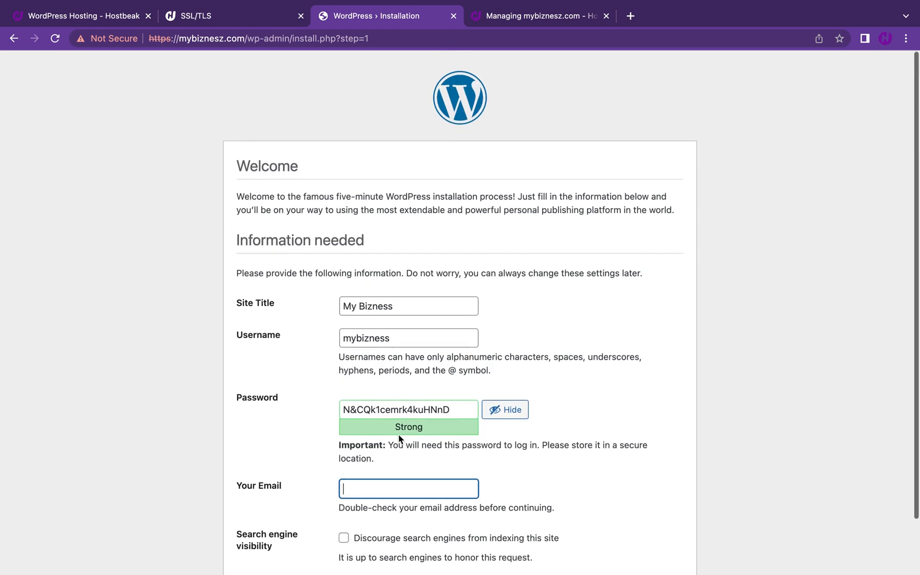
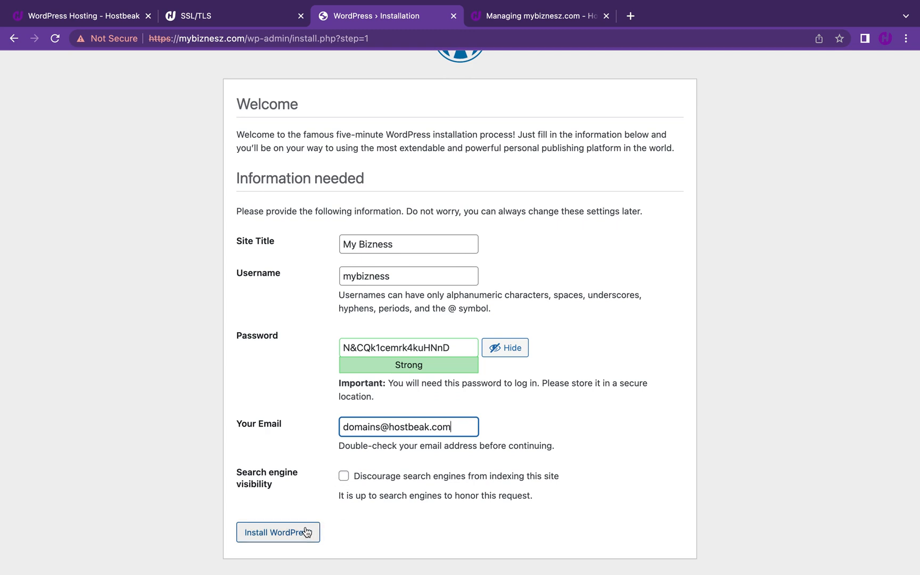
pyautogui.moveTo(424, 485)
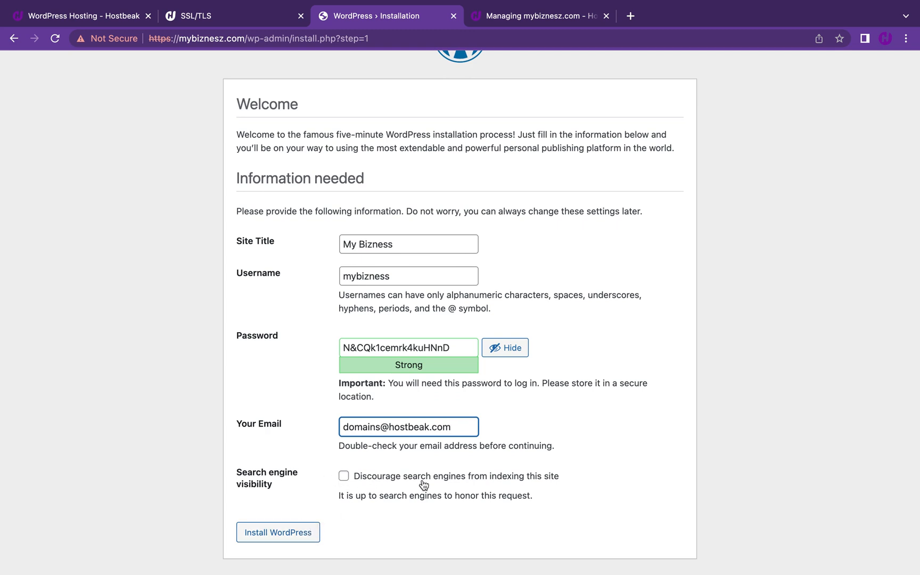
pyautogui.moveTo(419, 482)
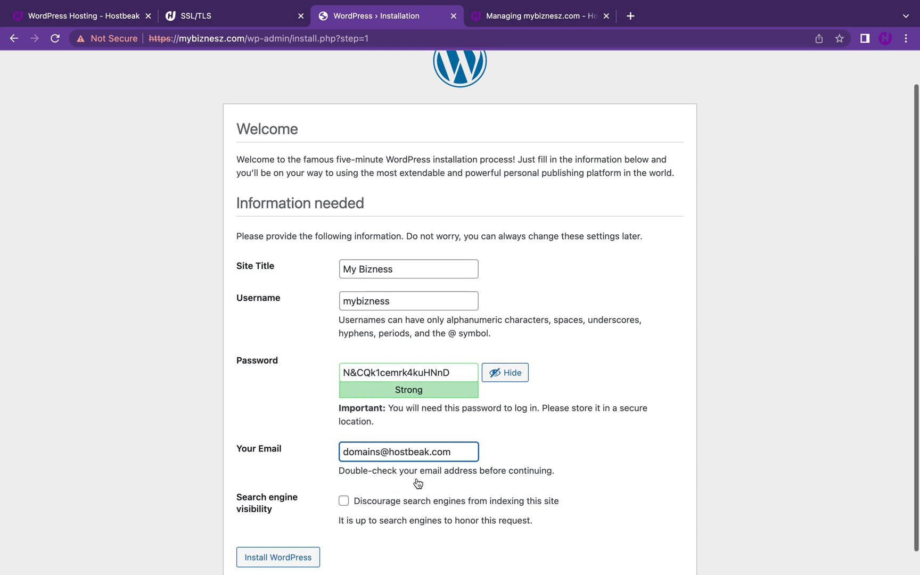
# Leave search engine indexing allowed and submit the WordPress installation
pyautogui.click(343, 500)
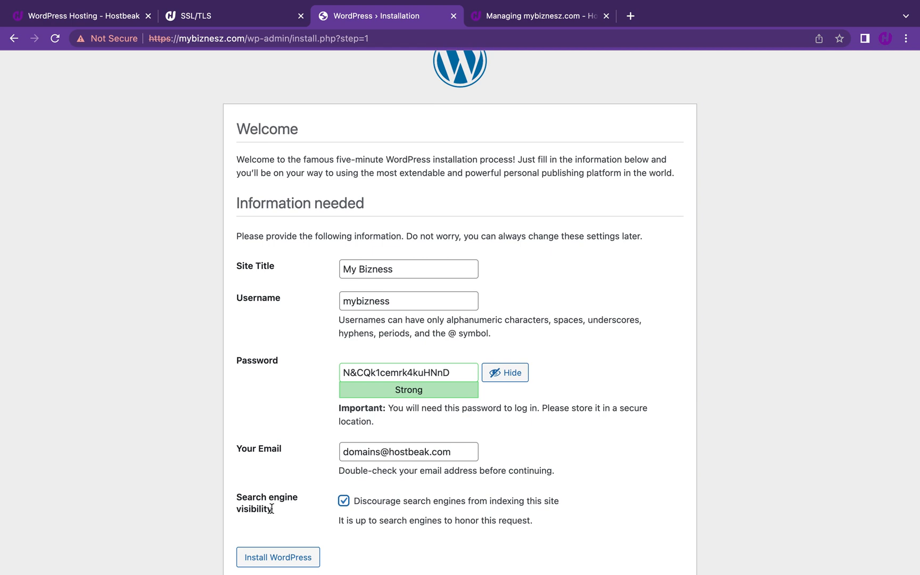
pyautogui.click(343, 501)
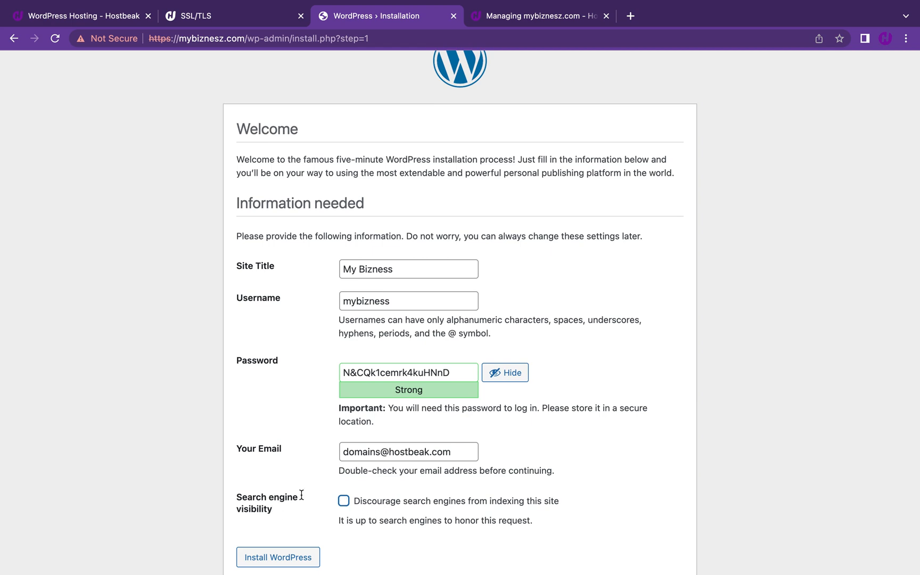
pyautogui.scroll(-3)
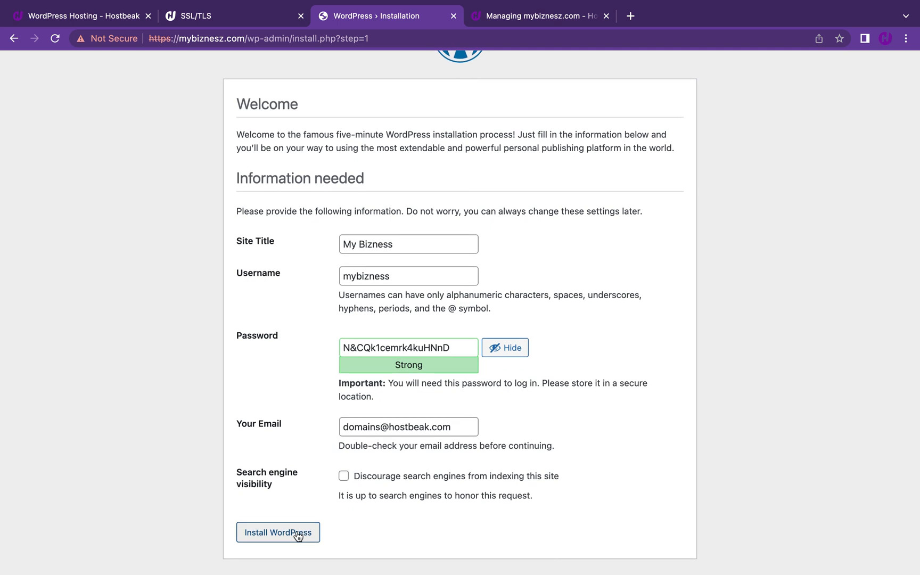
pyautogui.click(277, 532)
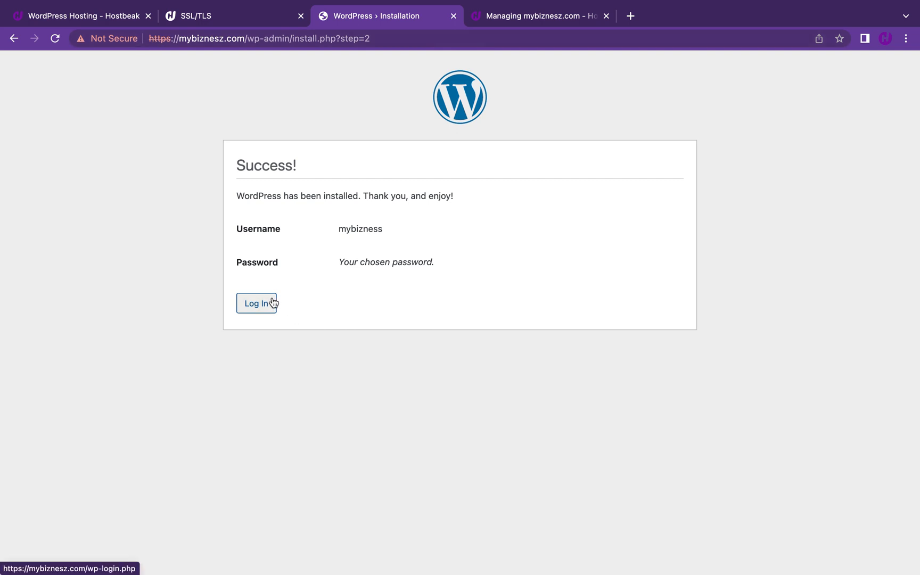
# Log in as mybizness to the My Bizness dashboard and open the public site separately
pyautogui.click(256, 304)
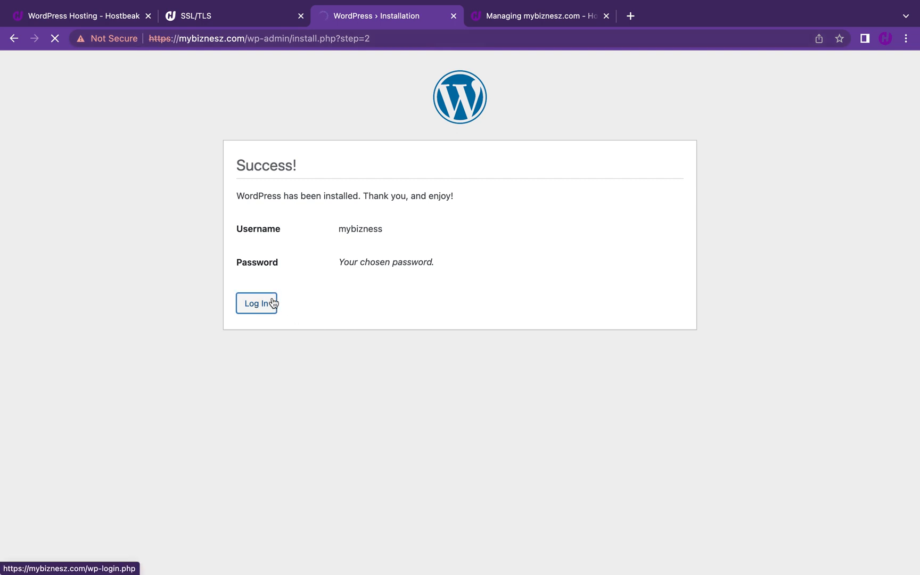
pyautogui.click(256, 303)
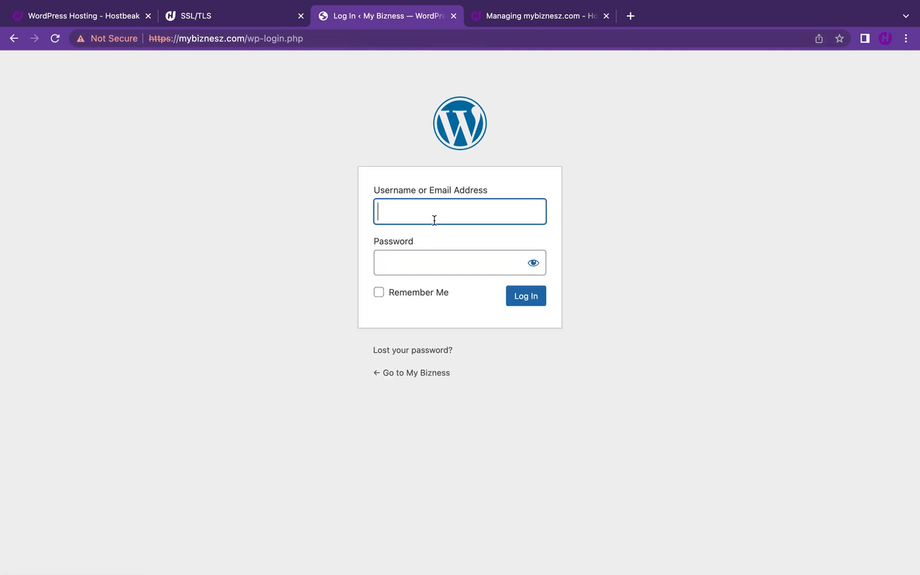
pyautogui.click(525, 296)
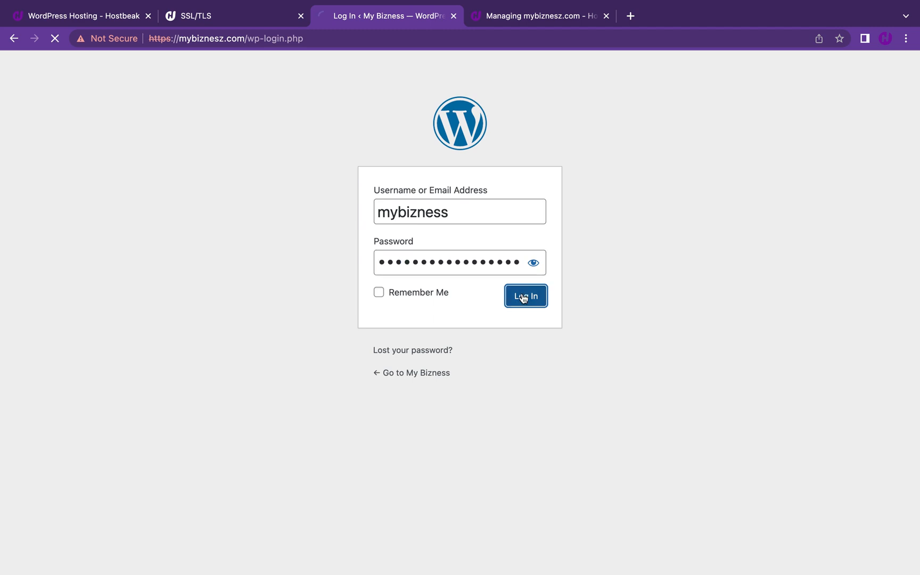
pyautogui.click(525, 295)
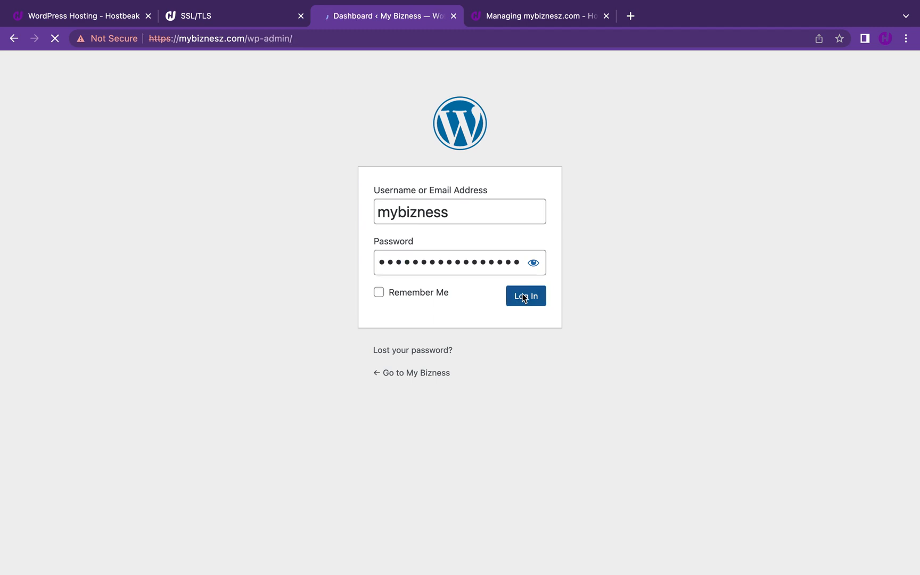
pyautogui.click(525, 296)
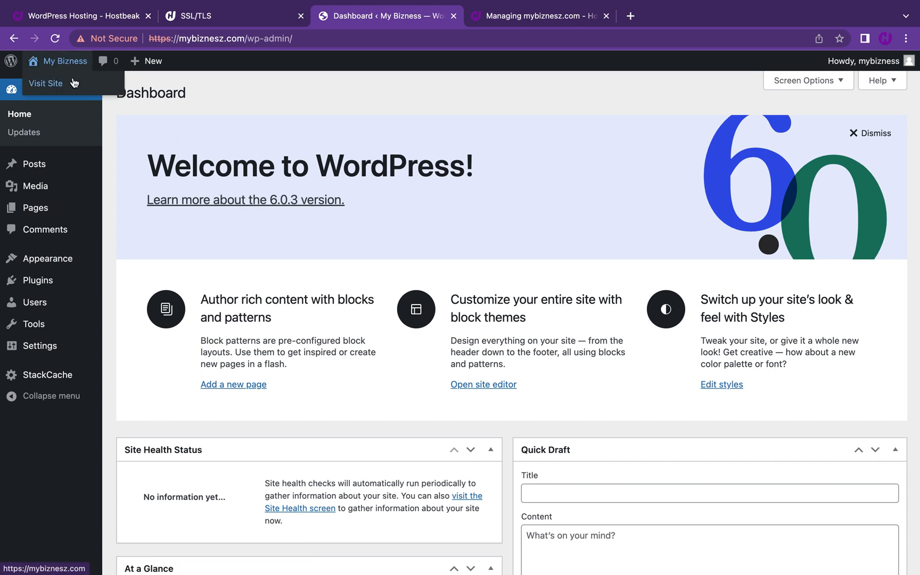
pyautogui.click(45, 83)
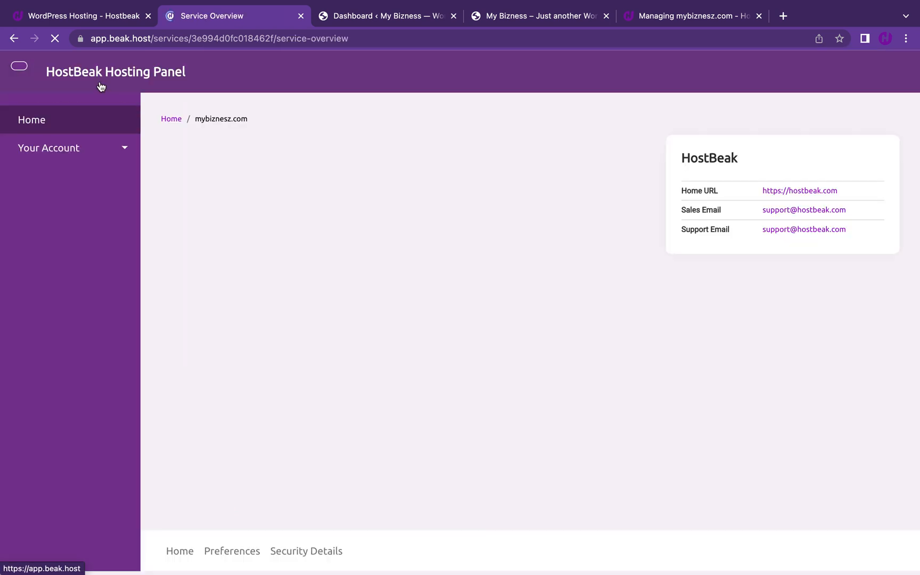
# Open Email Accounts, File Manager, phpMyAdmin and WordPress Tools in new tabs from the overview
pyautogui.scroll(-3)
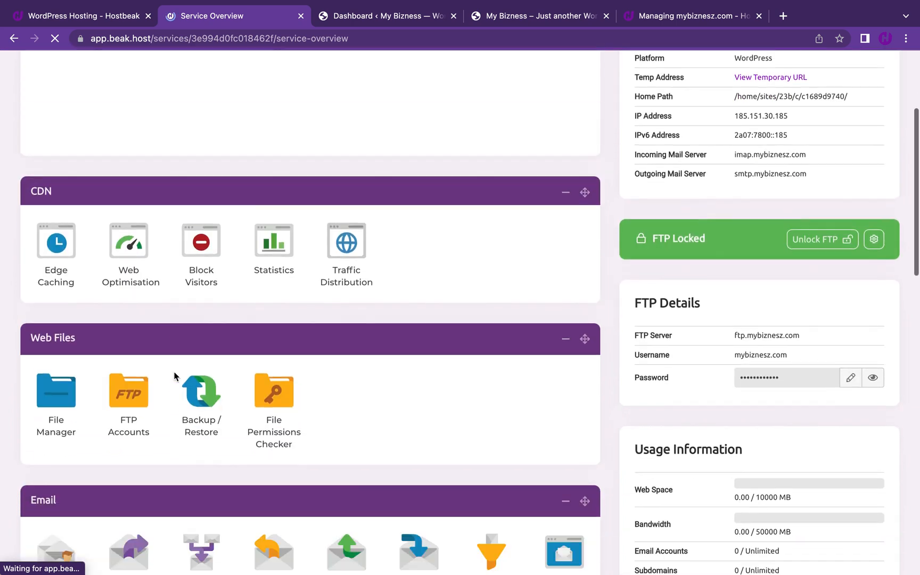
pyautogui.click(56, 148)
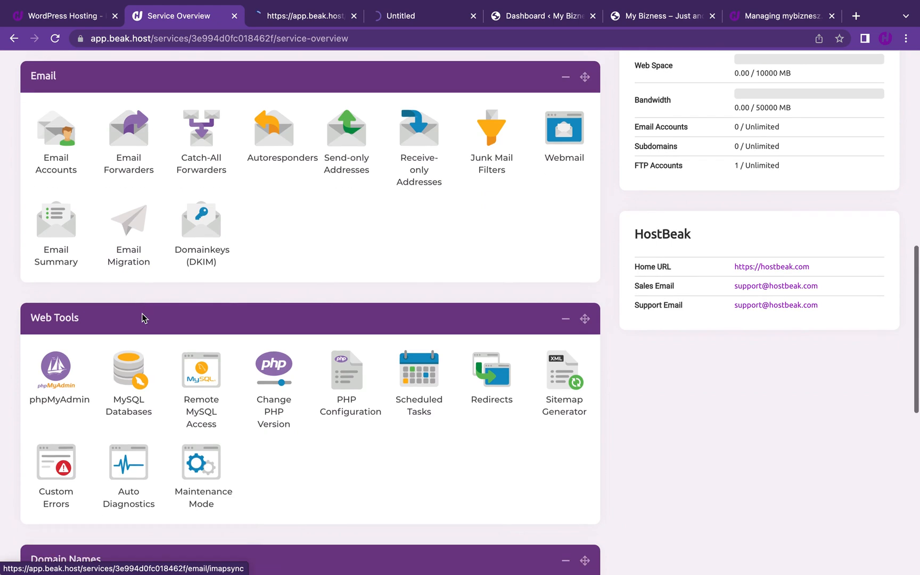
pyautogui.scroll(-3)
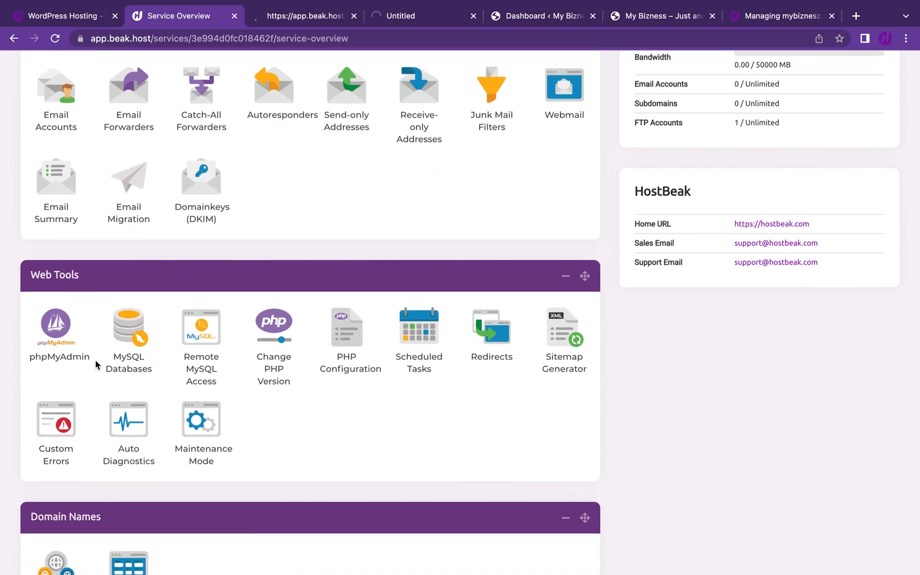
pyautogui.click(58, 327)
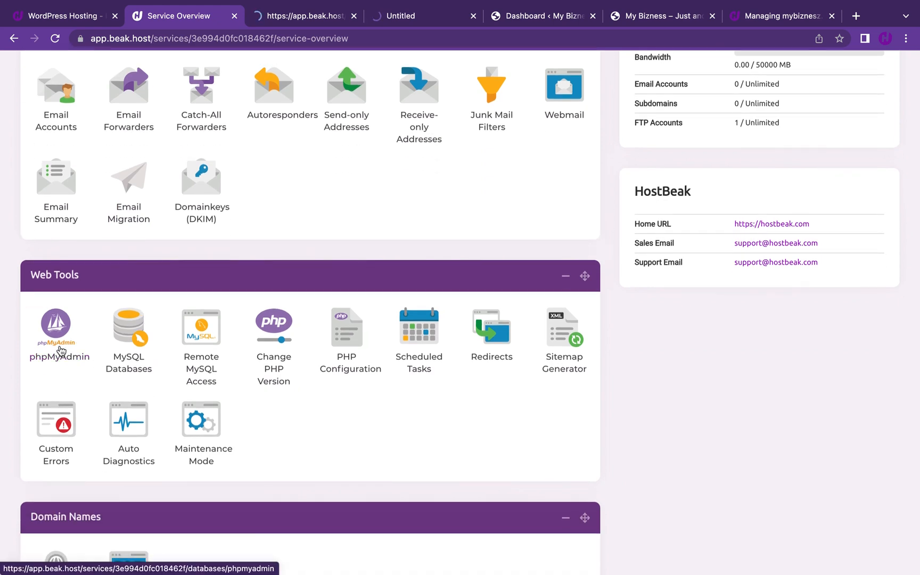
pyautogui.scroll(-3)
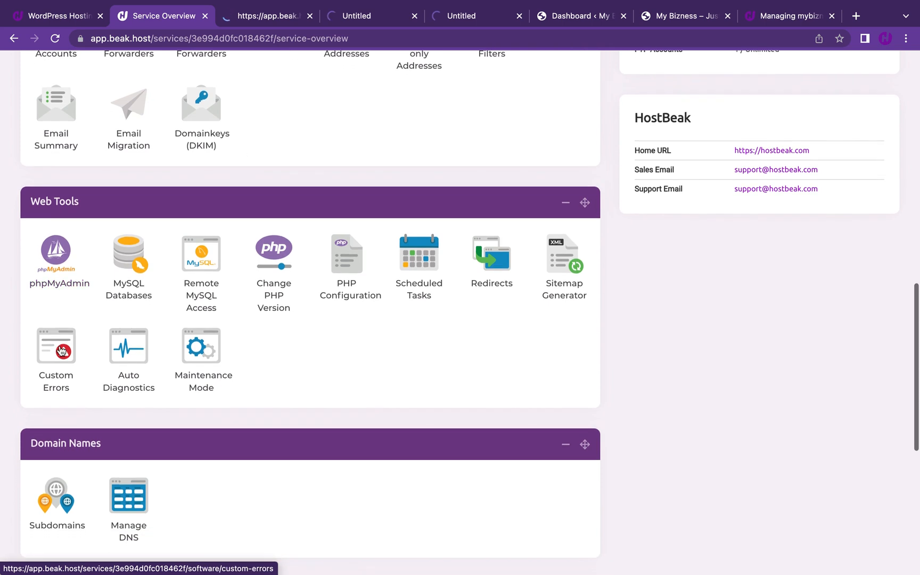
pyautogui.moveTo(66, 340)
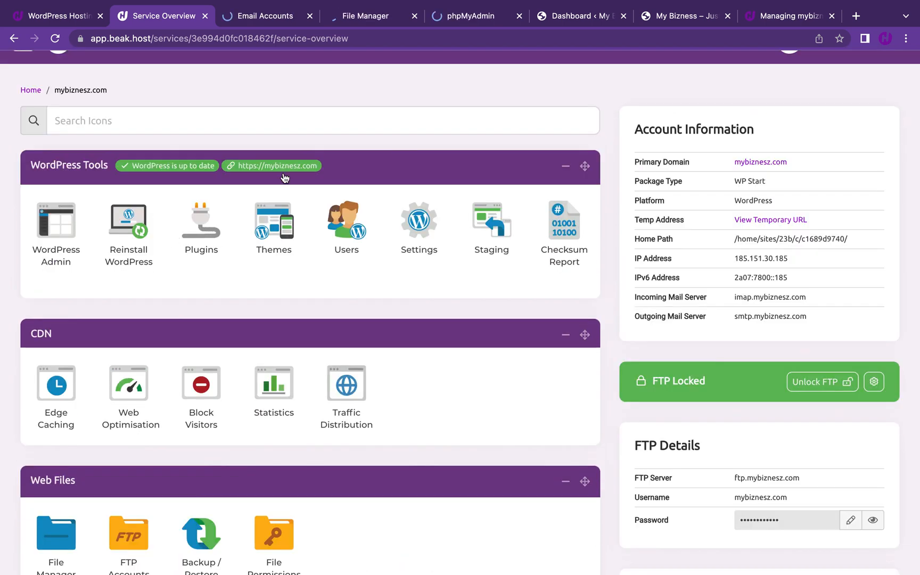
pyautogui.moveTo(260, 171)
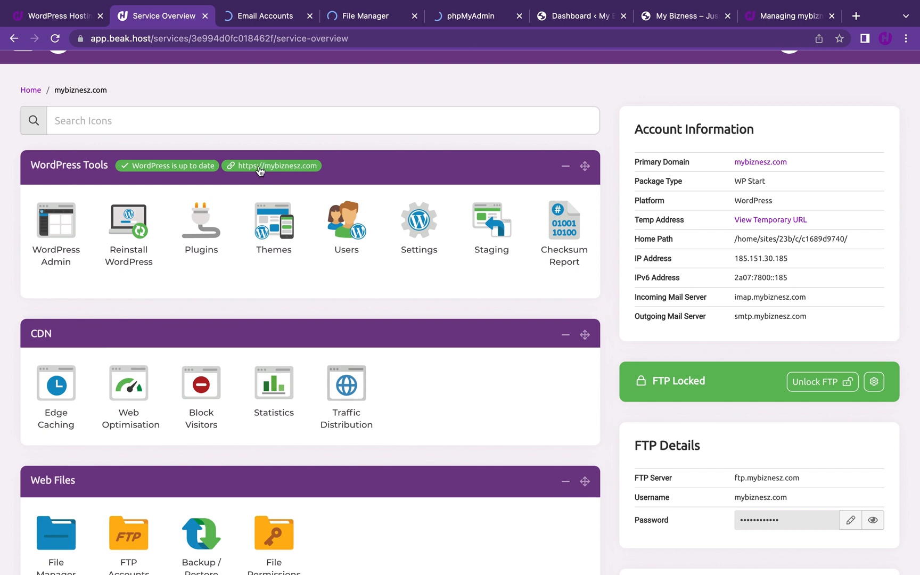
pyautogui.moveTo(200, 220)
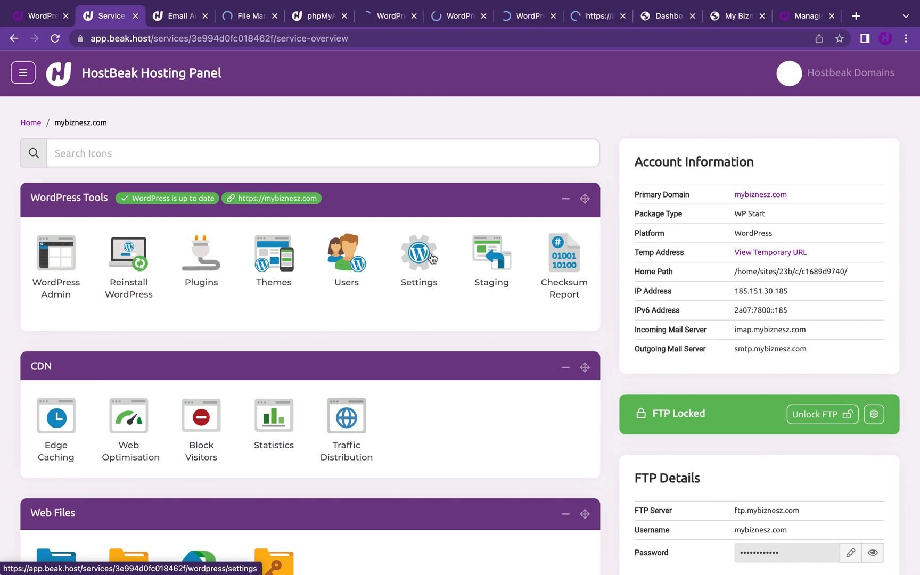
pyautogui.moveTo(443, 101)
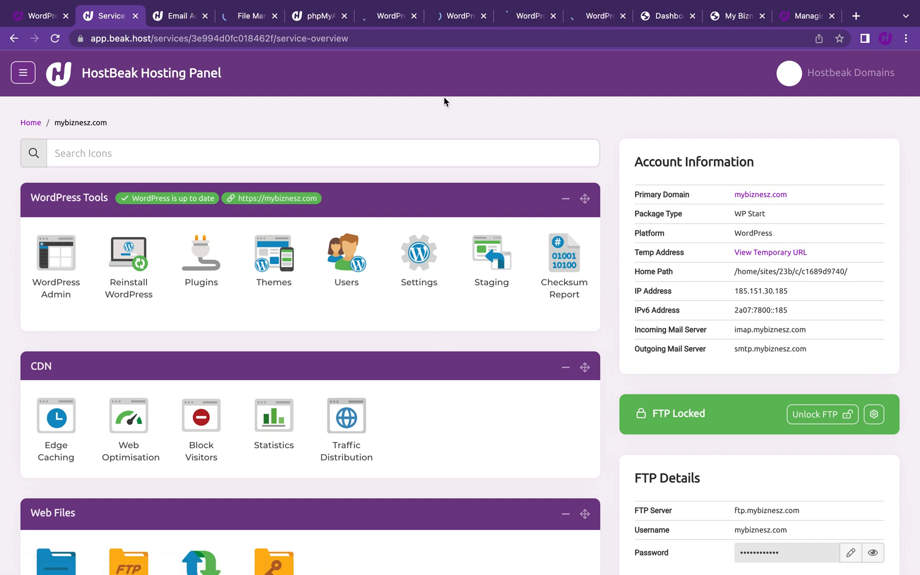
pyautogui.click(173, 16)
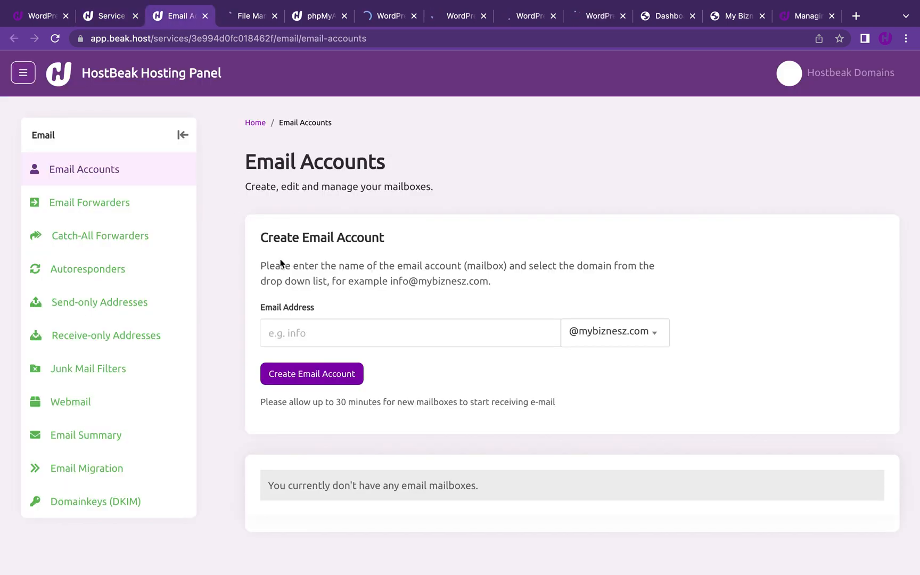
pyautogui.click(409, 332)
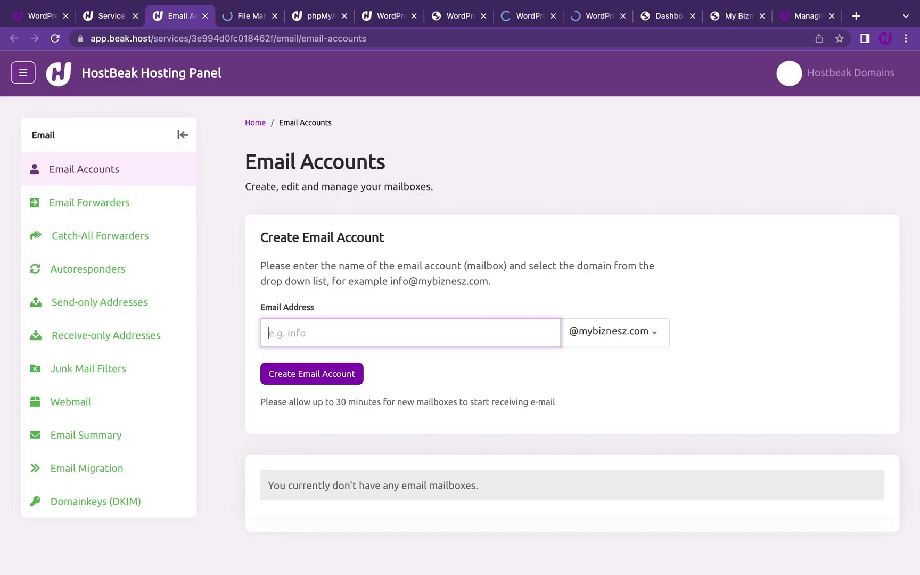
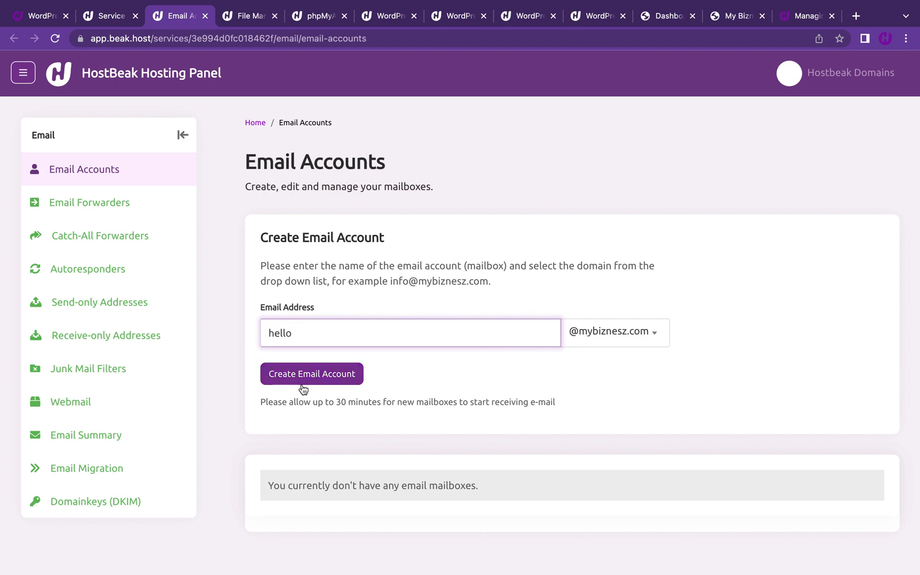
pyautogui.click(312, 374)
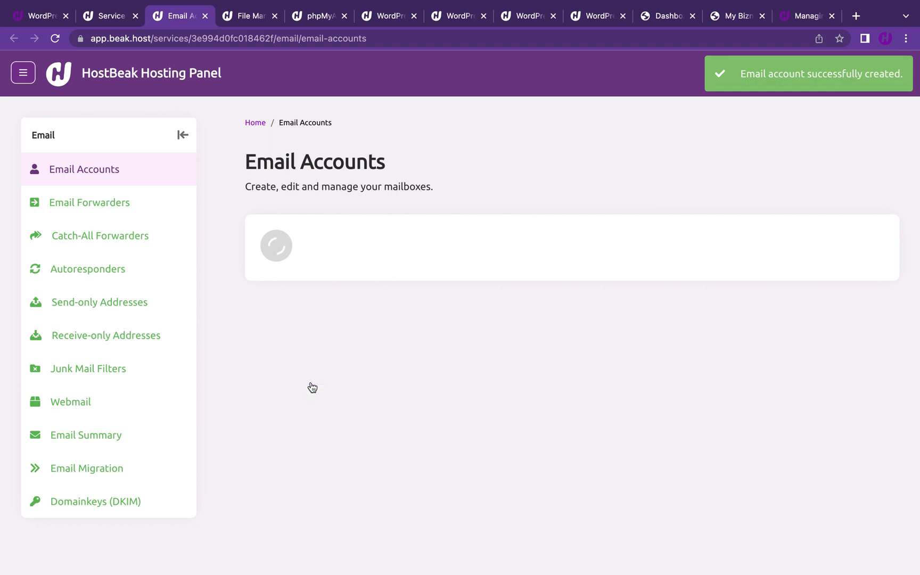
# Open webmail for the new hello mailbox from its Options menu
pyautogui.scroll(-3)
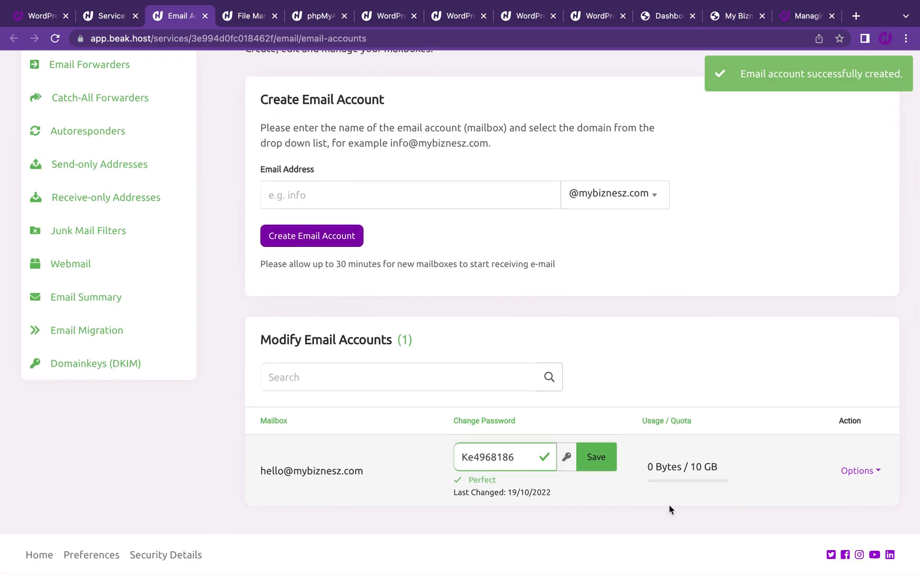
pyautogui.click(861, 470)
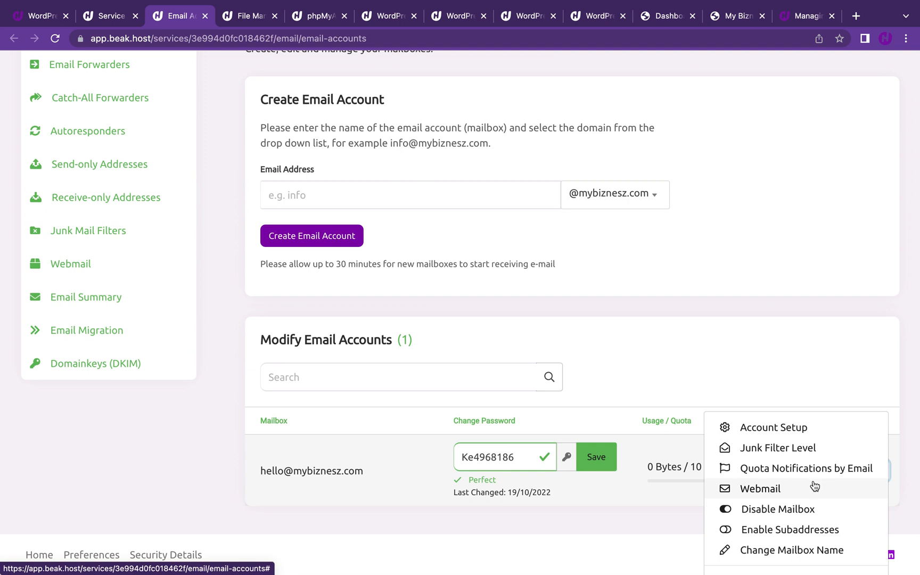
pyautogui.click(760, 488)
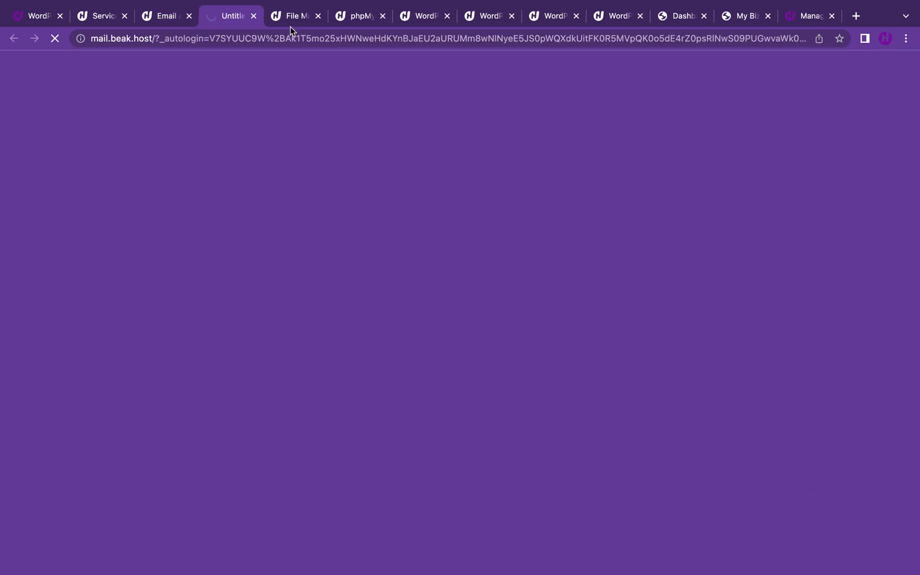
pyautogui.click(295, 15)
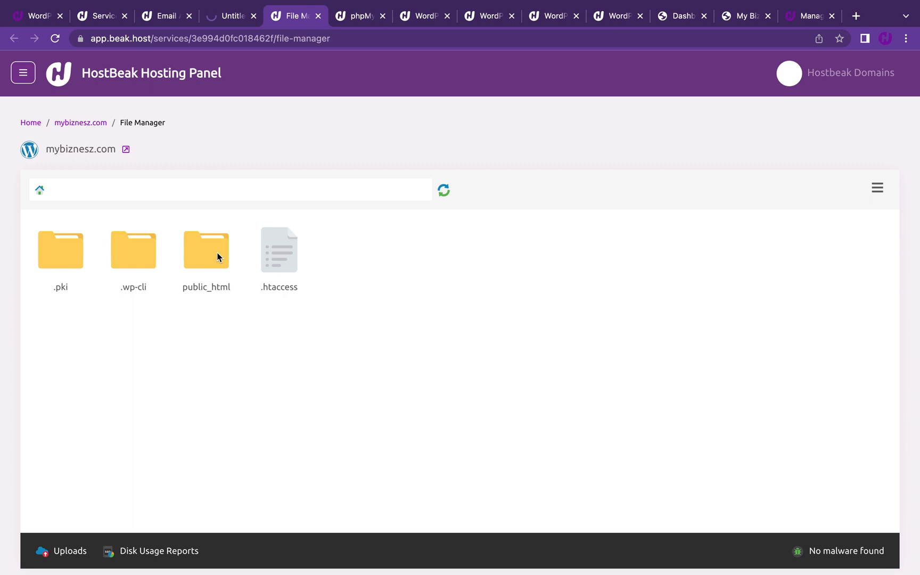
pyautogui.doubleClick(206, 248)
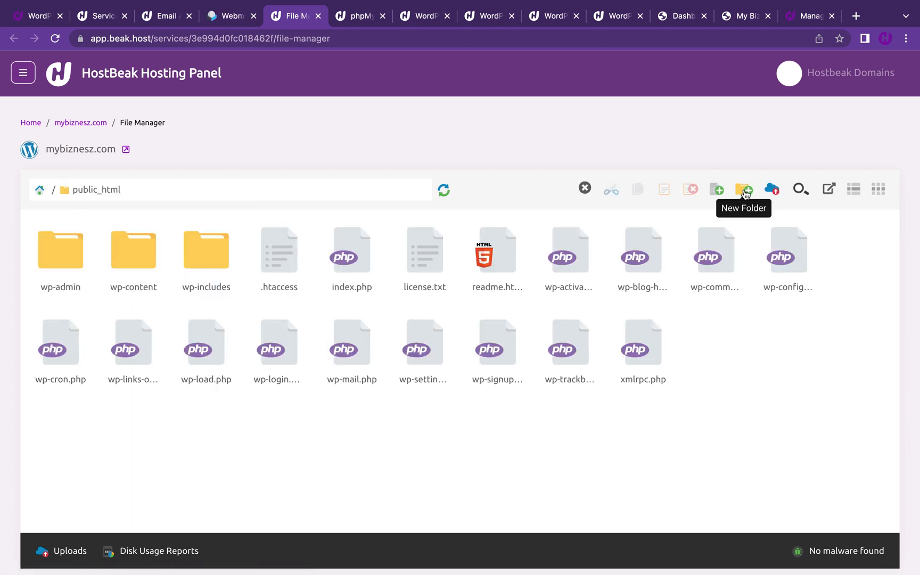
pyautogui.click(743, 189)
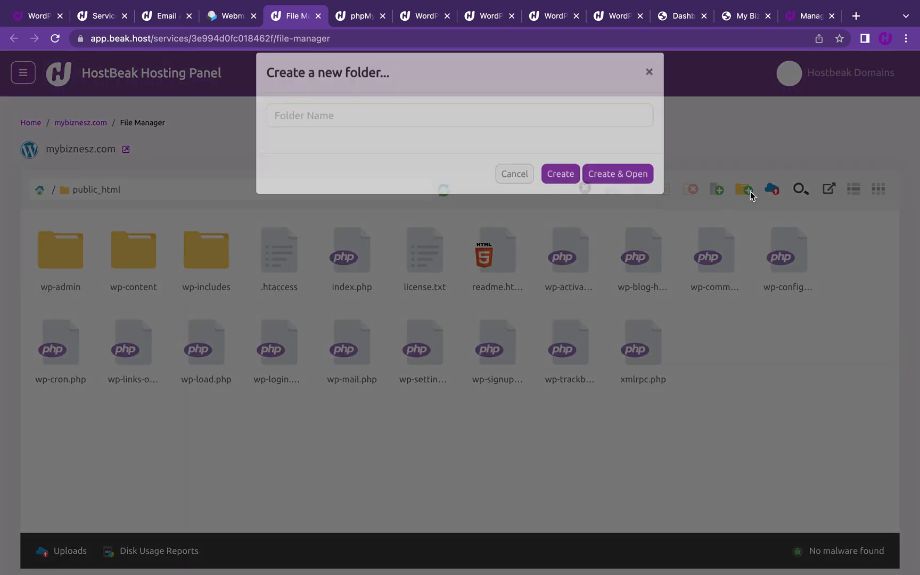
pyautogui.click(514, 174)
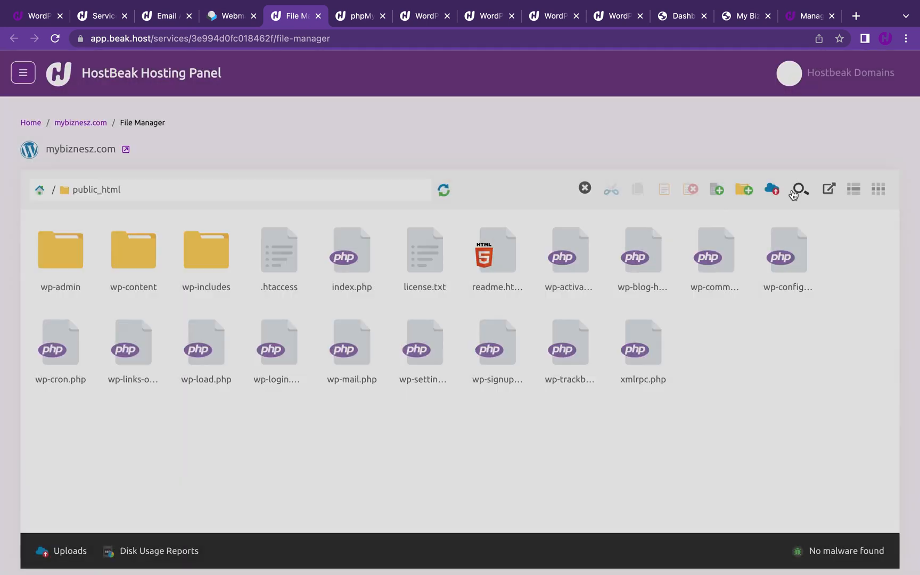
pyautogui.click(772, 189)
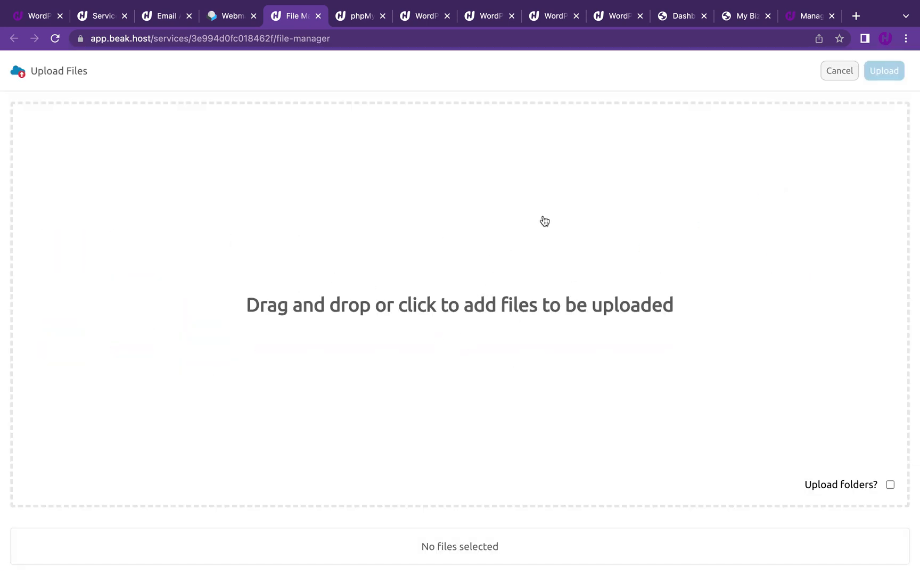
pyautogui.click(838, 71)
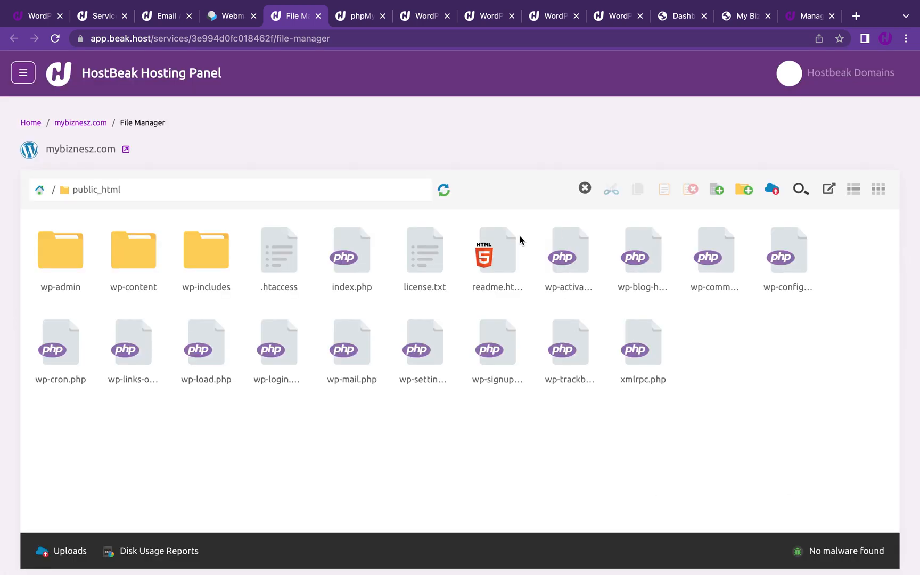
pyautogui.moveTo(362, 267)
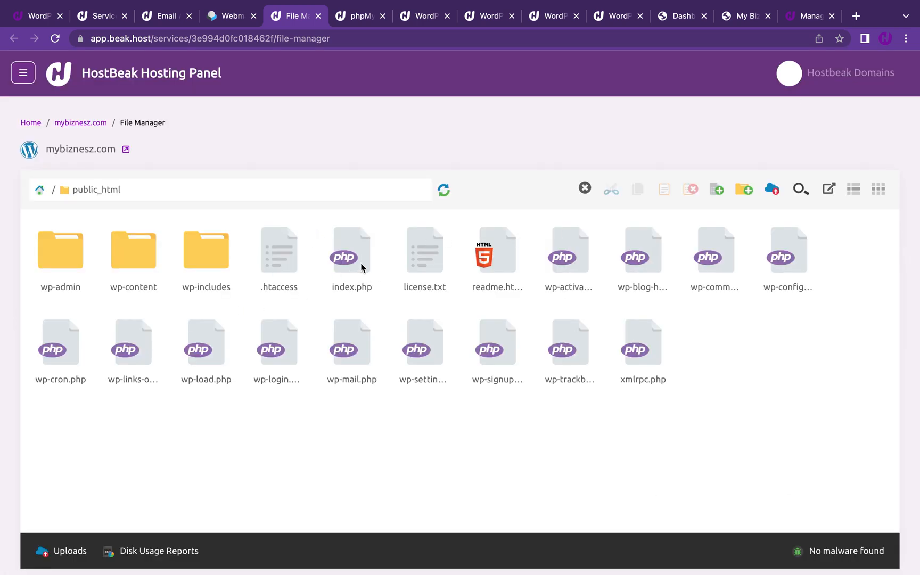
pyautogui.doubleClick(351, 249)
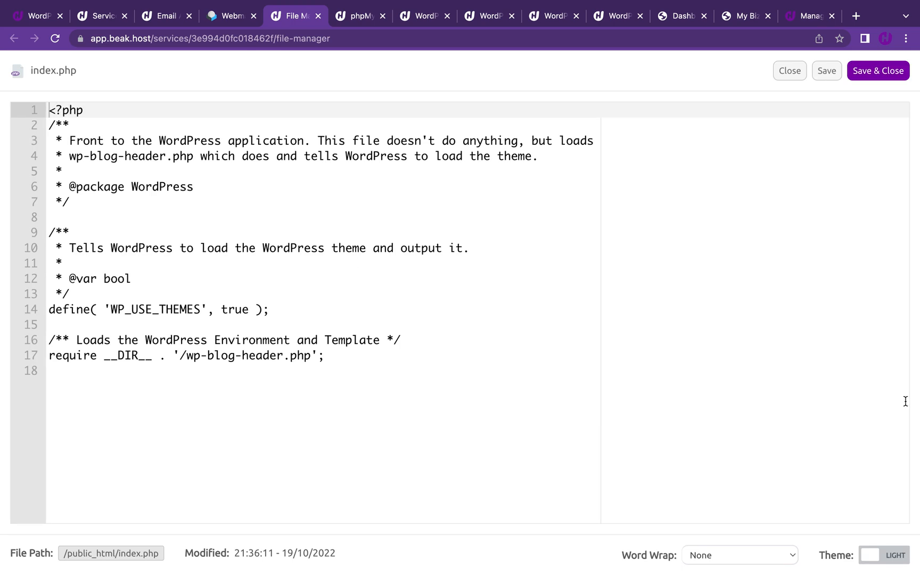
pyautogui.click(891, 555)
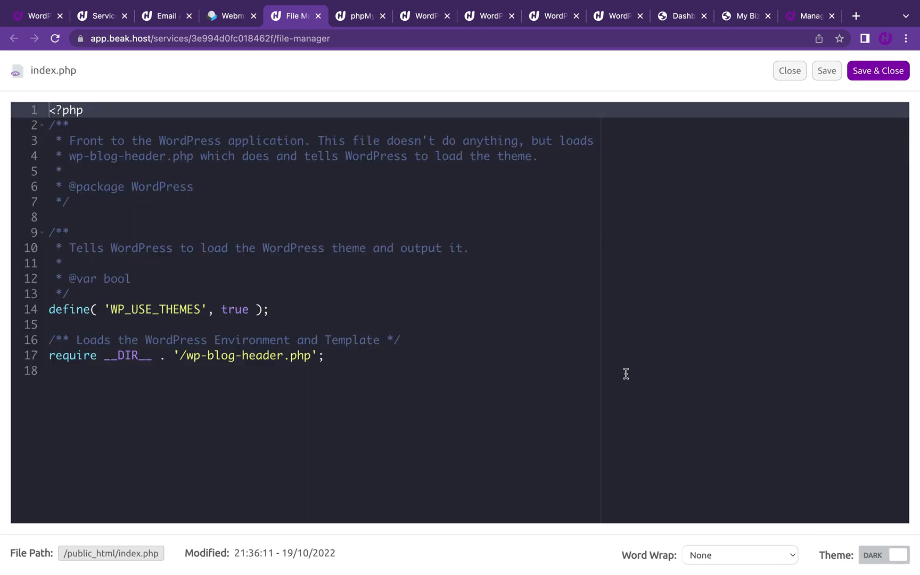
pyautogui.click(50, 370)
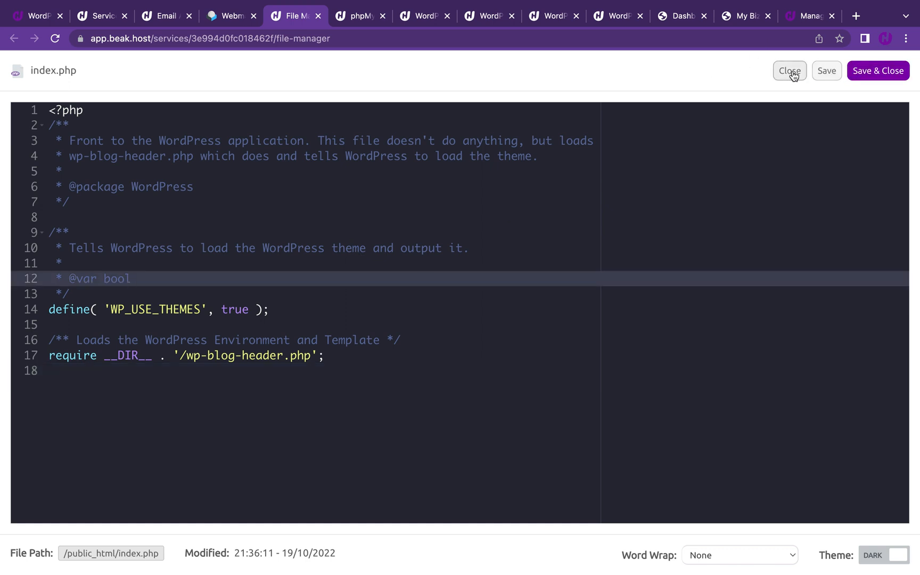
pyautogui.click(357, 15)
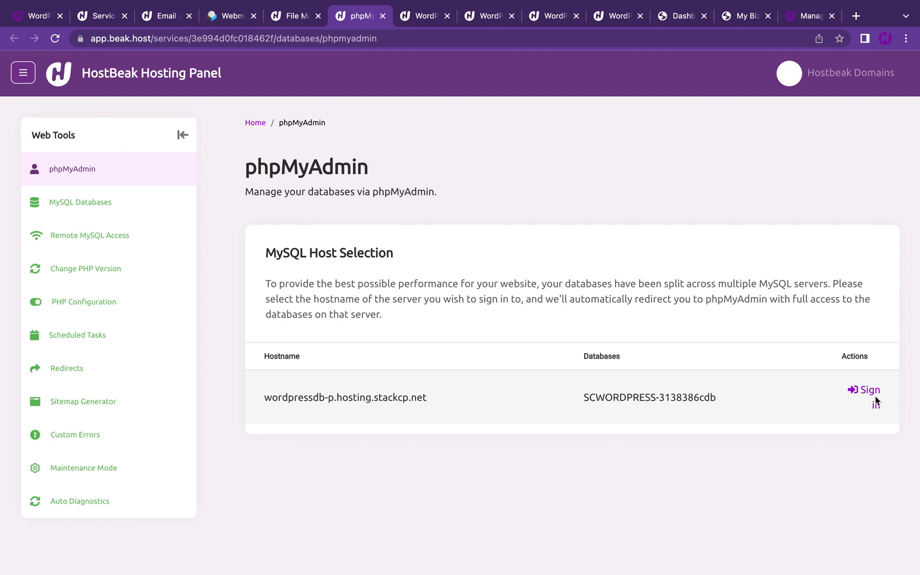
# Sign in to phpMyAdmin for the WordPress database host
pyautogui.click(867, 390)
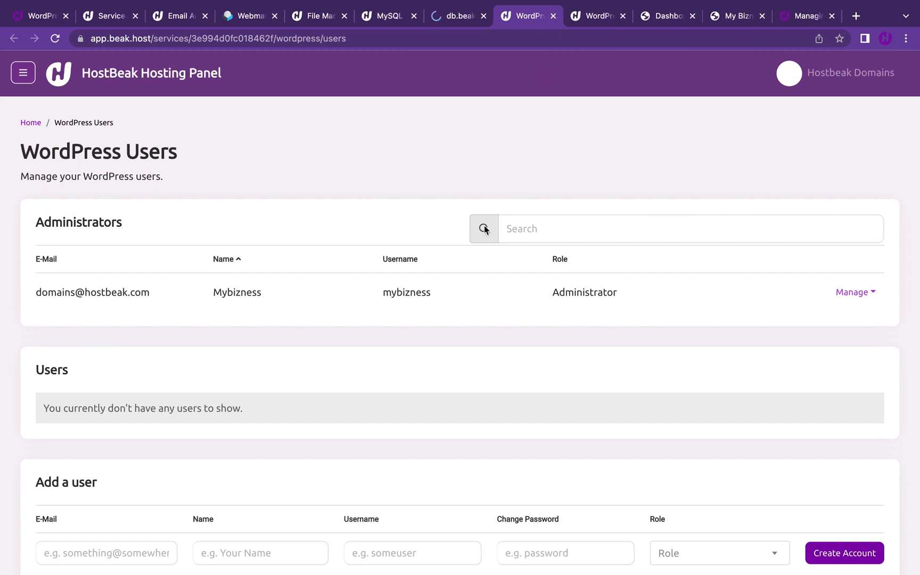
pyautogui.scroll(-3)
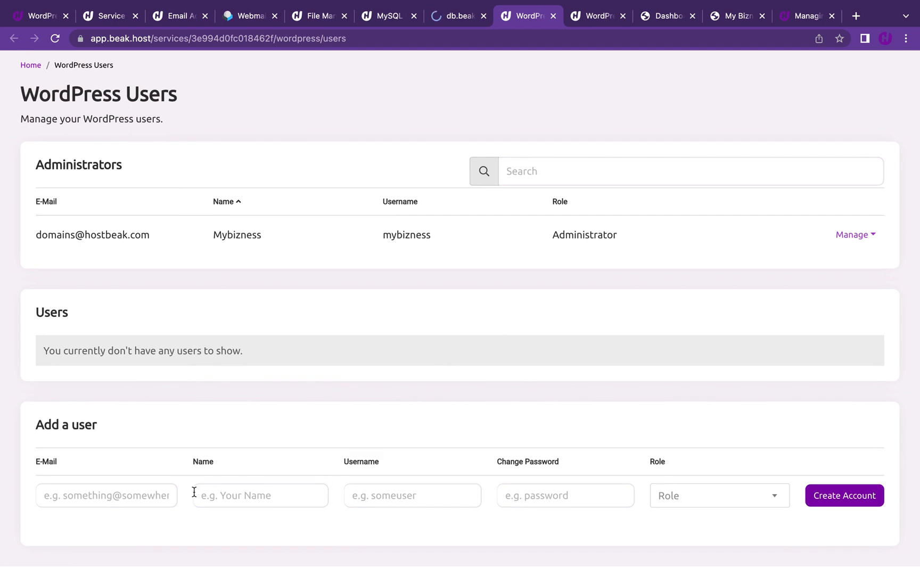
pyautogui.click(106, 499)
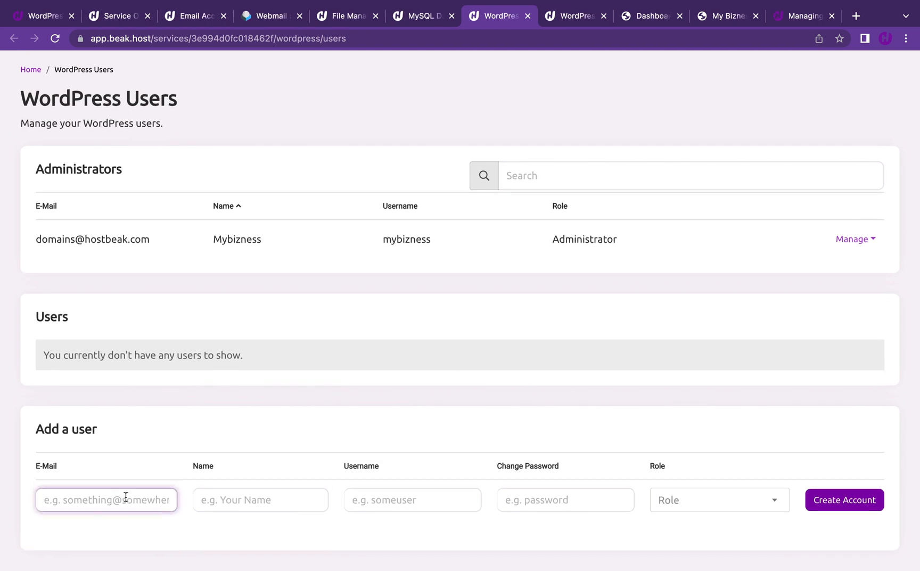
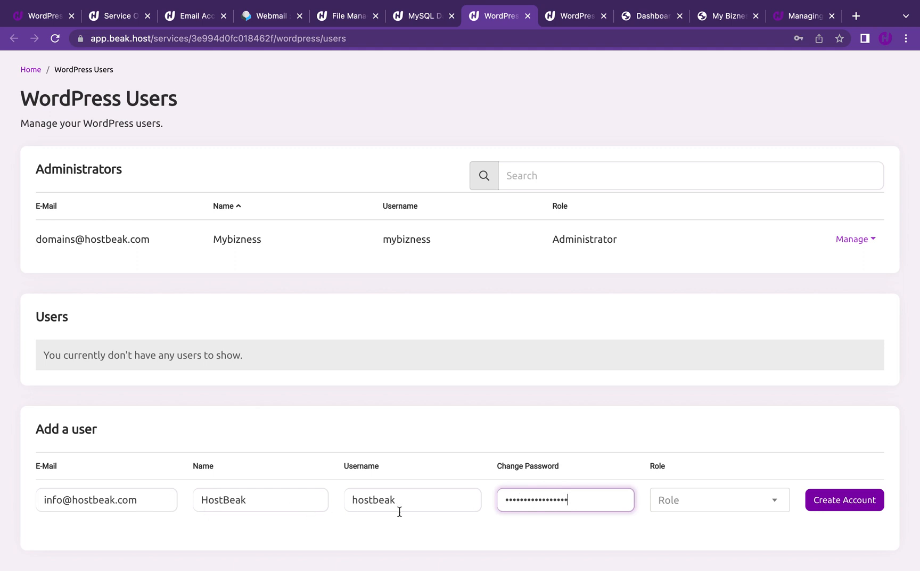
pyautogui.click(718, 500)
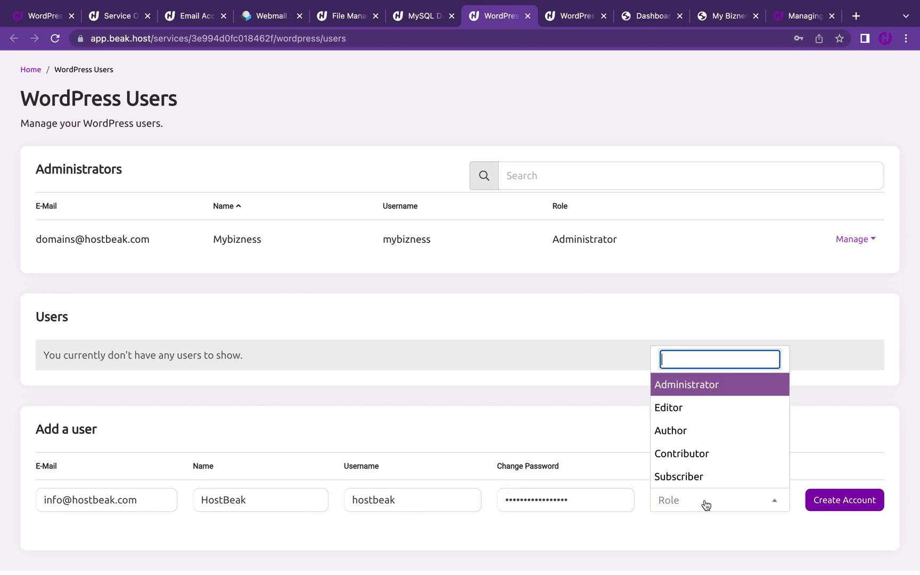
pyautogui.moveTo(719, 430)
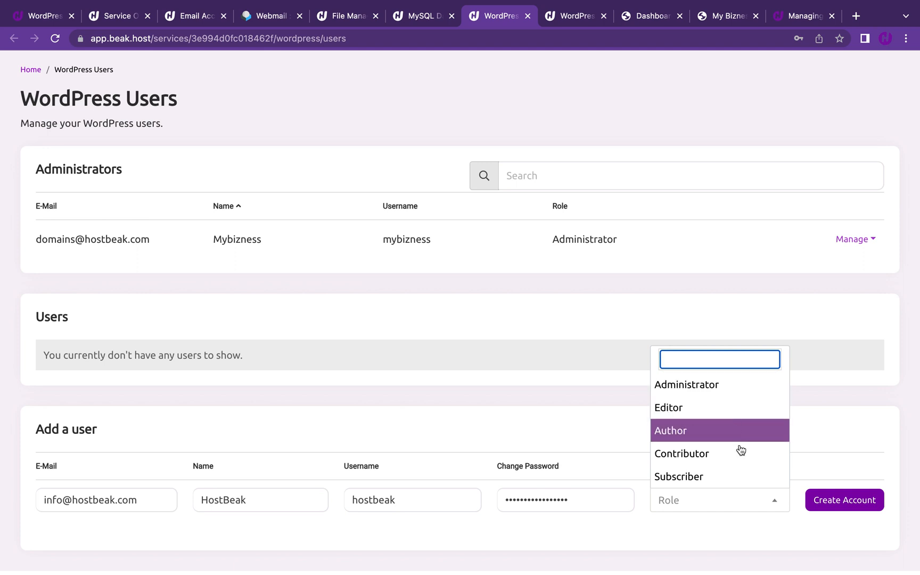
pyautogui.moveTo(702, 427)
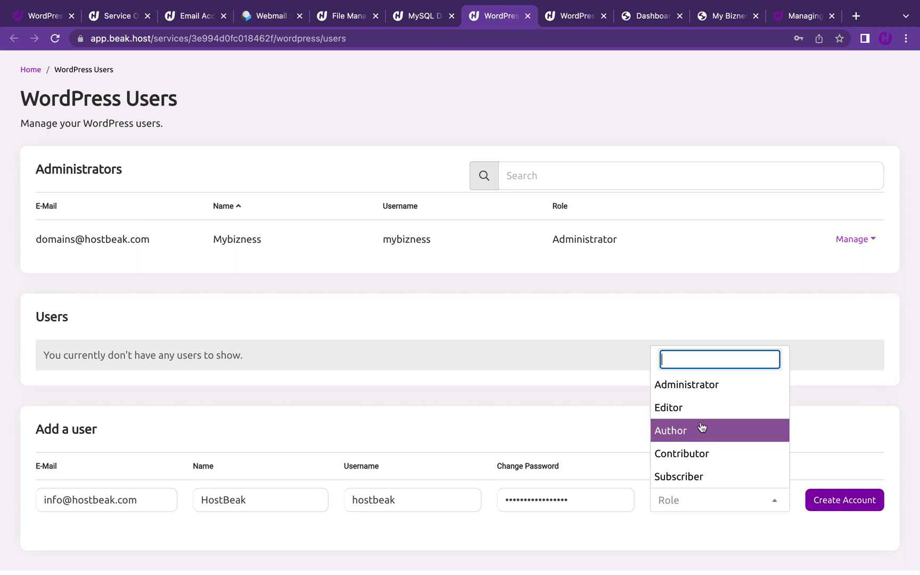
pyautogui.click(670, 430)
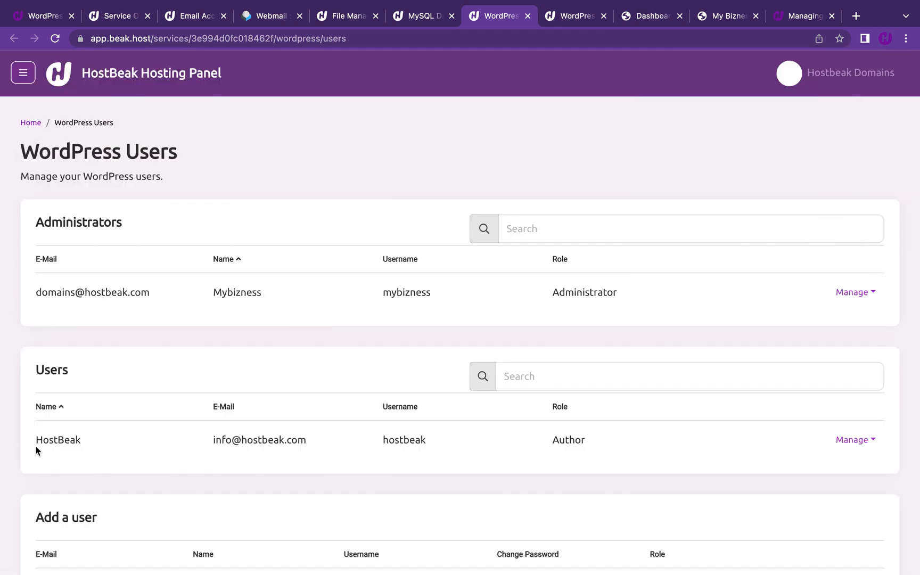
# Return to the mybiznesz.com service overview and scroll down to its Security tools
pyautogui.scroll(-3)
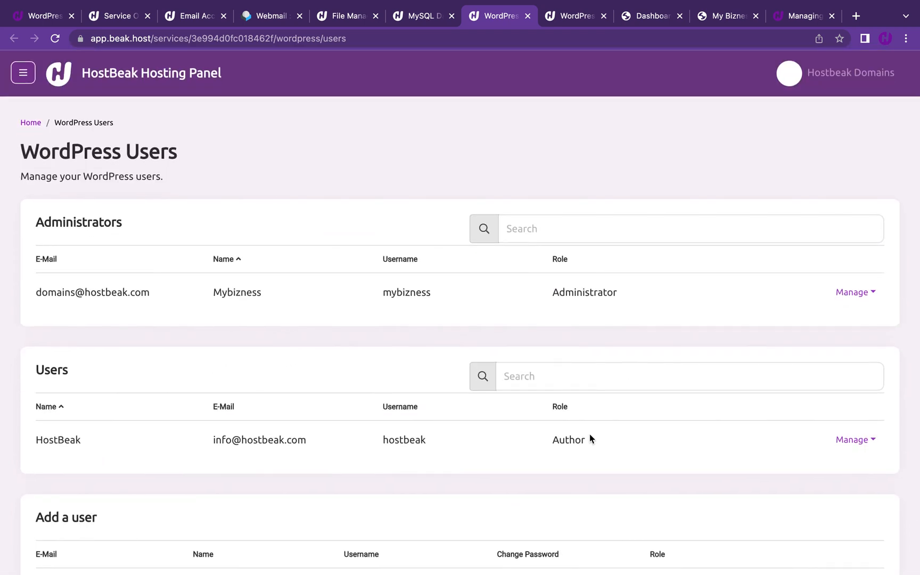
pyautogui.moveTo(185, 32)
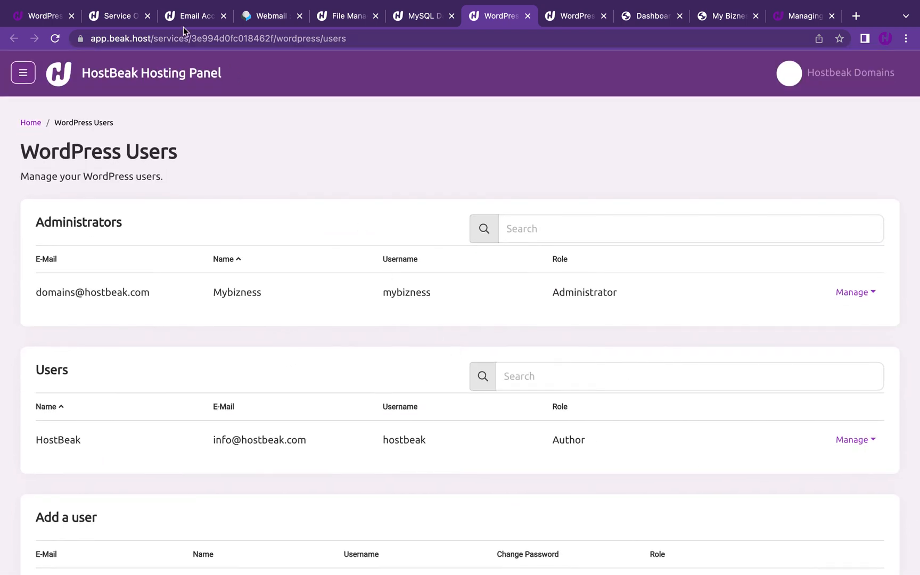
pyautogui.click(194, 15)
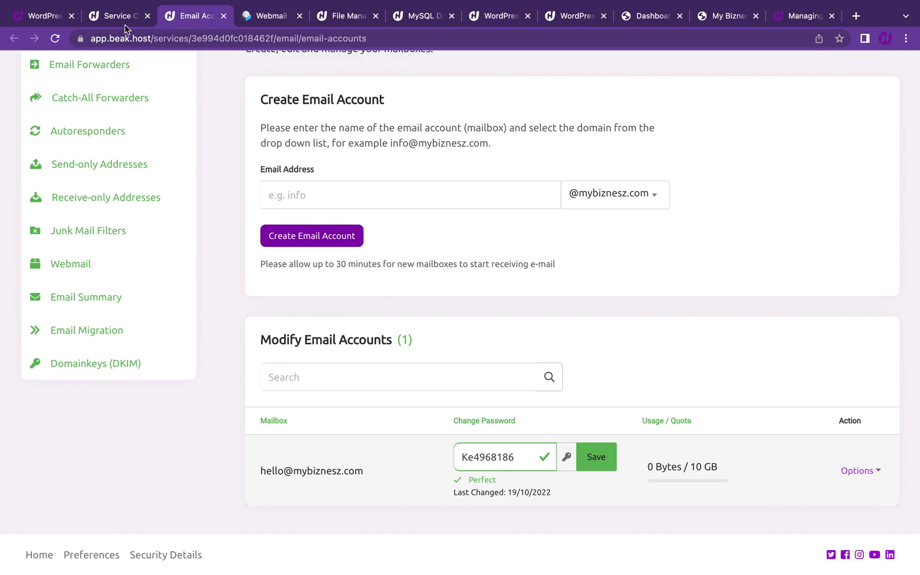
pyautogui.click(269, 16)
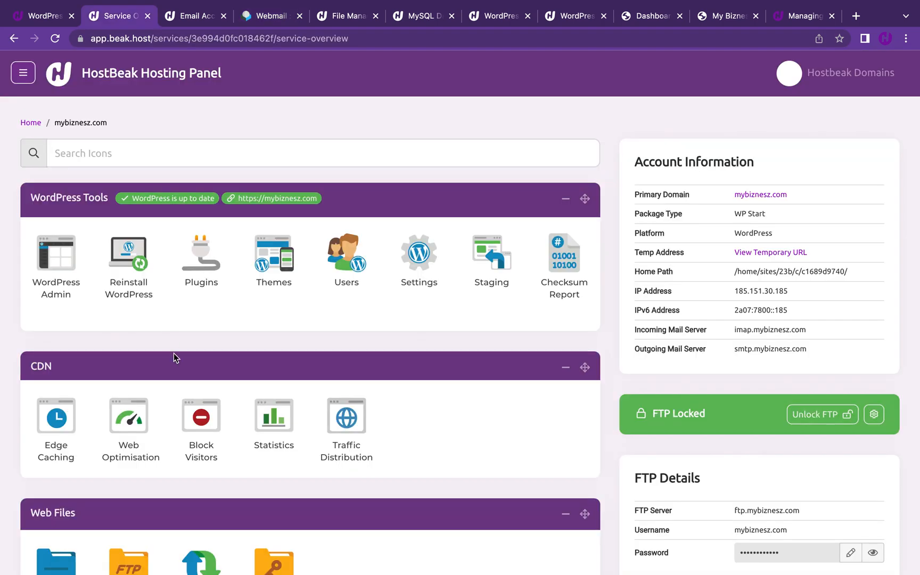
pyautogui.scroll(-3)
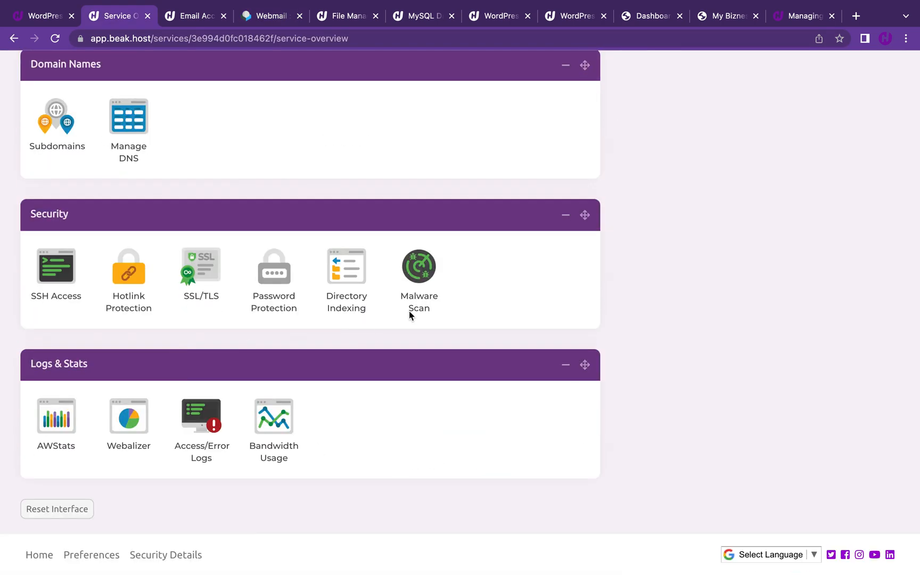
pyautogui.moveTo(419, 281)
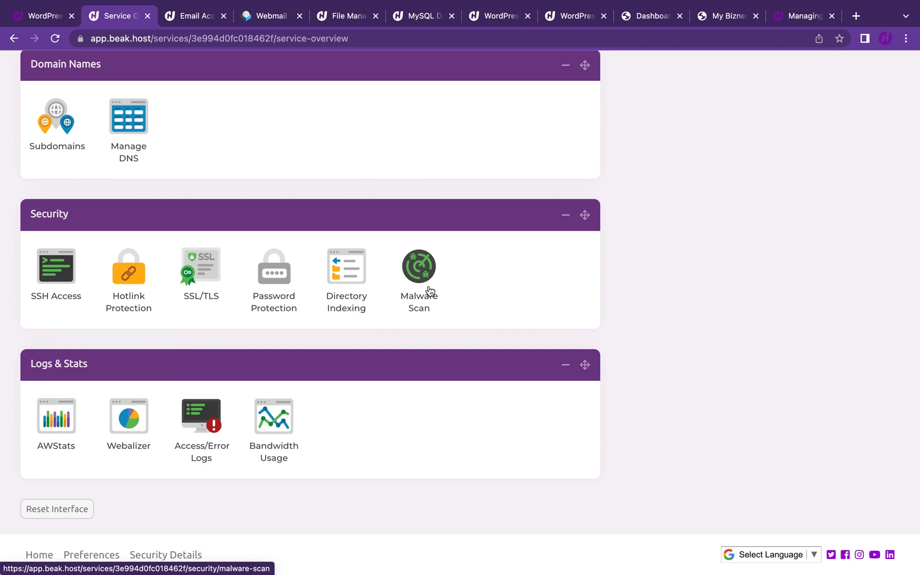
# Open the Malware Scanner, start a fresh scan of mybiznesz.com, and return to the service overview
pyautogui.click(418, 266)
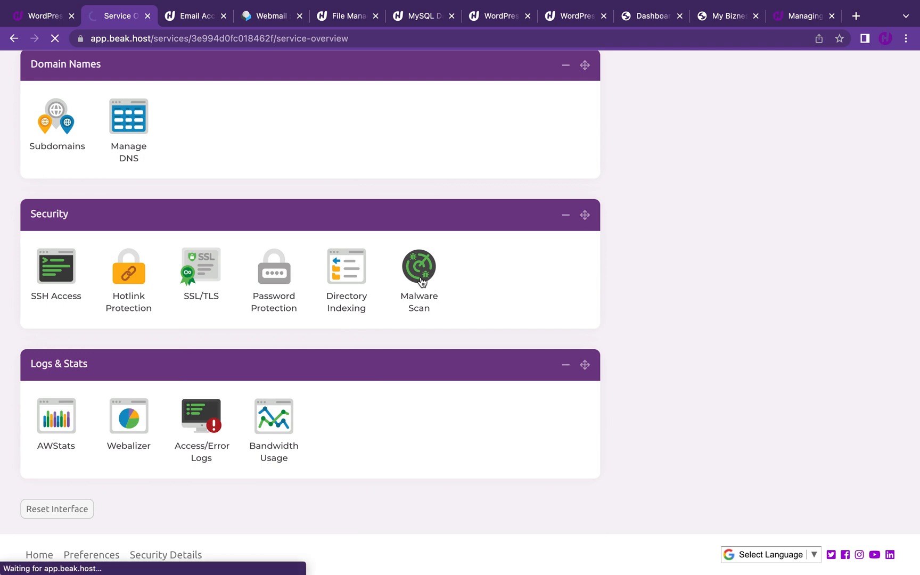
pyautogui.click(418, 269)
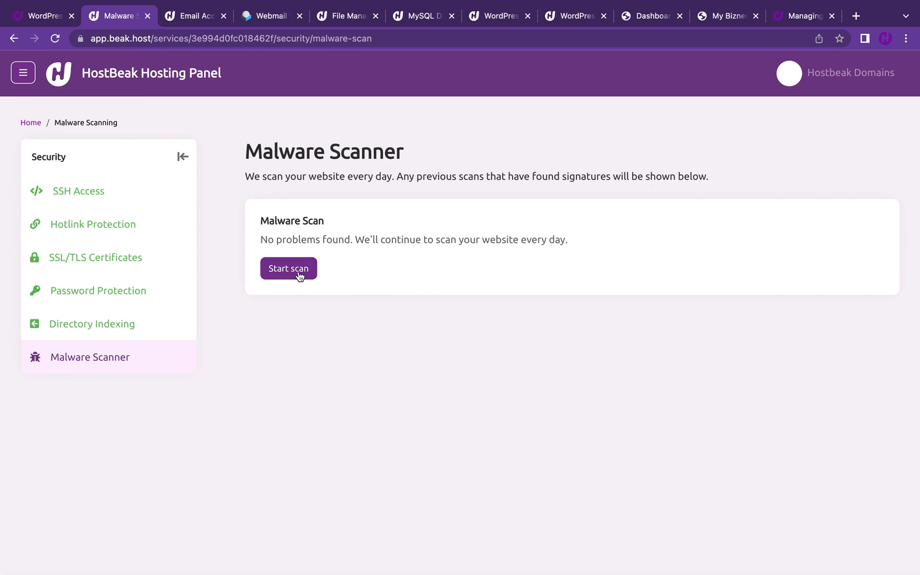
pyautogui.moveTo(425, 251)
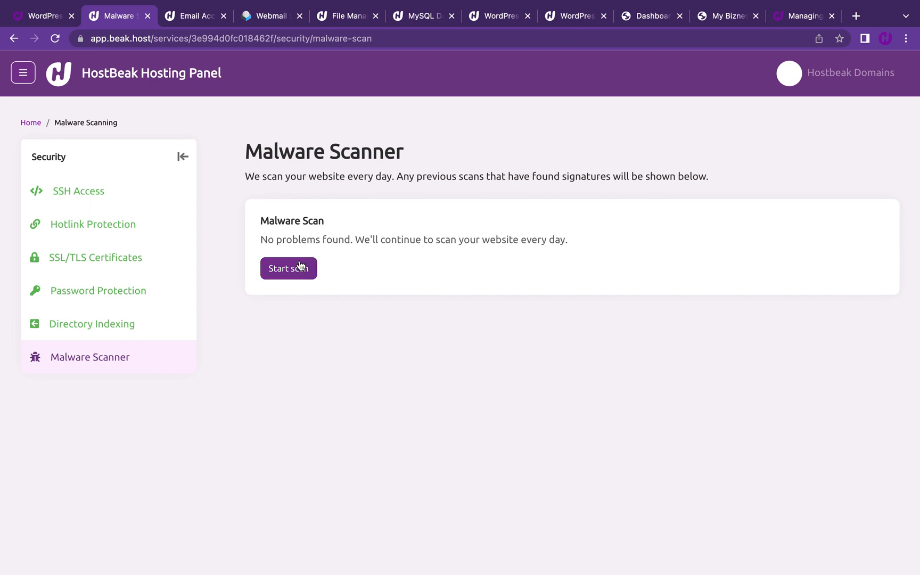
pyautogui.click(288, 269)
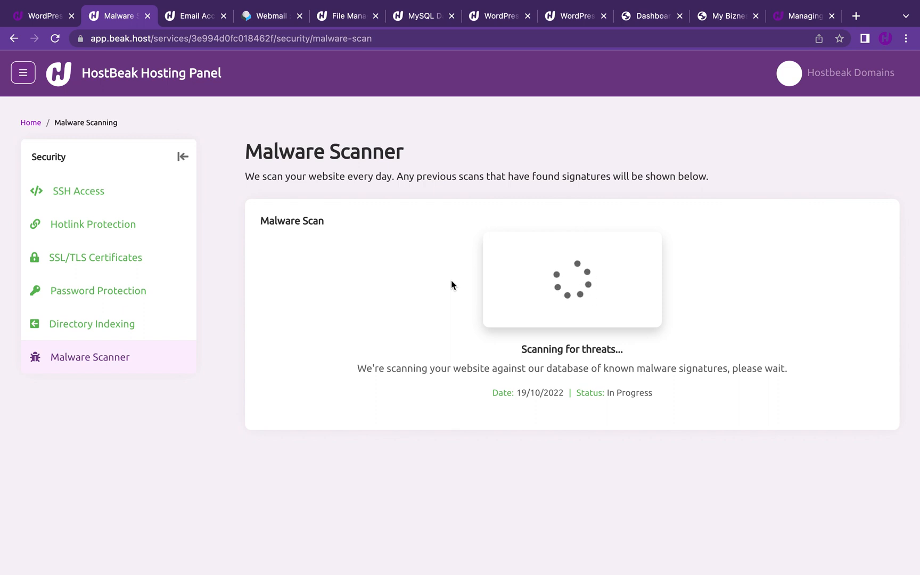
pyautogui.moveTo(601, 279)
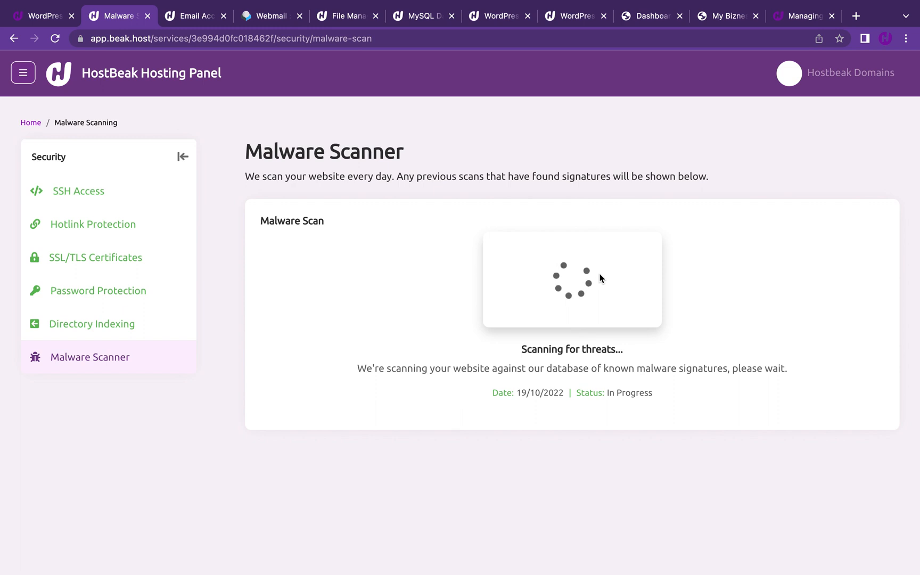
pyautogui.moveTo(623, 332)
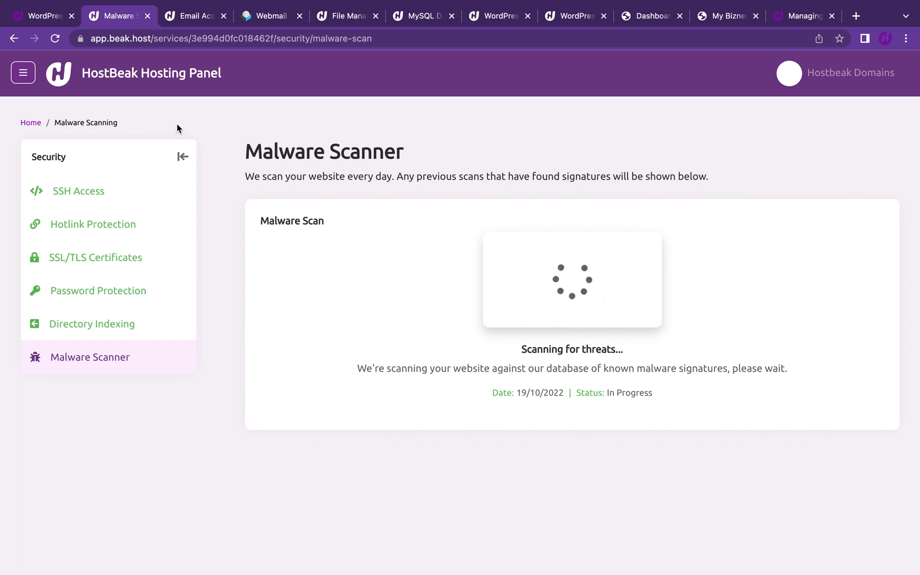
pyautogui.click(194, 16)
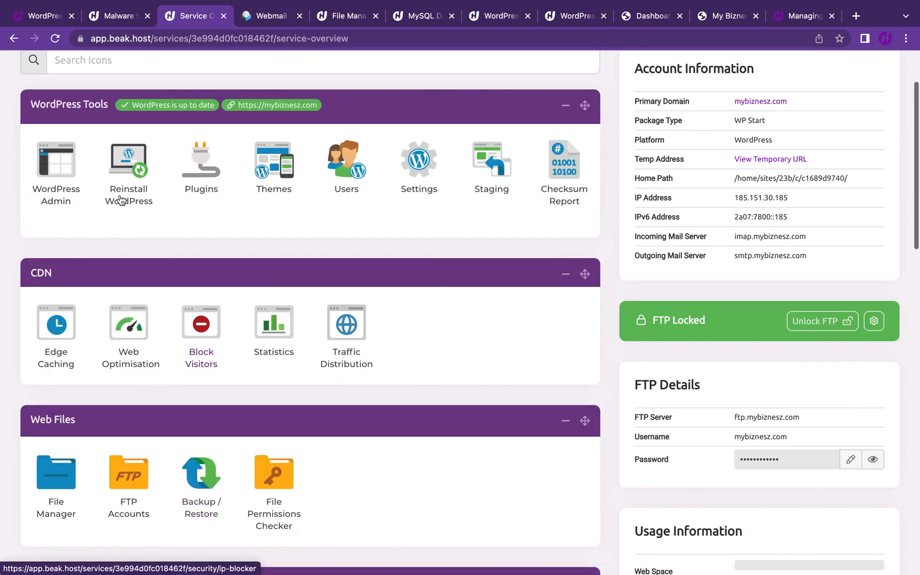
# Scroll to the CDN tools and view the Statistics page with its Total Bandwidth chart
pyautogui.scroll(-3)
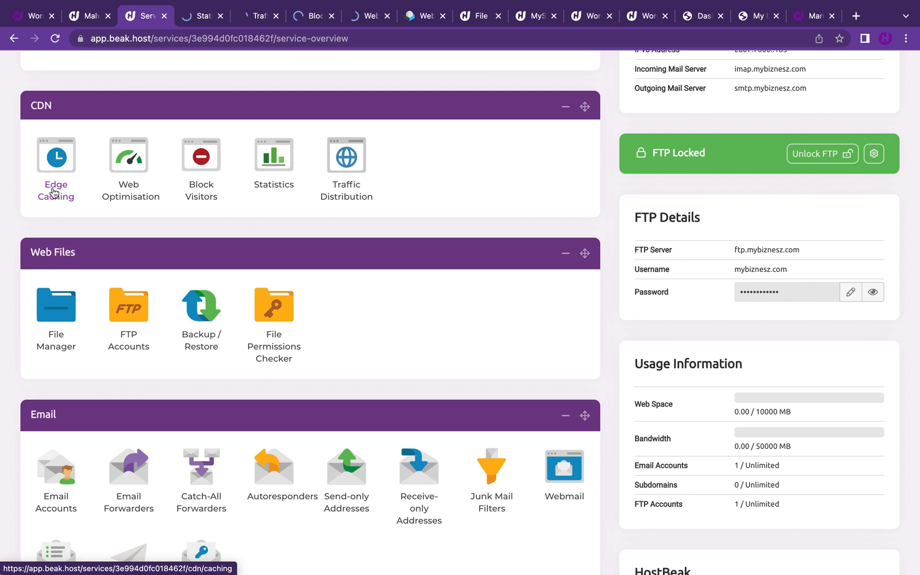
pyautogui.moveTo(167, 138)
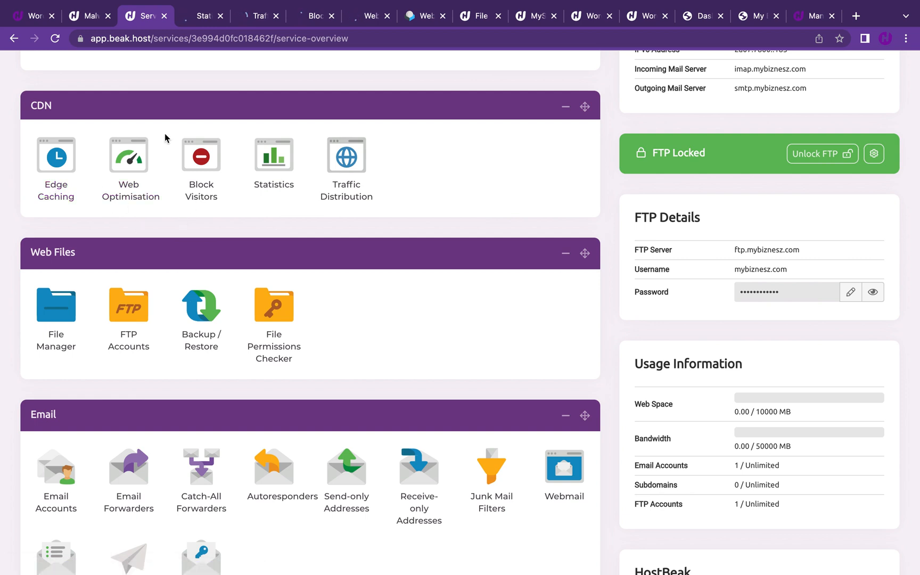
pyautogui.click(274, 159)
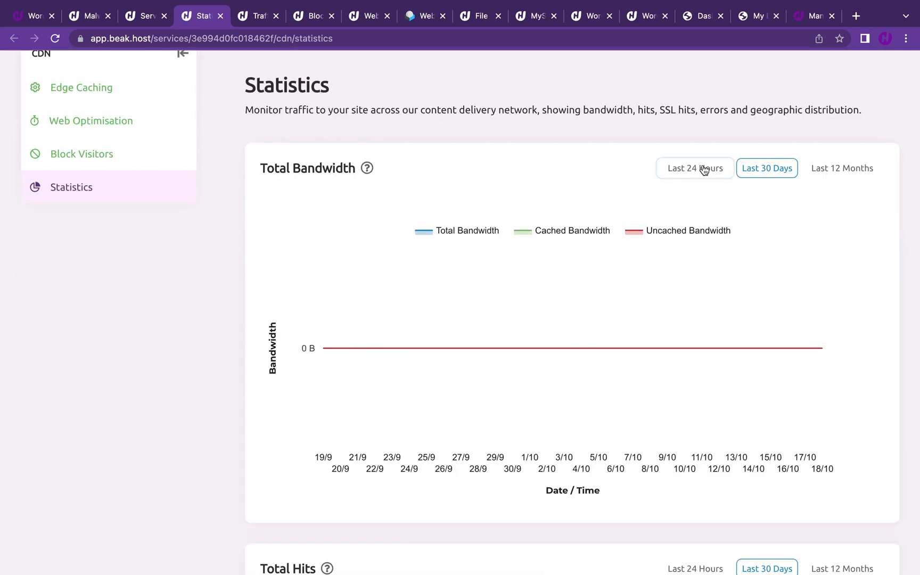
# Show CDN statistics for the last 24 hours and scroll through the charts
pyautogui.click(695, 167)
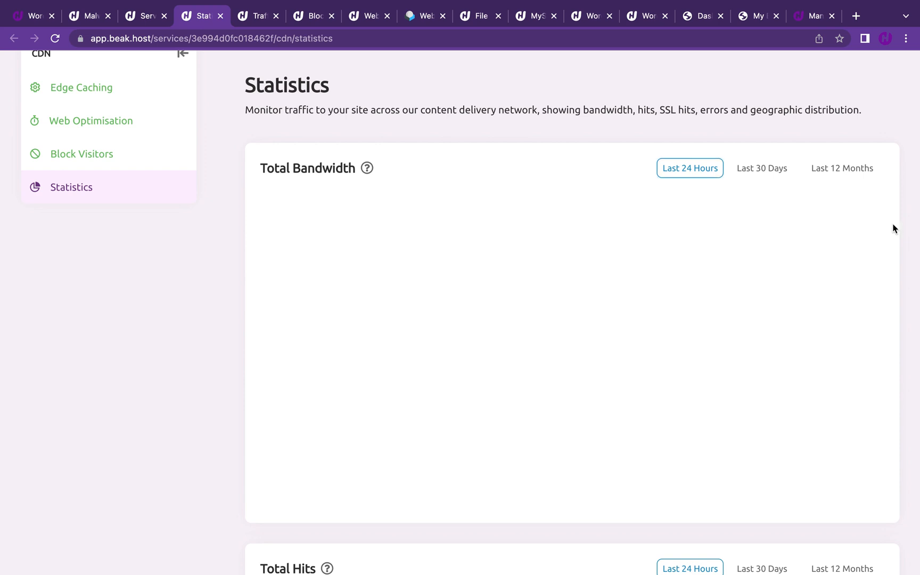
pyautogui.scroll(-3)
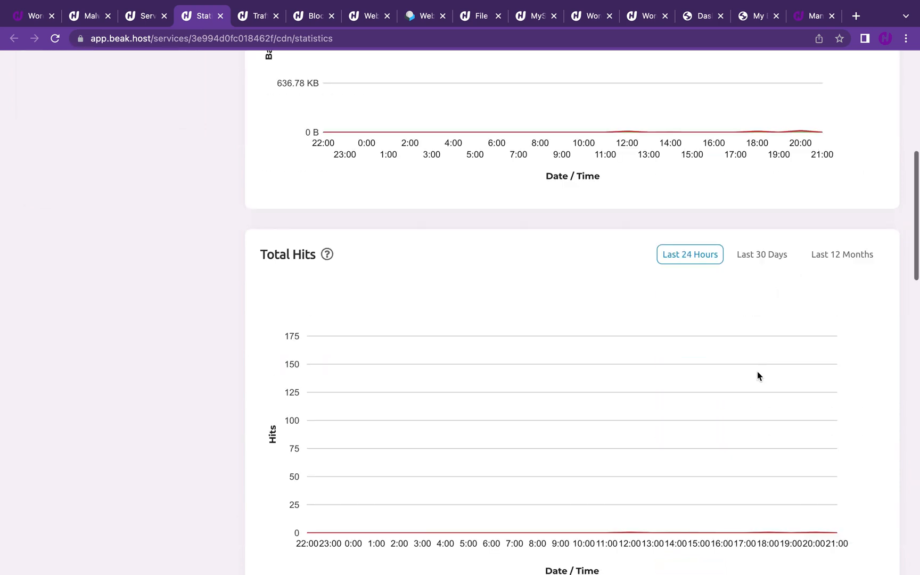
pyautogui.scroll(-3)
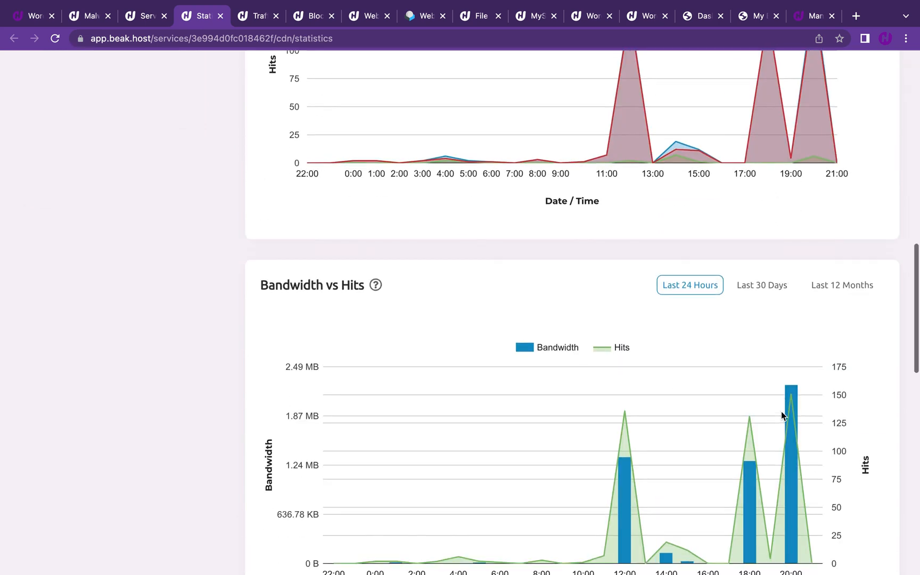
pyautogui.scroll(-3)
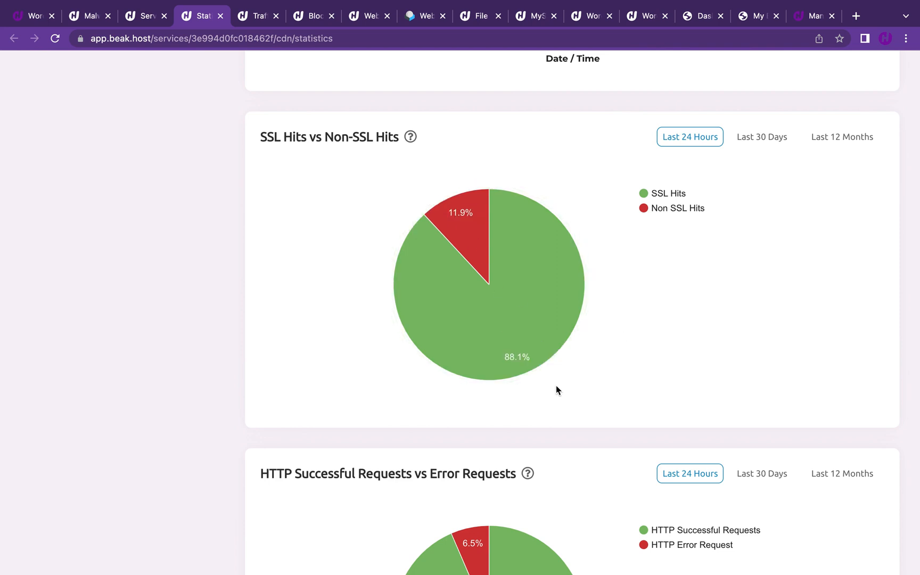
# Review traffic distribution by country and visitor blocking, then check the finished malware scan results
pyautogui.click(256, 15)
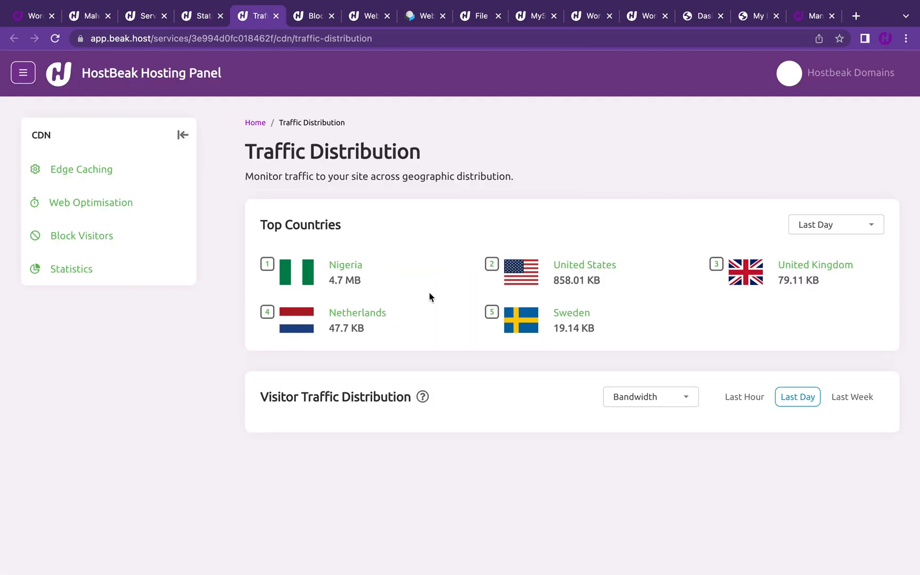
pyautogui.moveTo(625, 370)
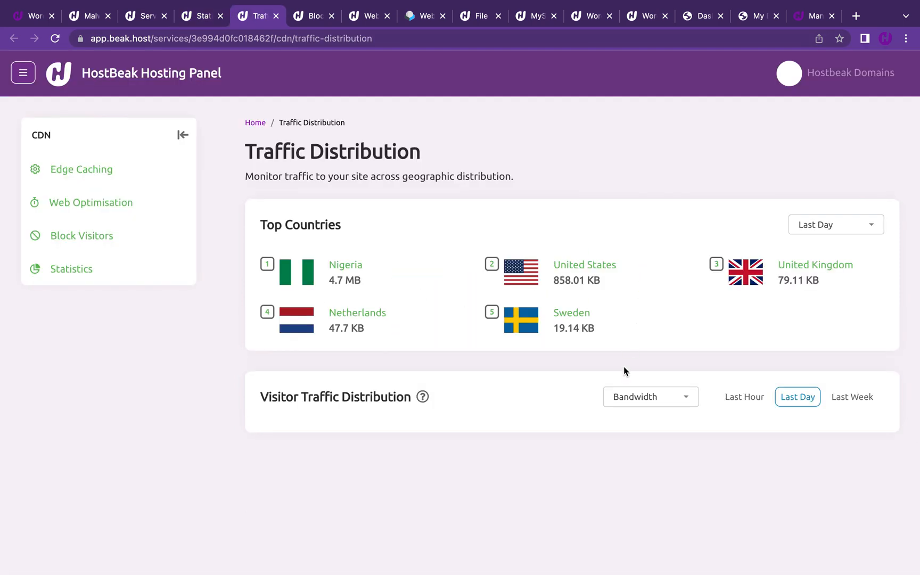
pyautogui.scroll(-3)
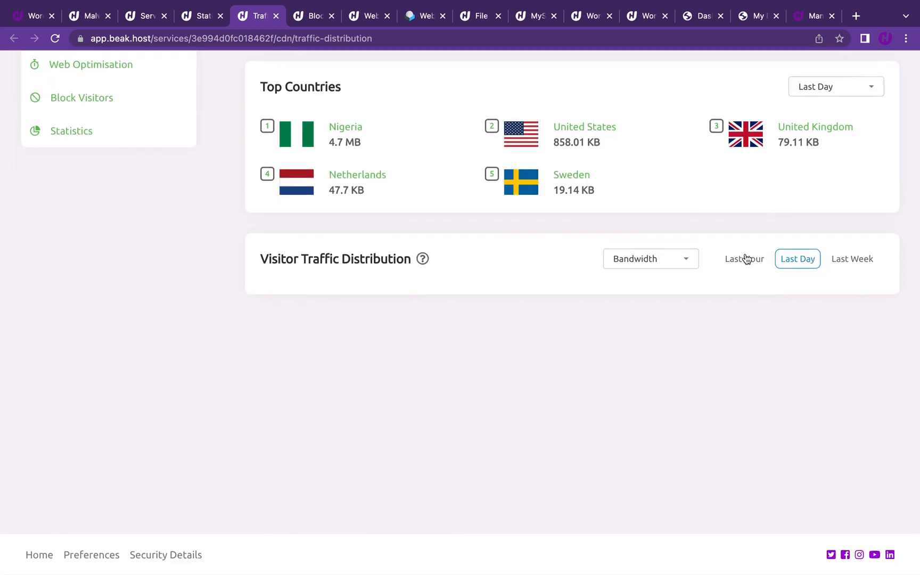
pyautogui.click(738, 258)
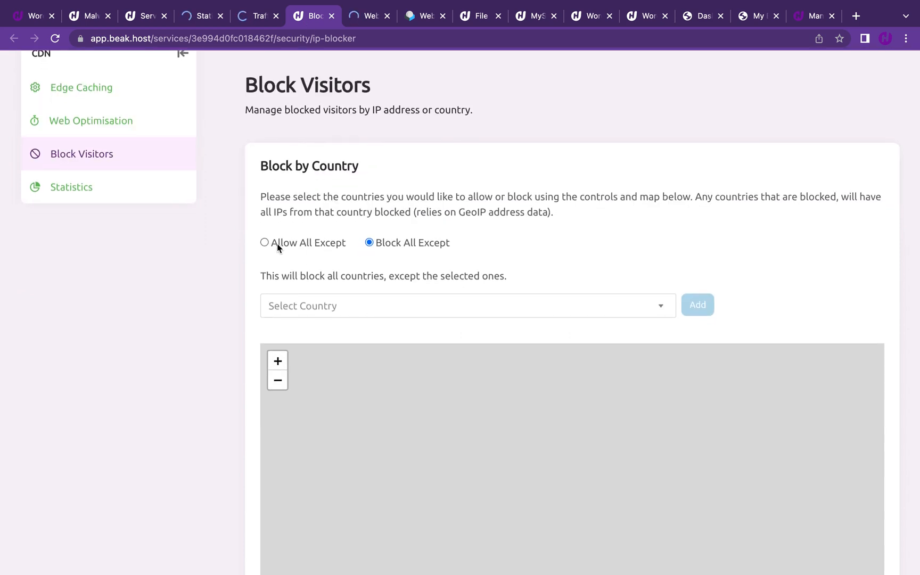
pyautogui.scroll(-3)
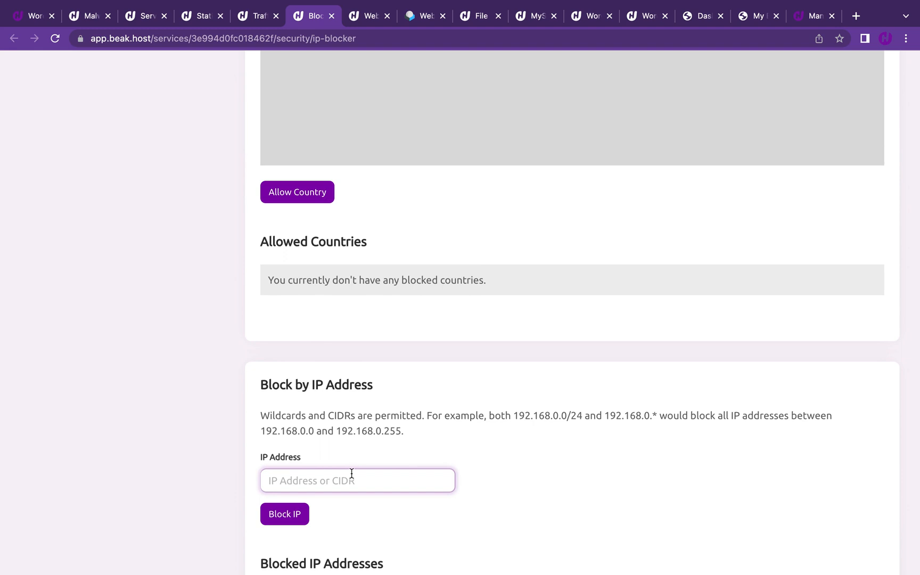
pyautogui.click(90, 15)
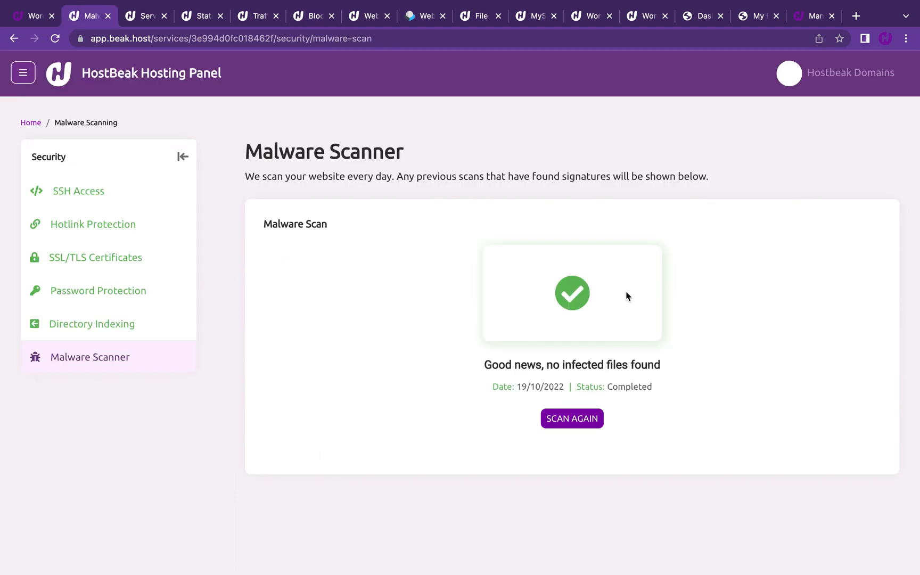
pyautogui.moveTo(602, 369)
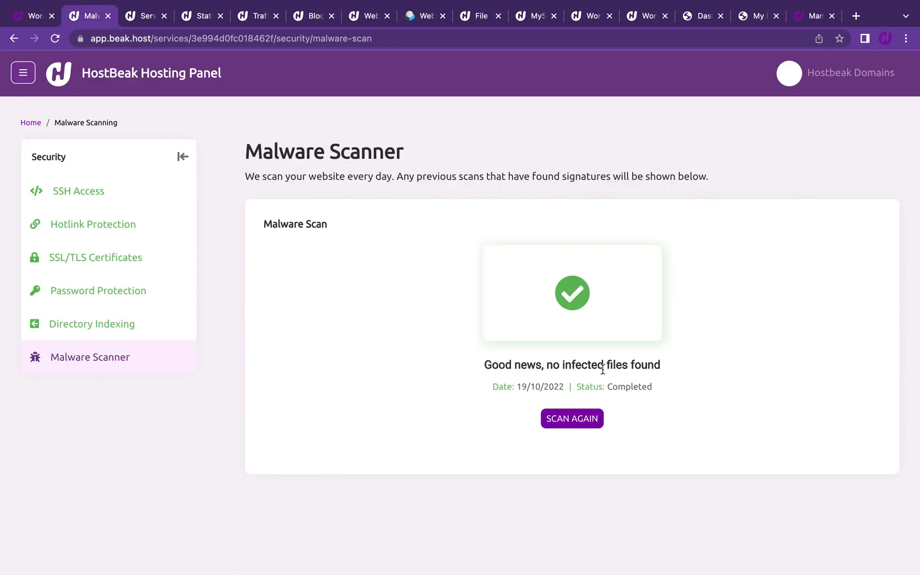
pyautogui.moveTo(697, 383)
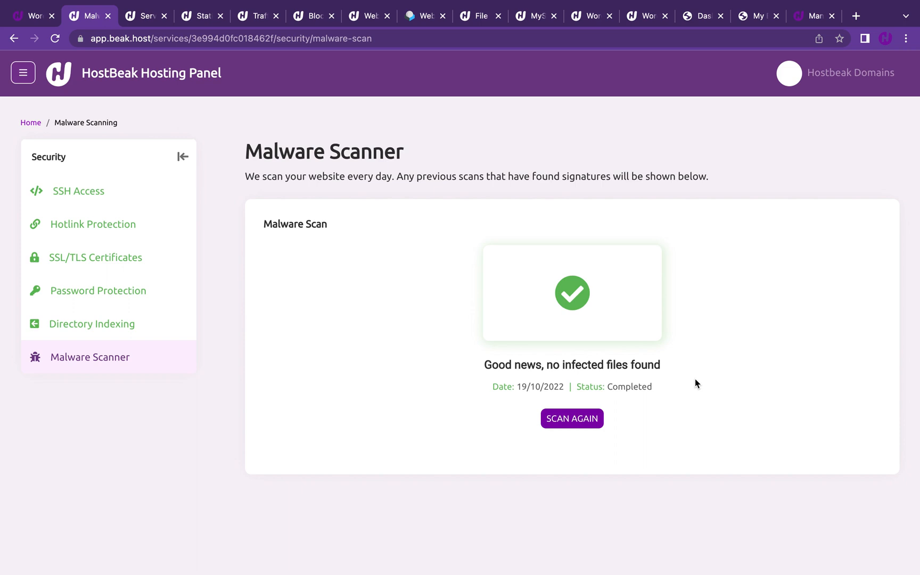
pyautogui.moveTo(358, 257)
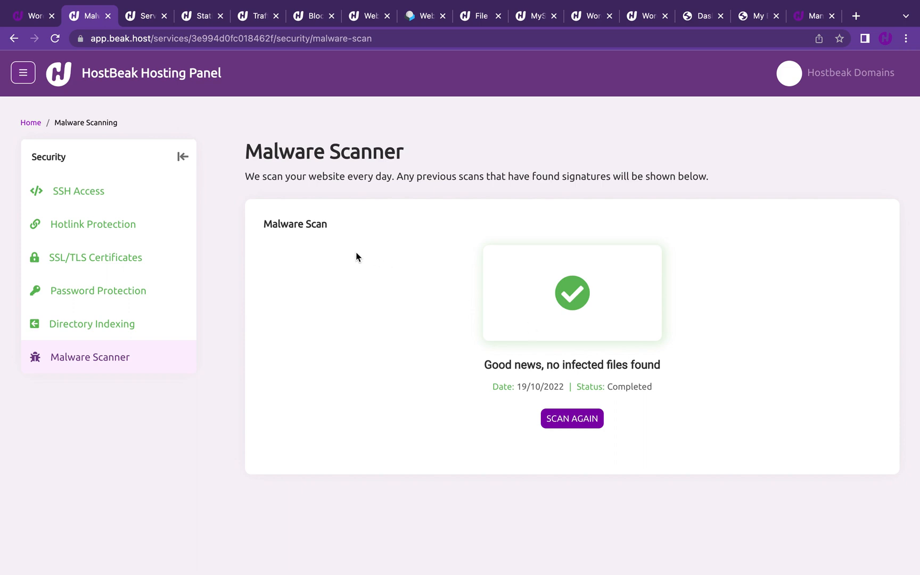
pyautogui.moveTo(287, 201)
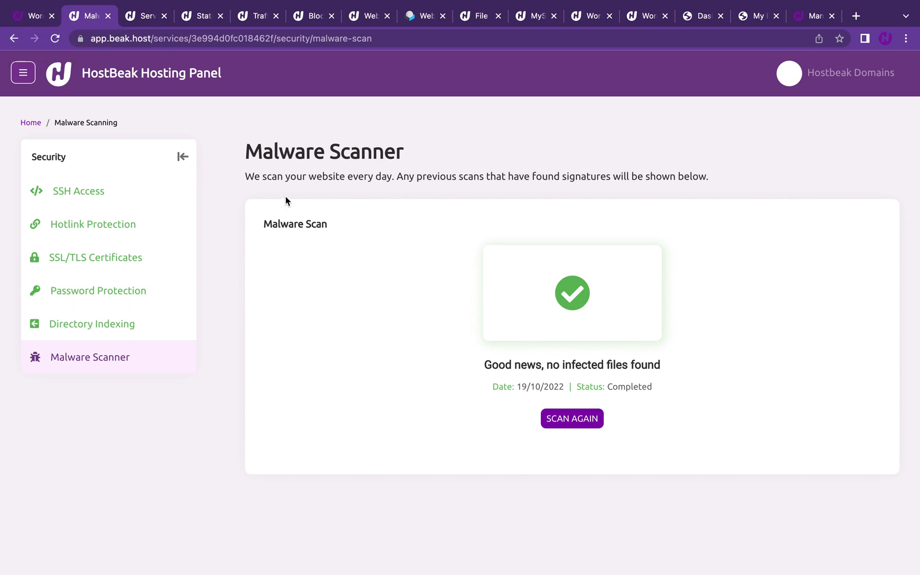
# Go back to the WP Start plan's Hosting/Service Details page in the first tab
pyautogui.click(33, 16)
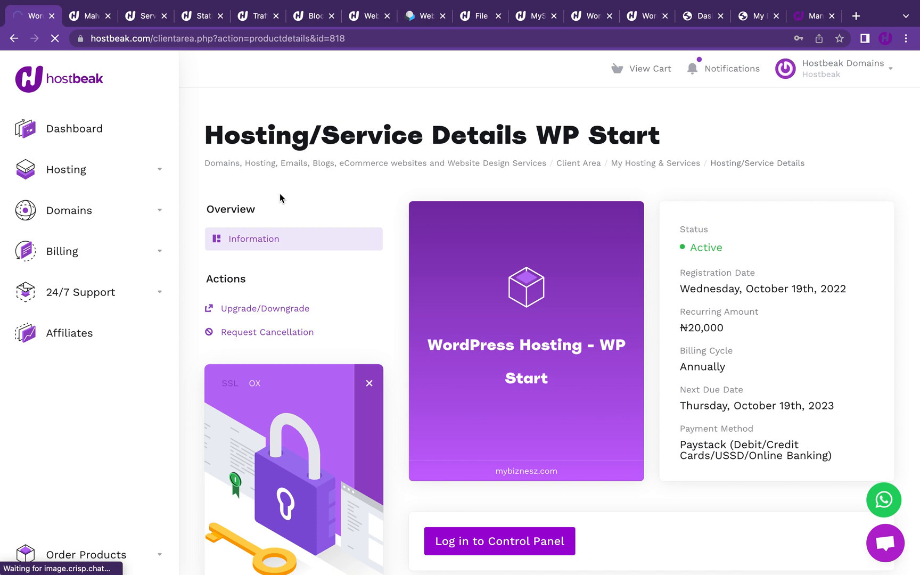